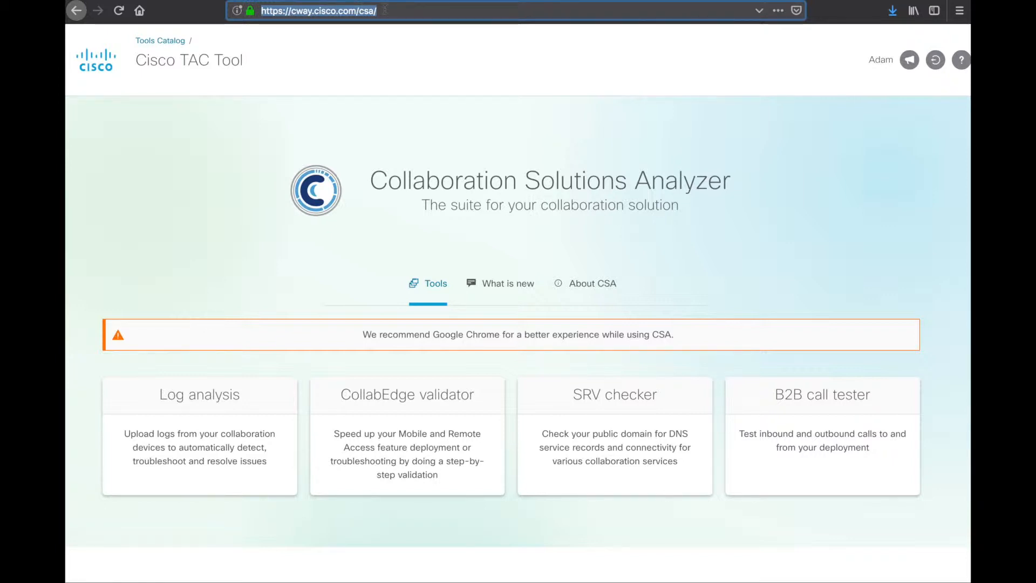
Open the Log analysis tool from the Tools home page
click(320, 11)
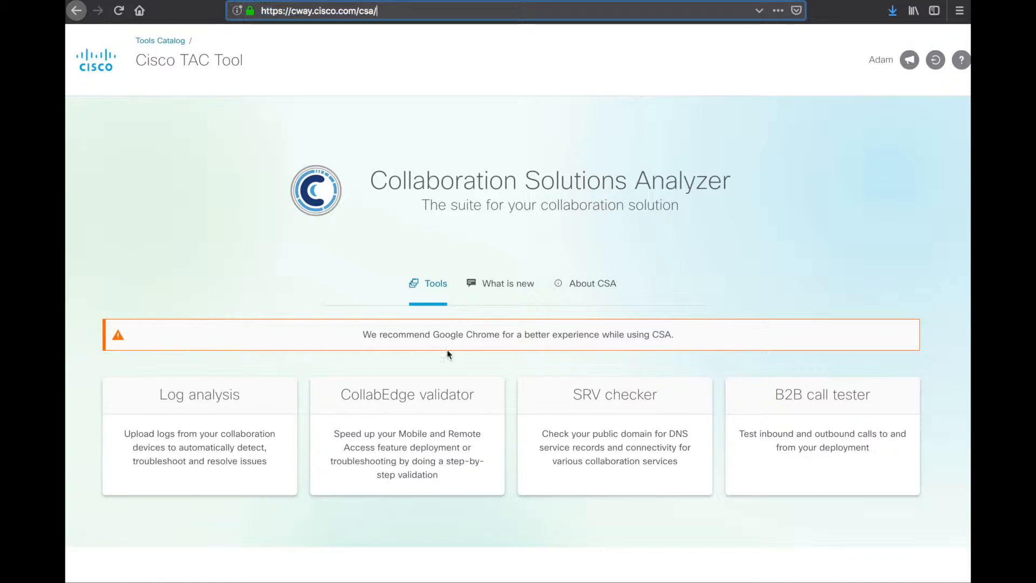
mouse_move(631, 330)
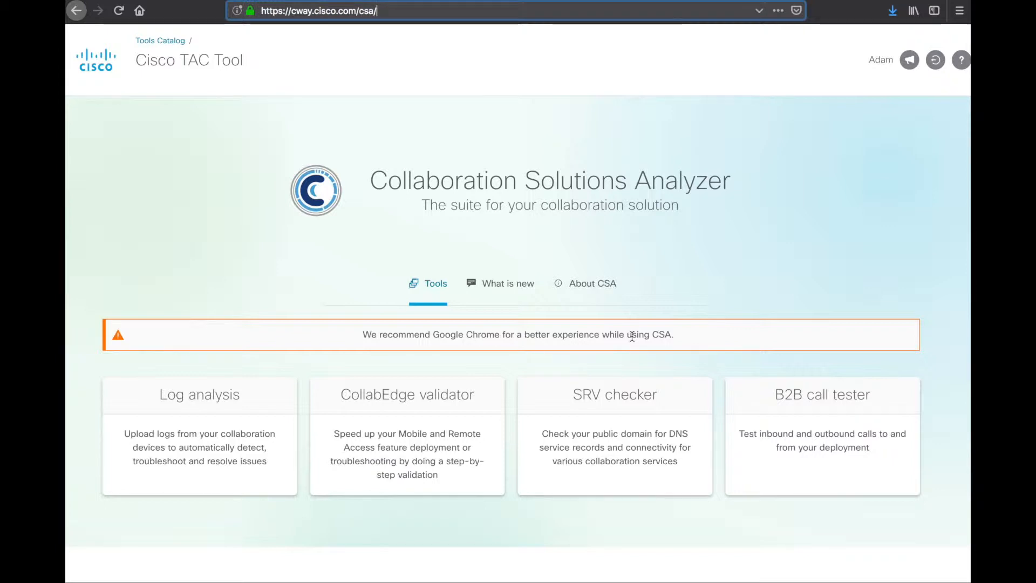
mouse_move(275, 293)
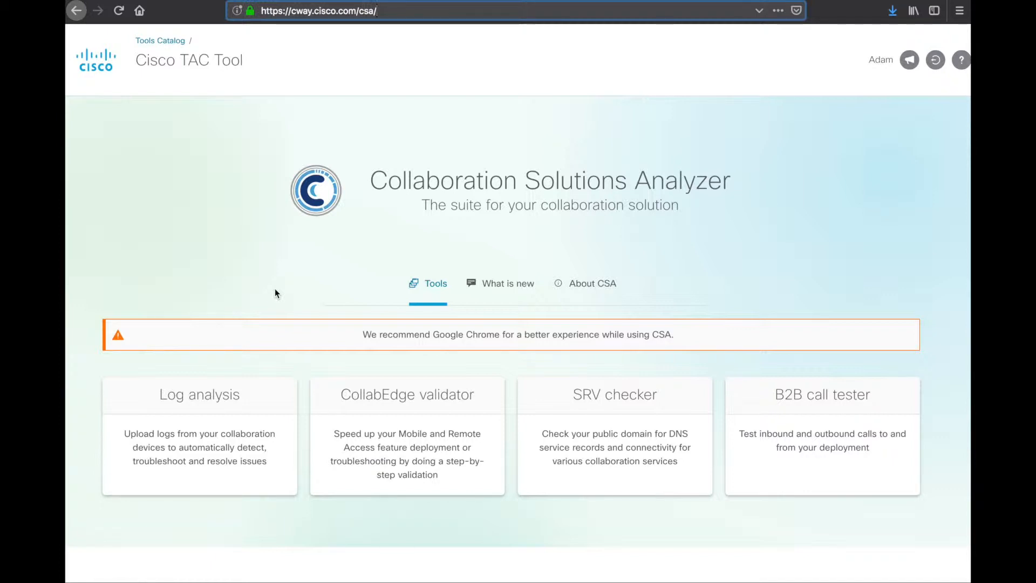
click(376, 11)
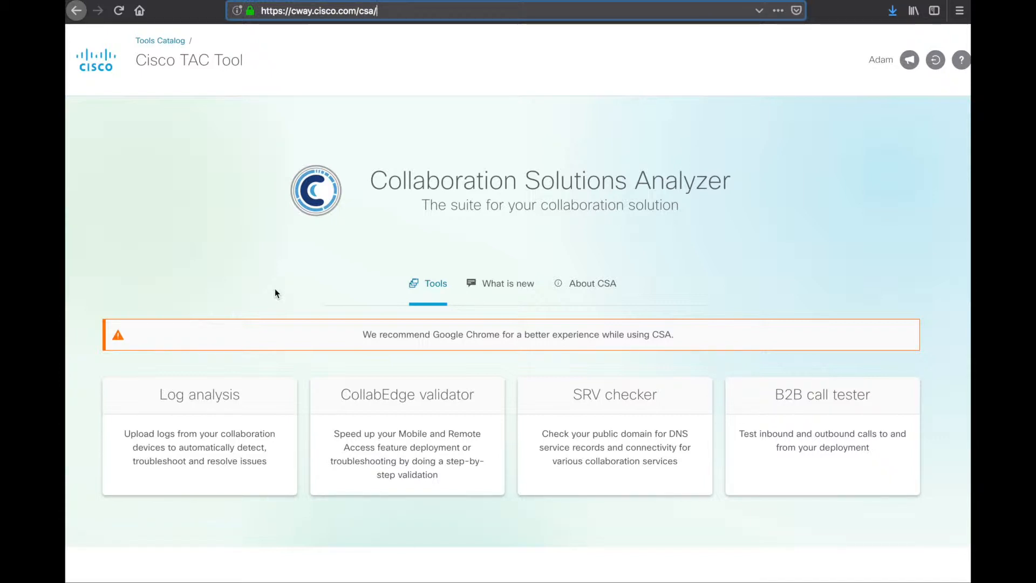
mouse_move(198, 395)
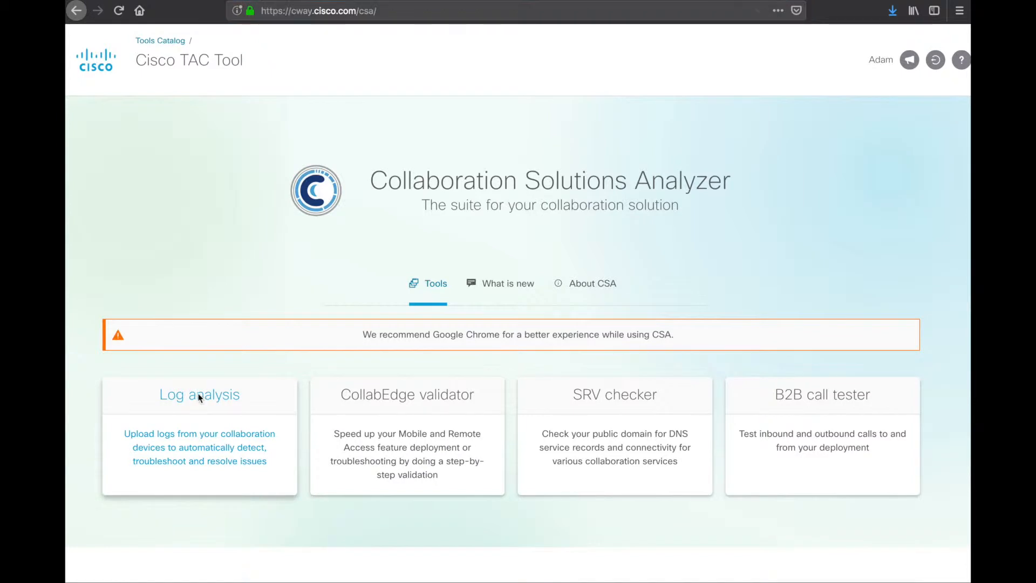
click(199, 395)
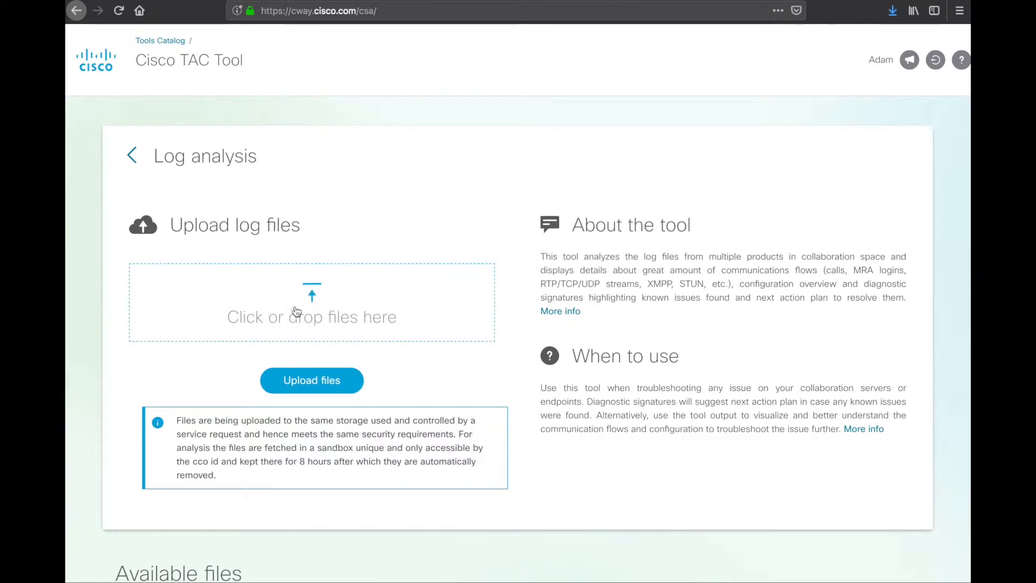
mouse_move(543, 387)
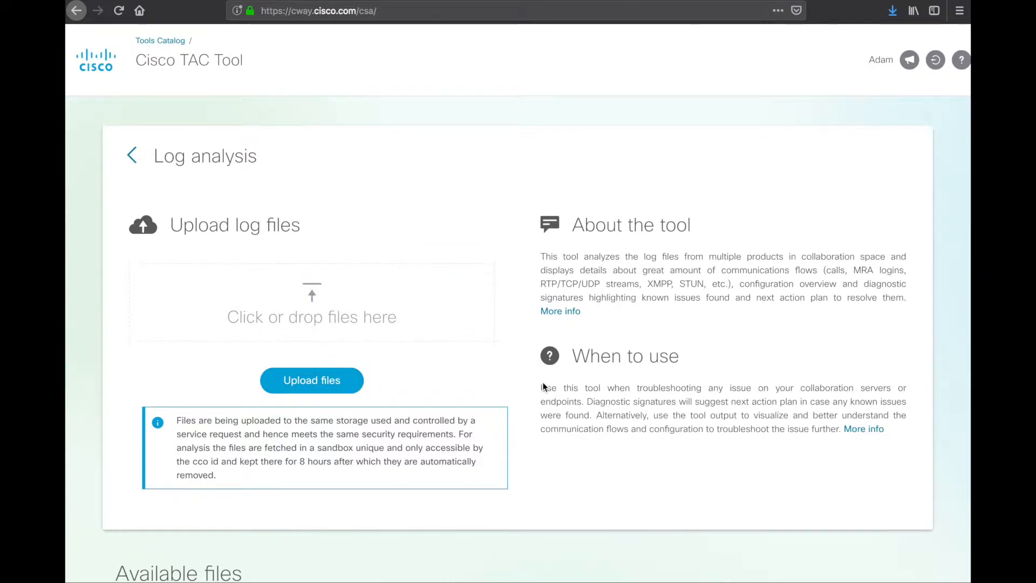
mouse_move(566, 302)
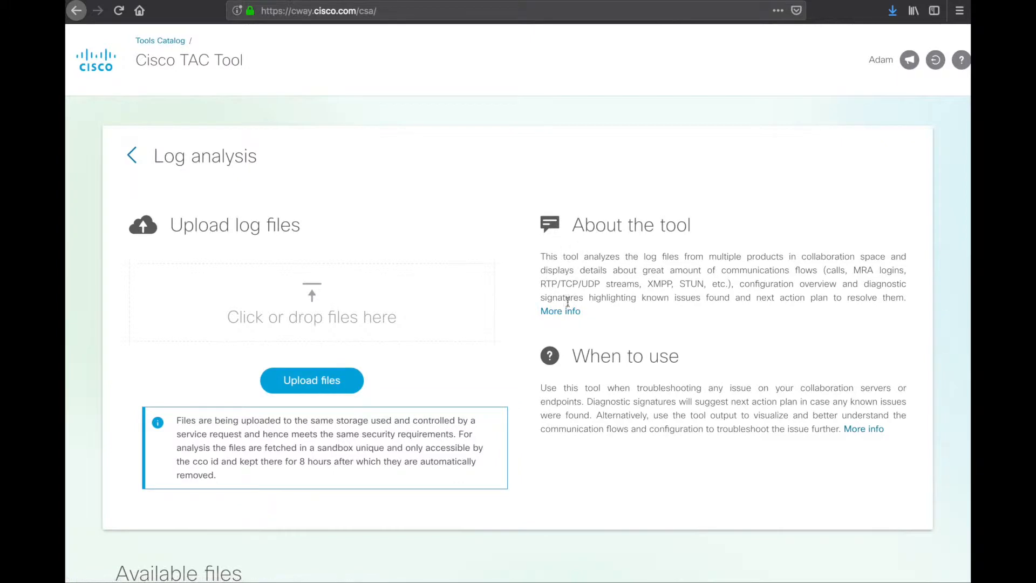
mouse_move(560, 311)
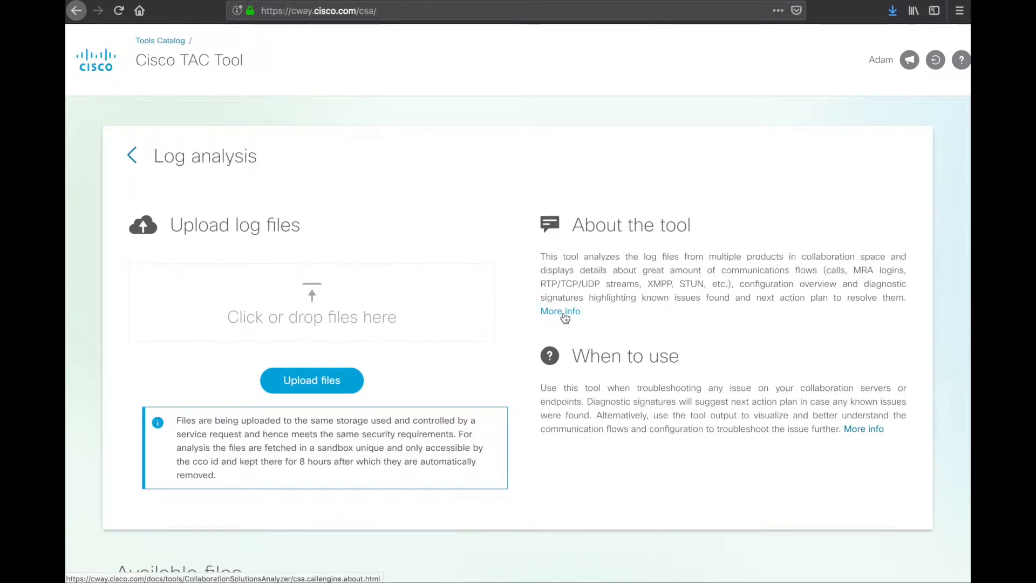
click(560, 311)
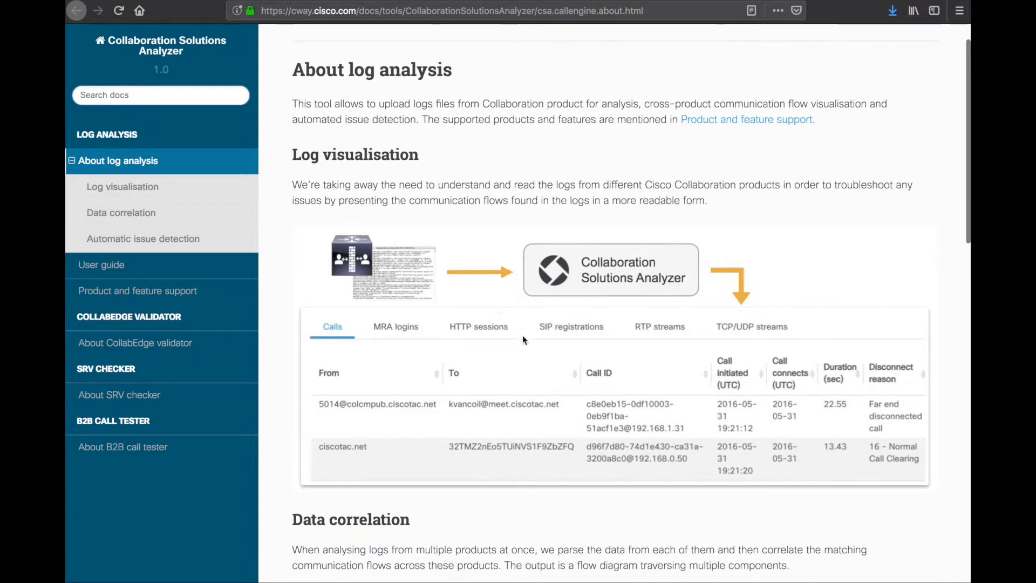
scroll(down, 3)
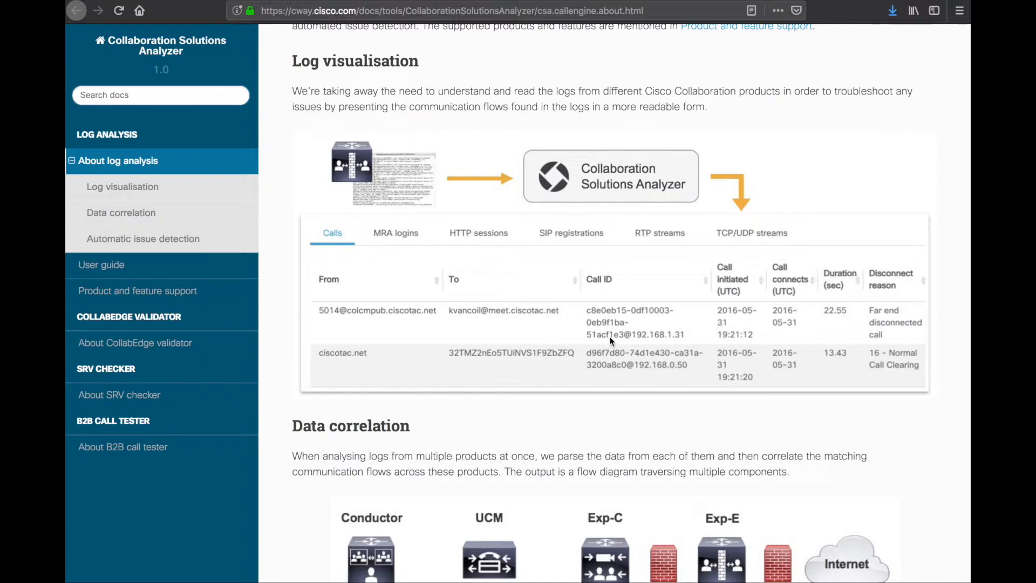
scroll(down, 3)
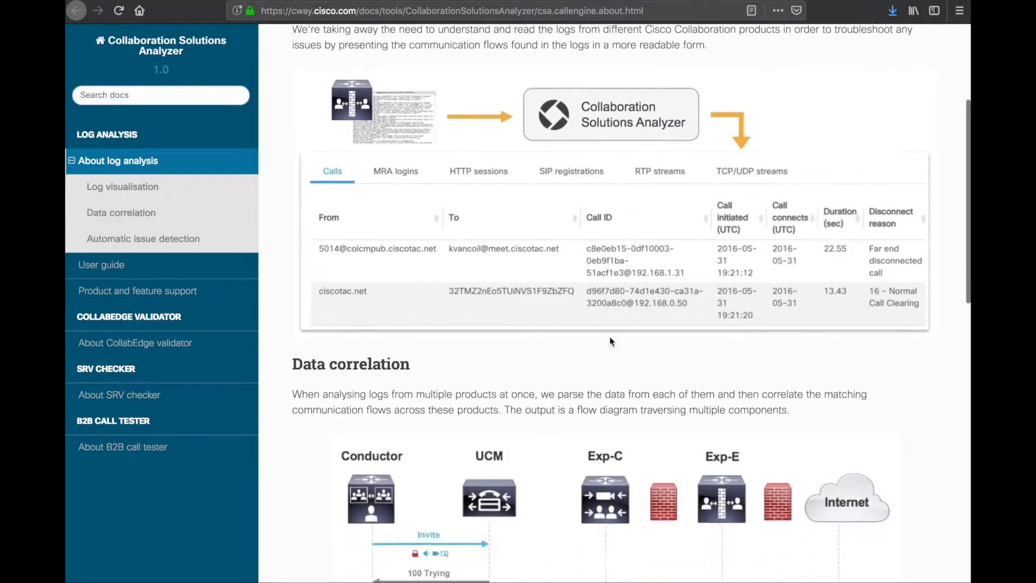
scroll(down, 3)
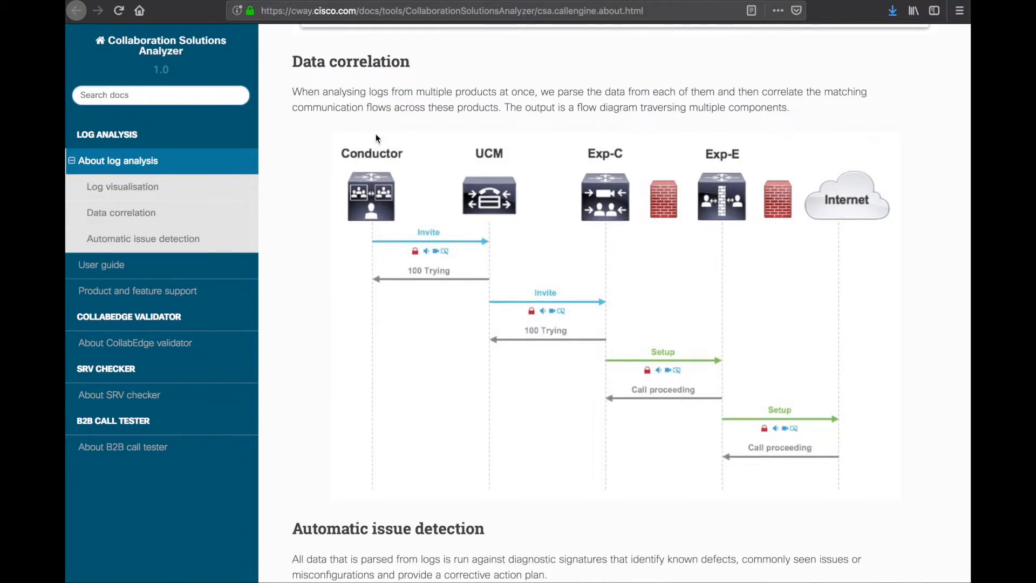
scroll(down, 3)
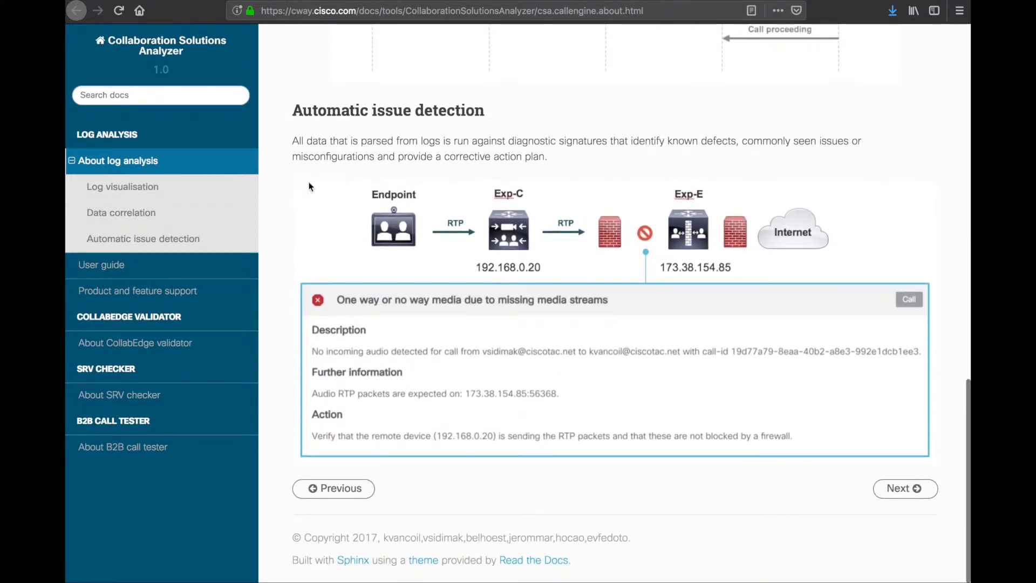
mouse_move(320, 172)
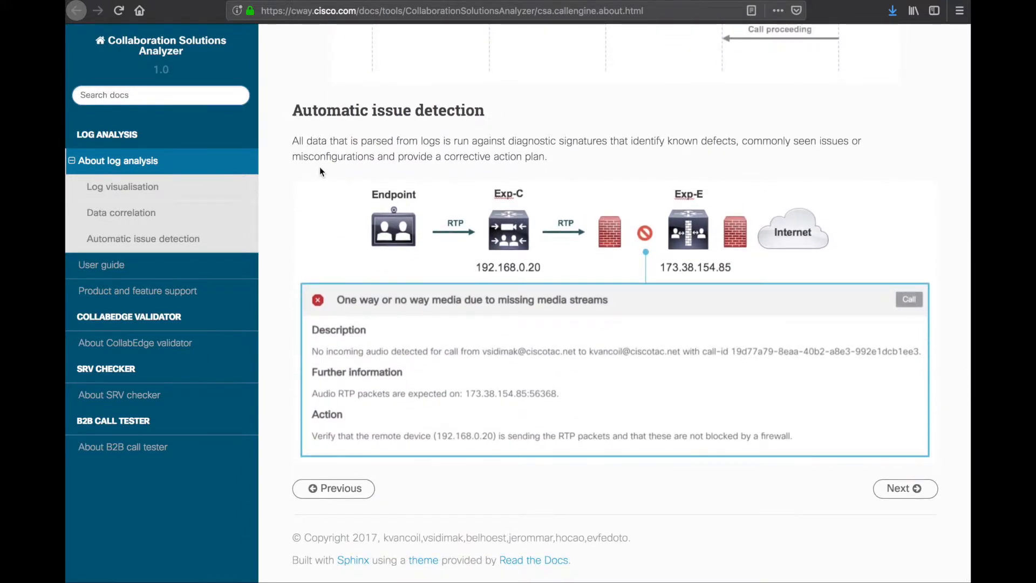
mouse_move(607, 276)
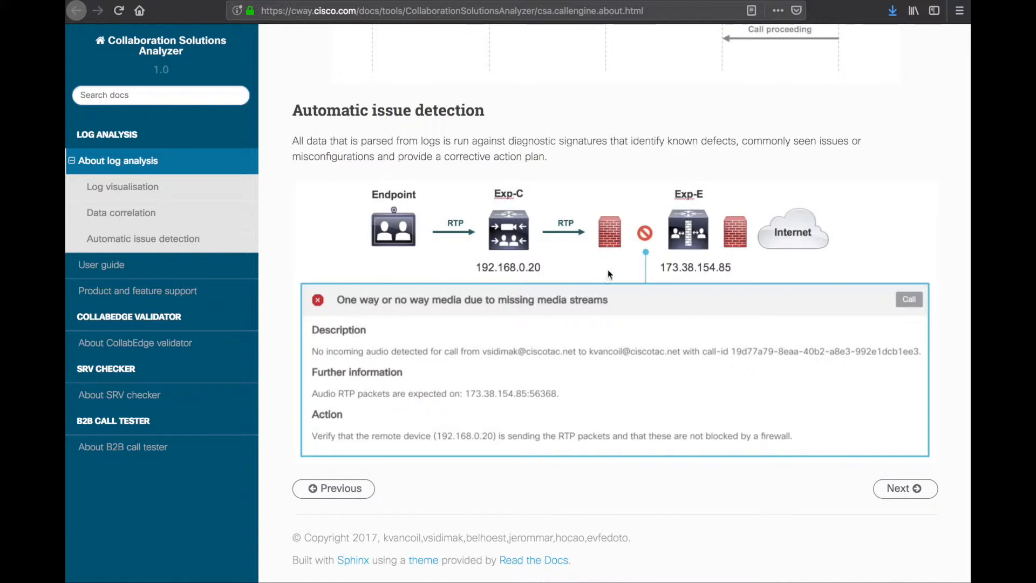
mouse_move(536, 249)
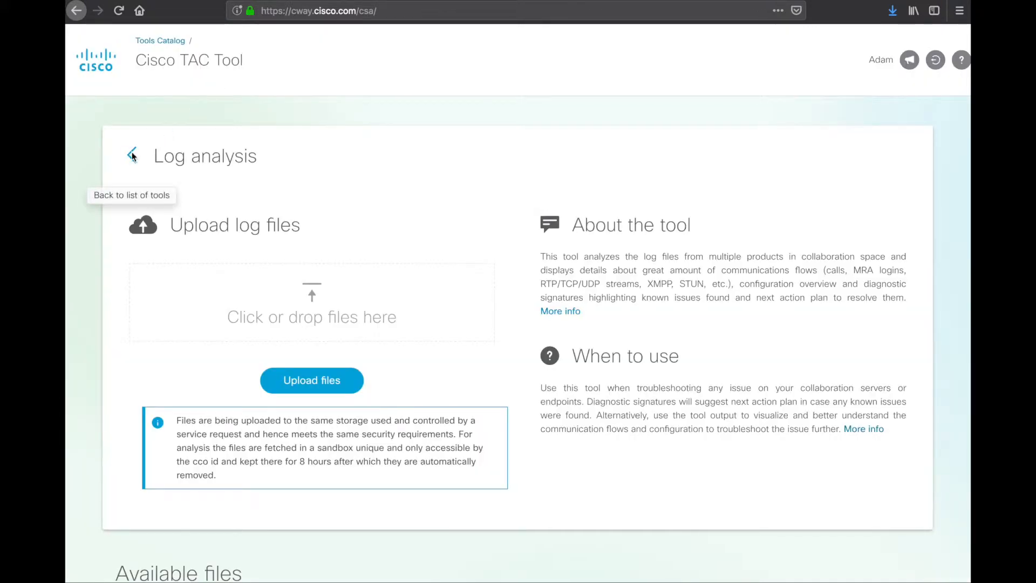
Return to the tools list, open the CollabEdge validator and activate its Edge domain field
click(132, 155)
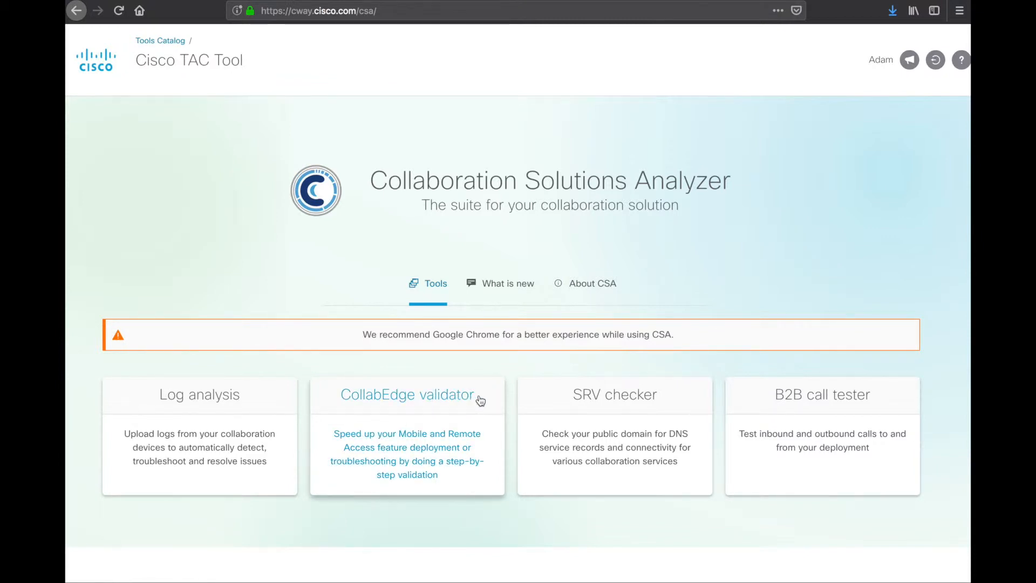
click(407, 394)
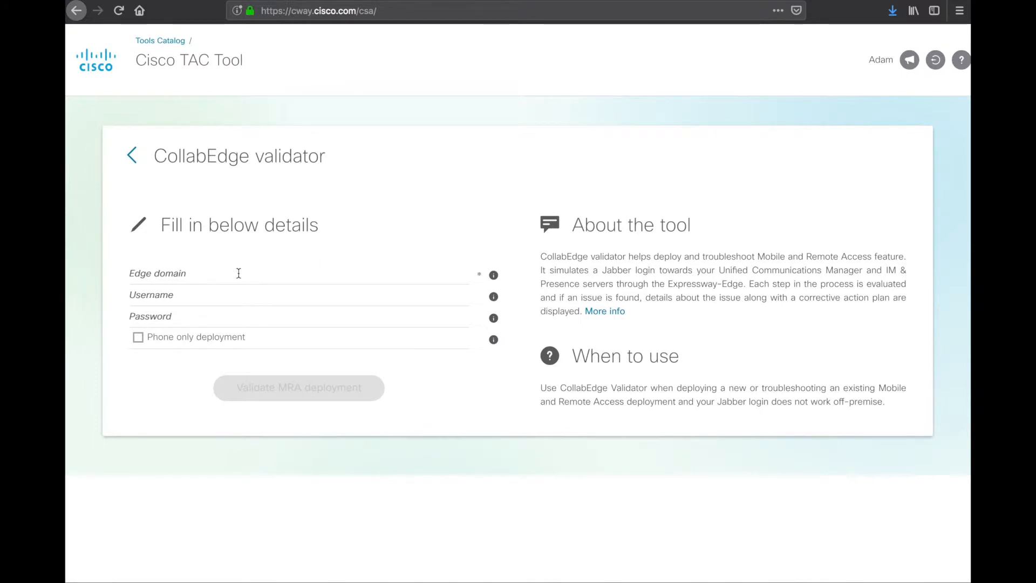
click(298, 388)
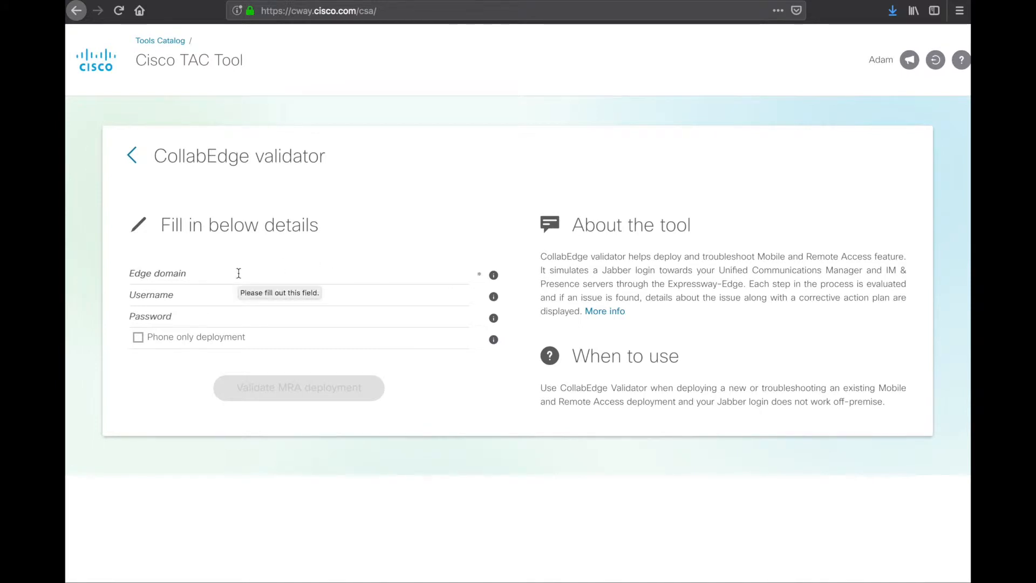
click(298, 273)
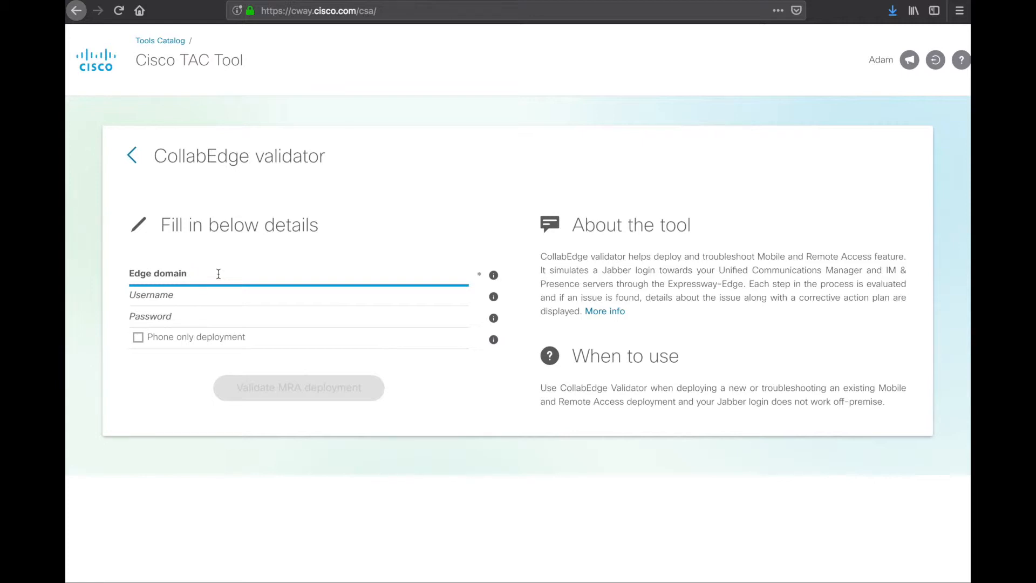
click(198, 273)
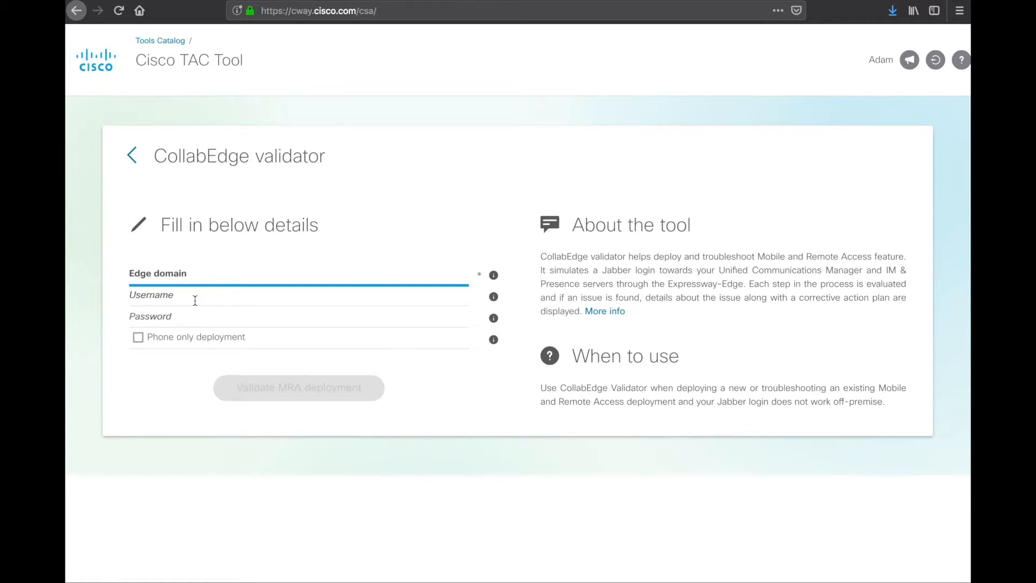
click(298, 273)
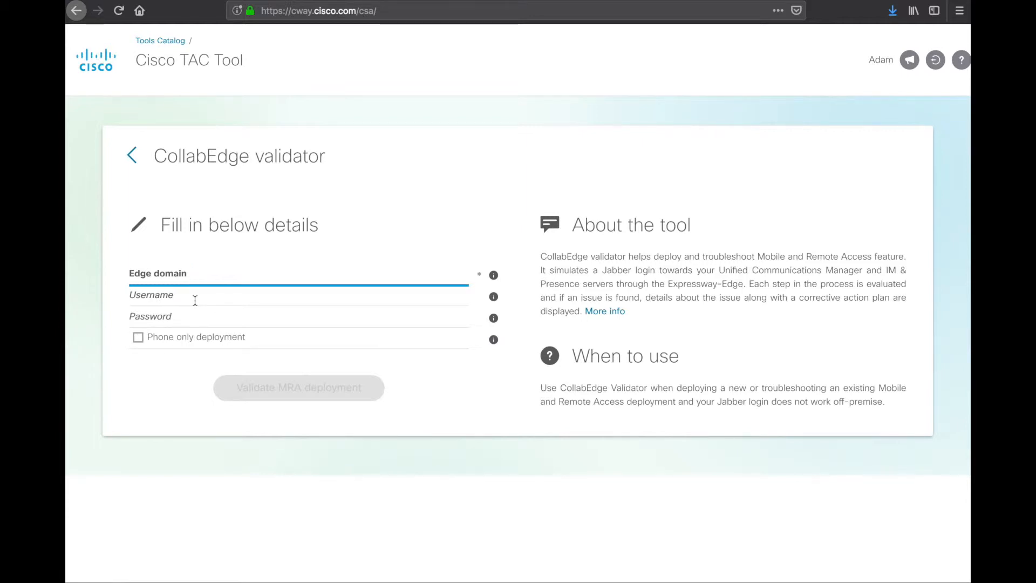
click(297, 273)
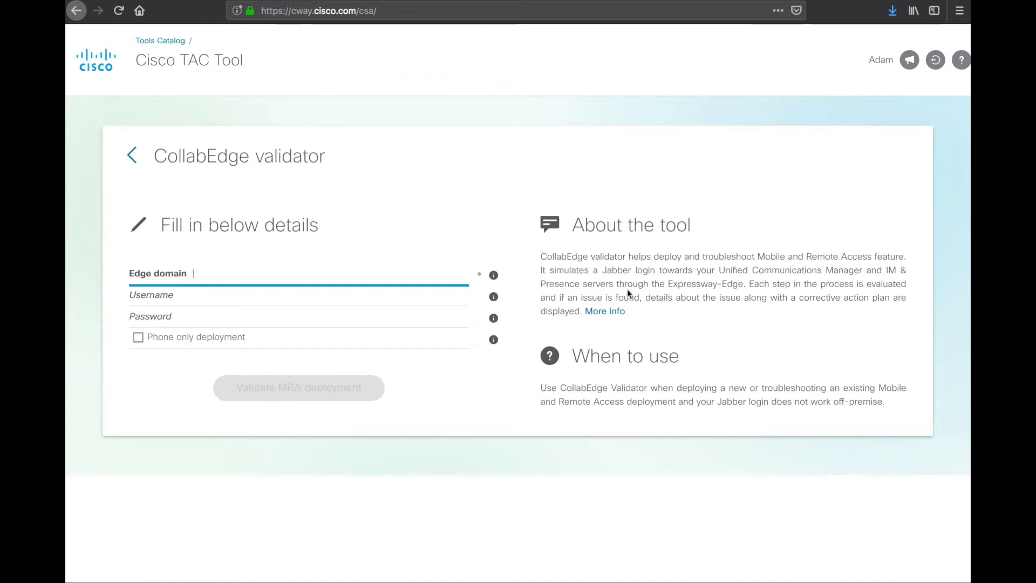
Open the CollabEdge validator 'Sample output' documentation and read its first sections
click(604, 310)
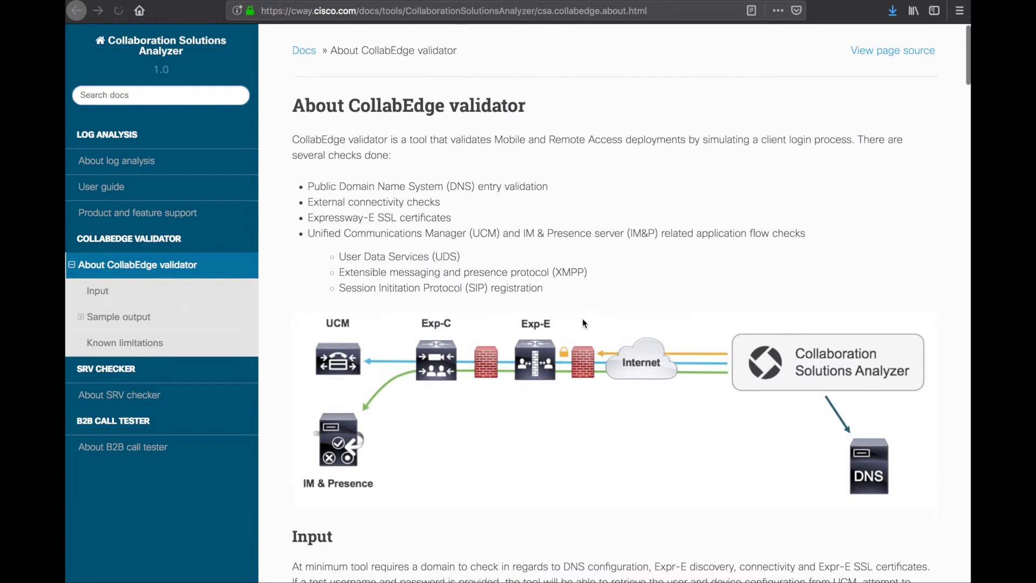
scroll(down, 3)
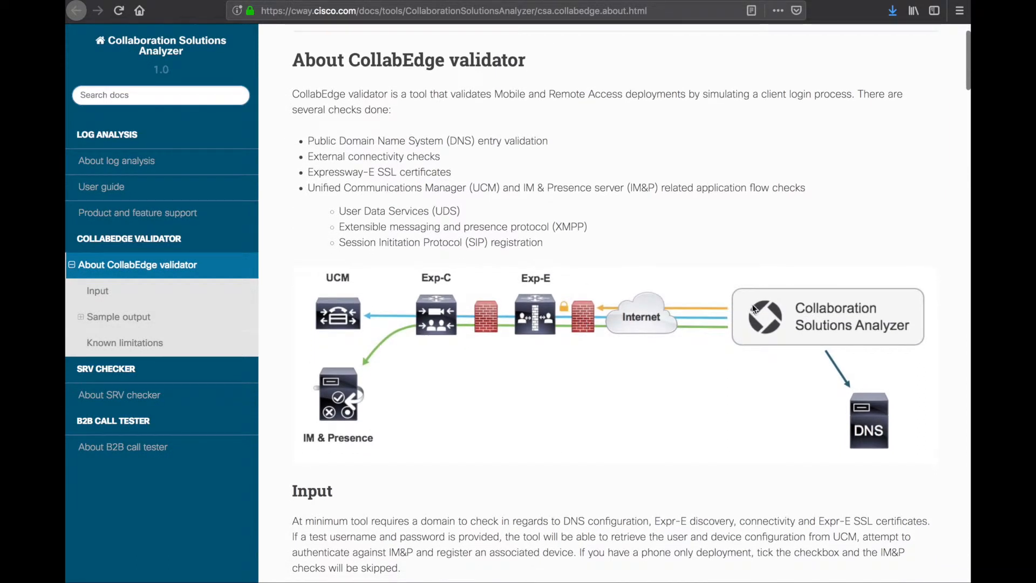
mouse_move(806, 319)
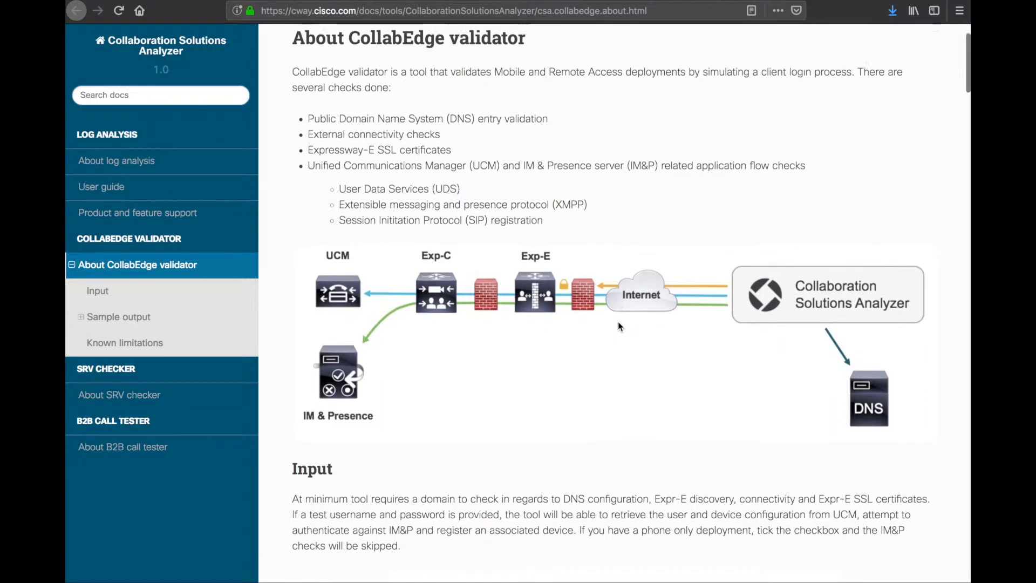
scroll(down, 3)
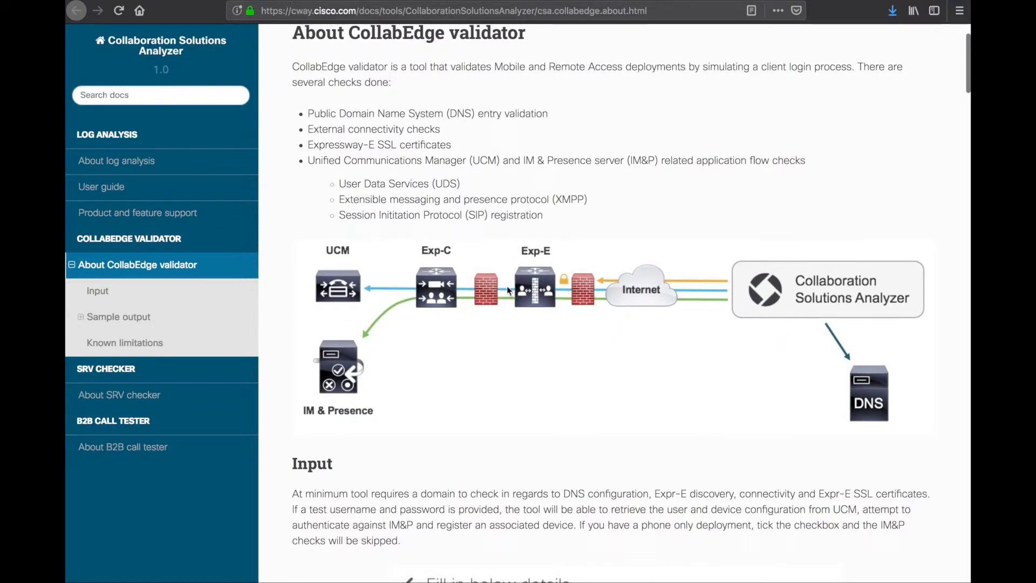
scroll(down, 3)
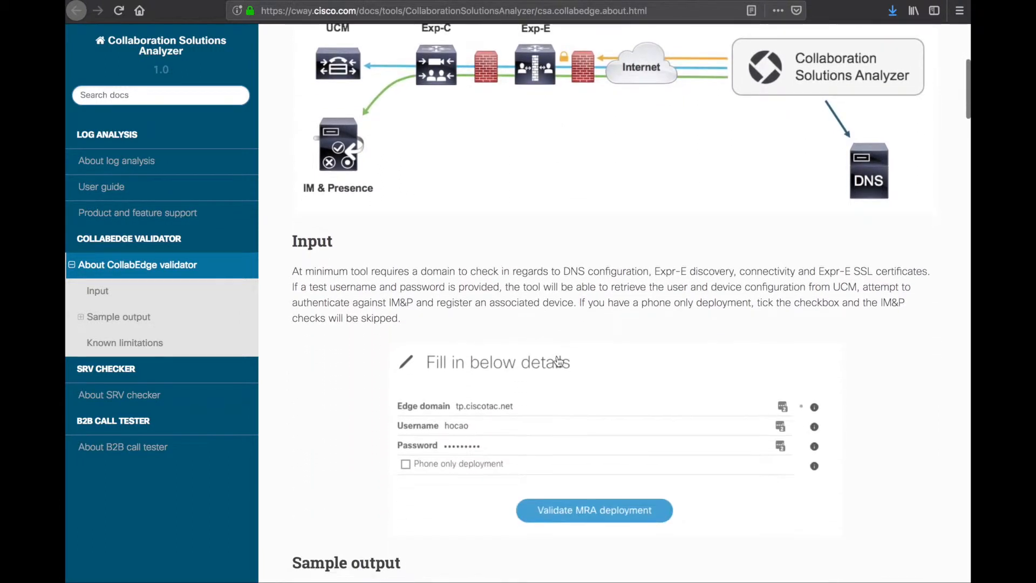
scroll(down, 3)
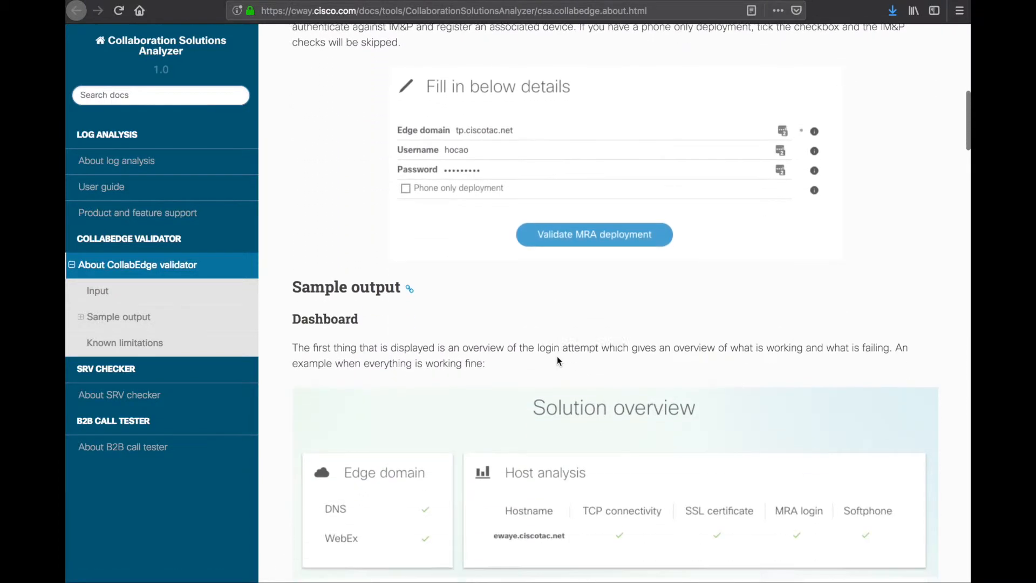
scroll(down, 3)
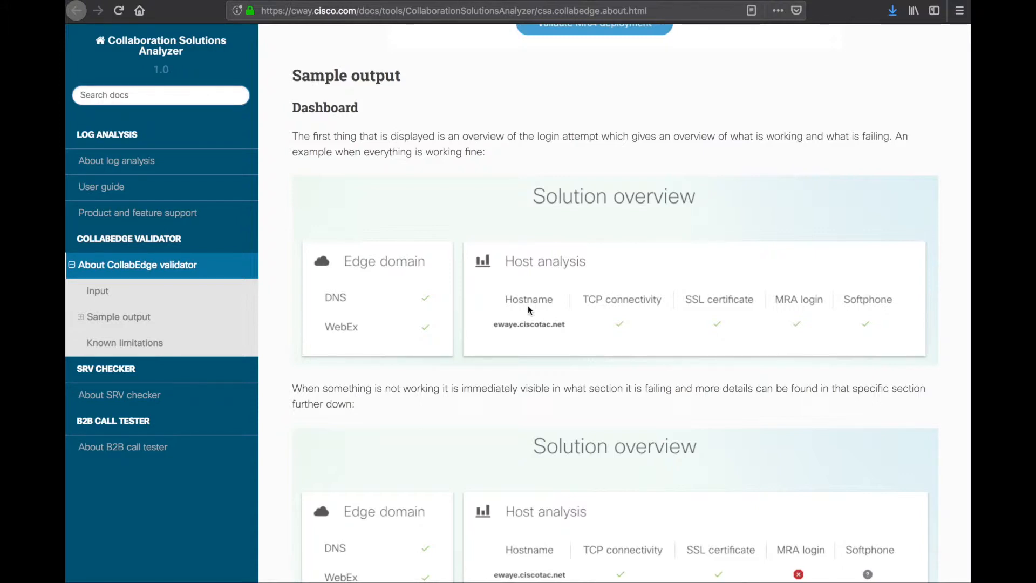
scroll(down, 3)
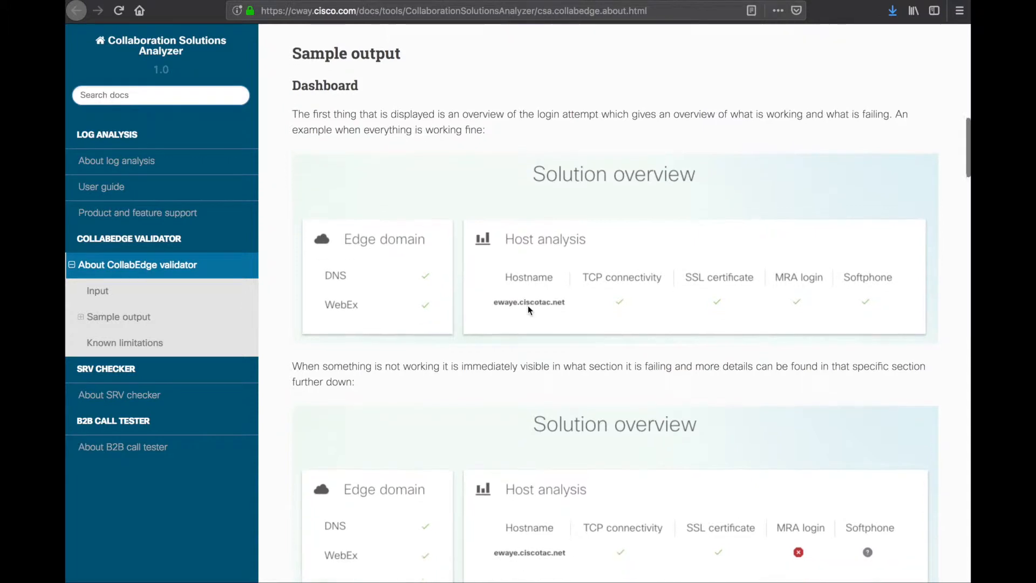
scroll(down, 3)
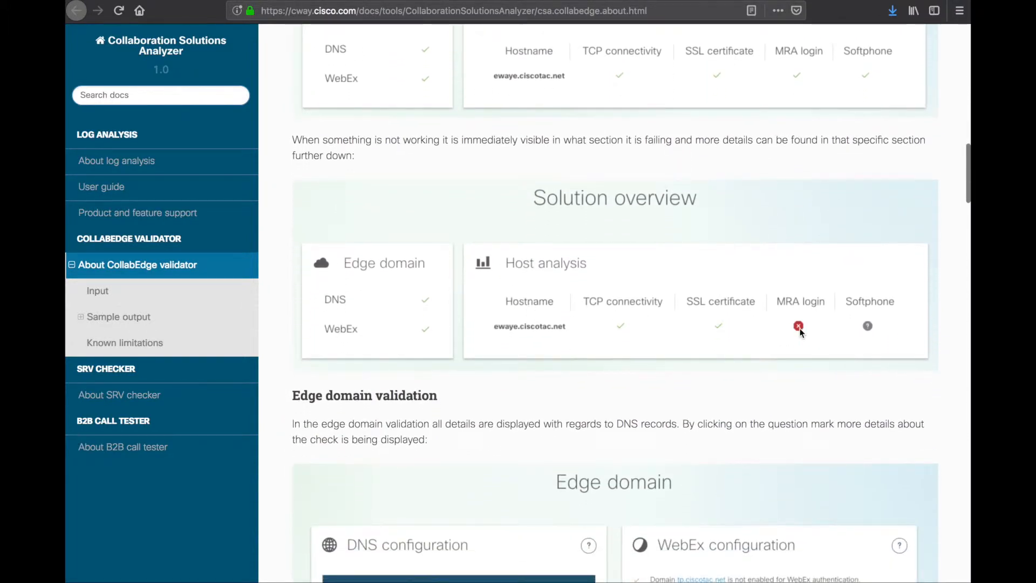
scroll(down, 3)
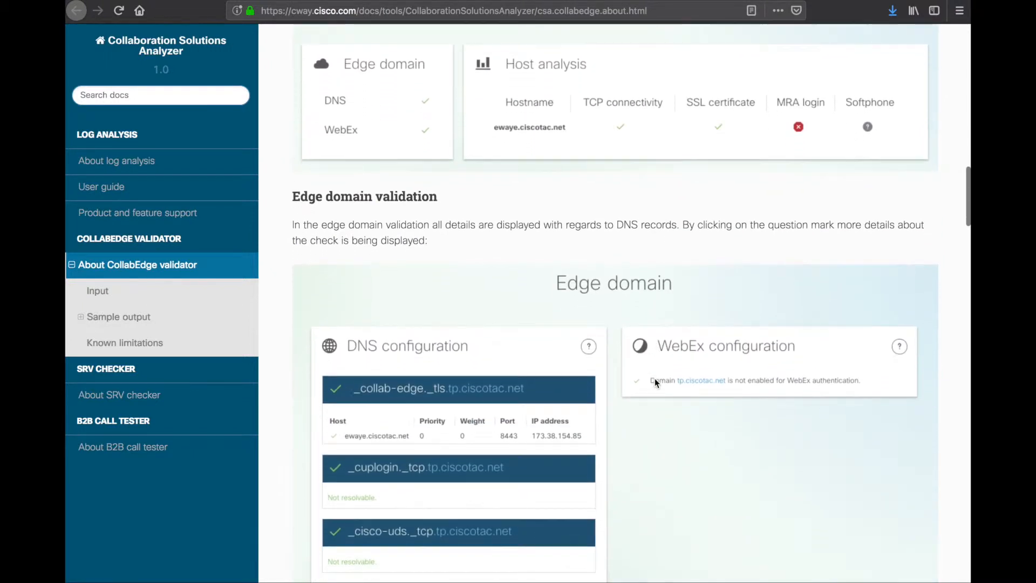
scroll(down, 3)
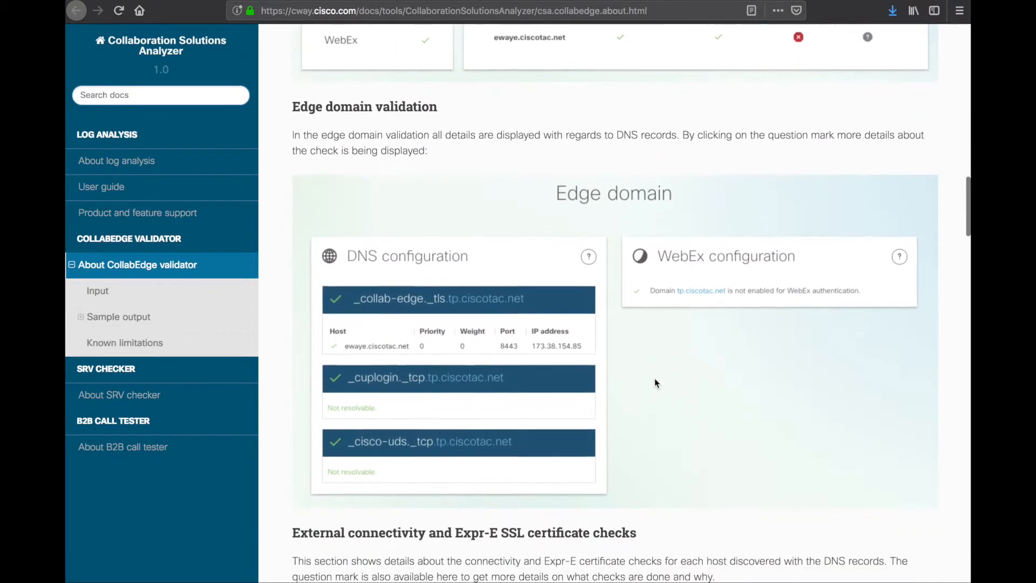
scroll(down, 3)
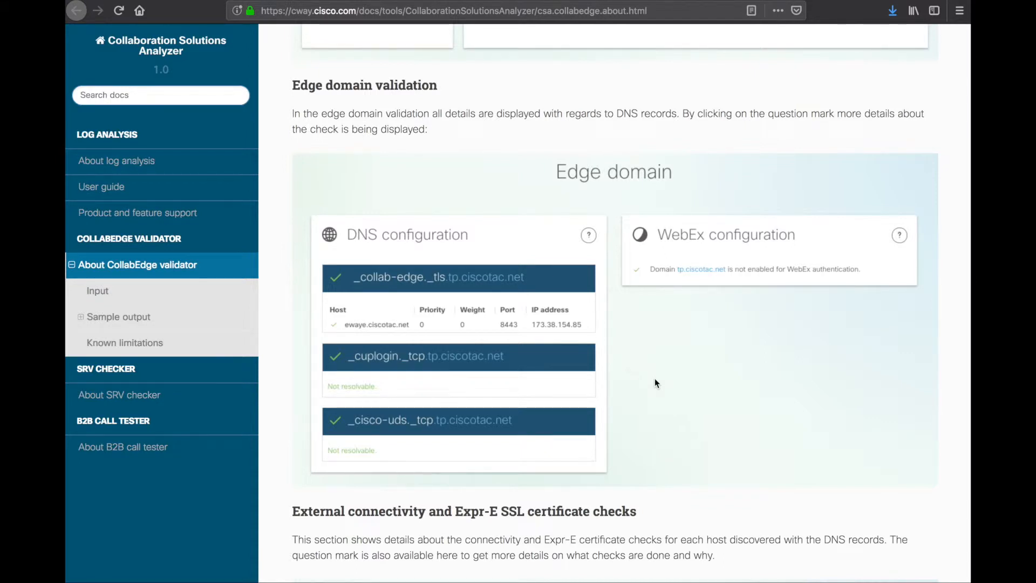
mouse_move(340, 378)
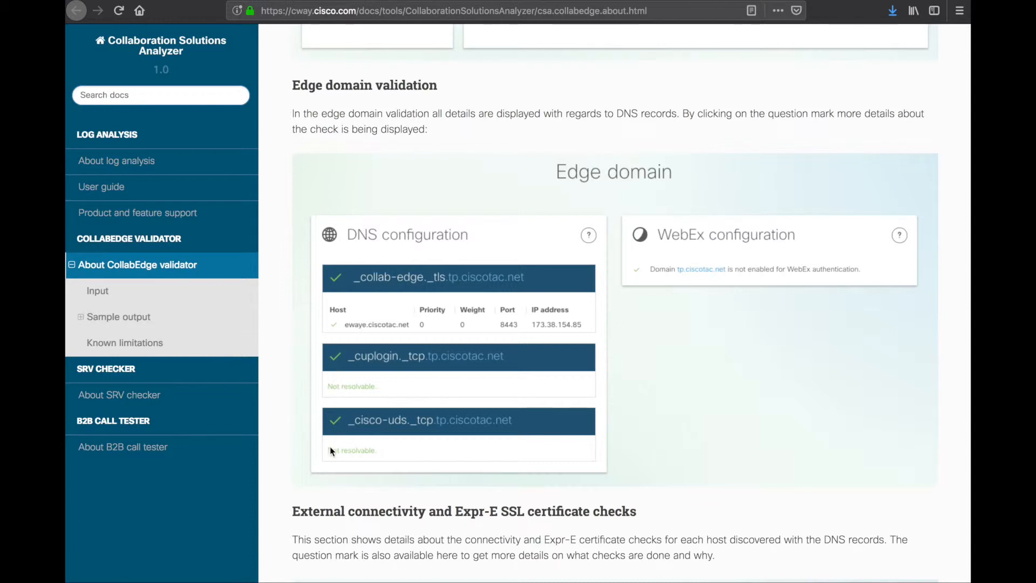
mouse_move(363, 373)
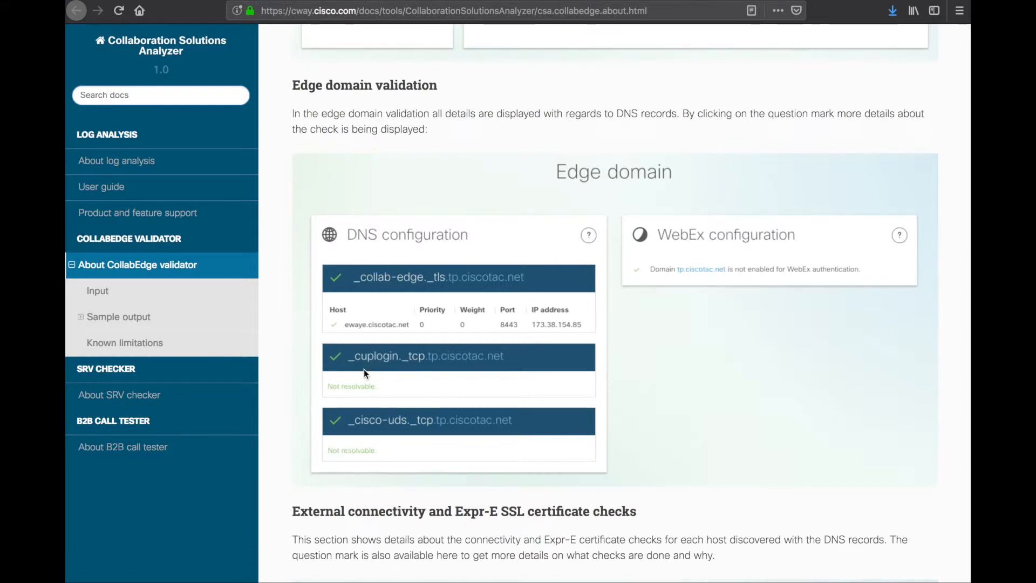
Continue reading the documentation down to the softphone registration section
scroll(down, 3)
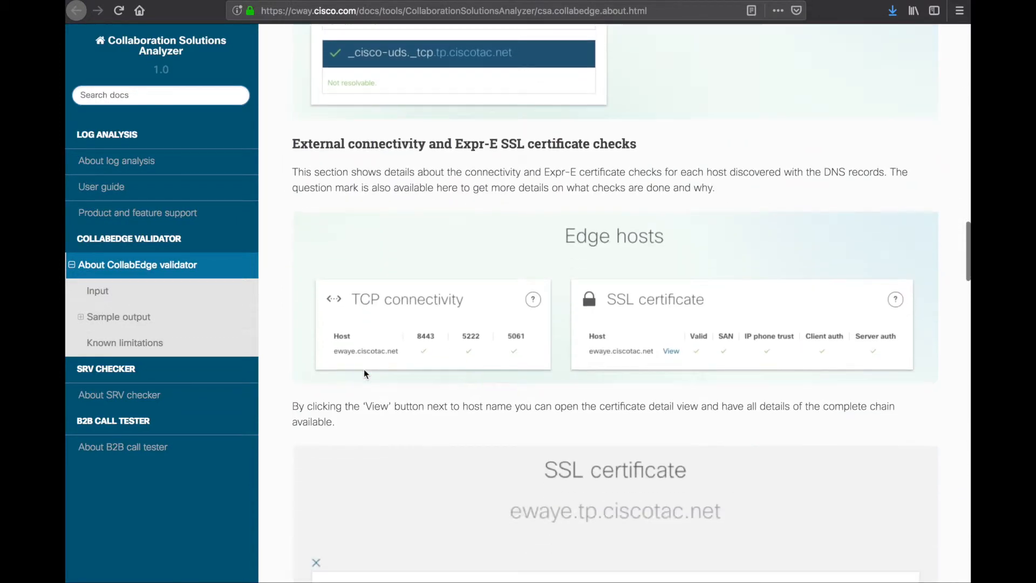
scroll(down, 3)
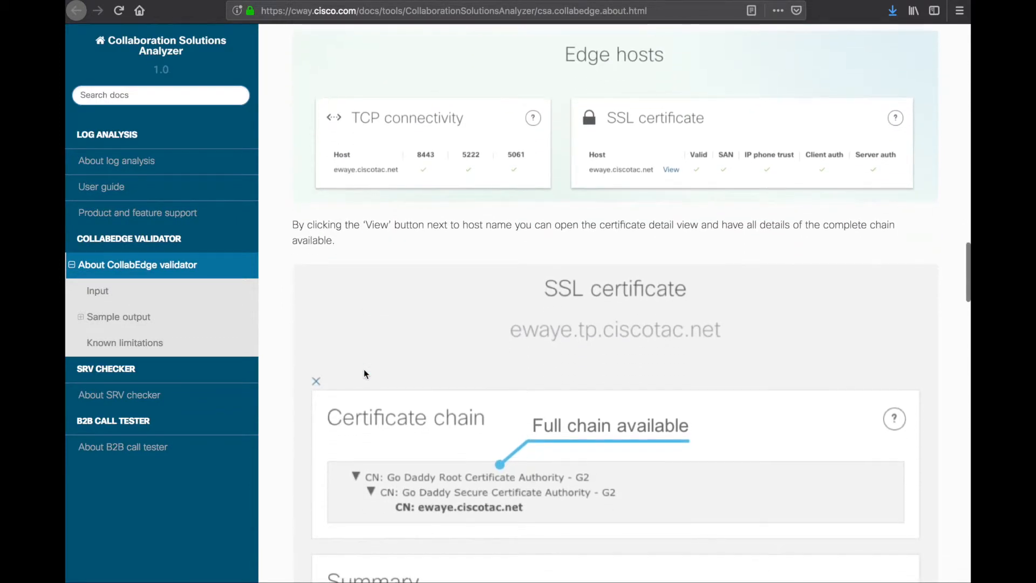
scroll(down, 3)
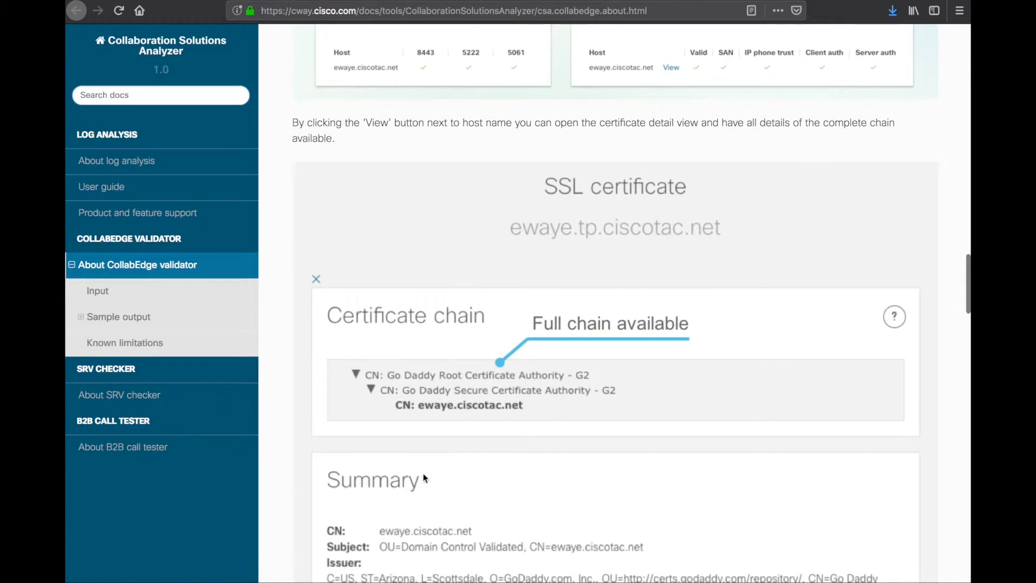
scroll(down, 3)
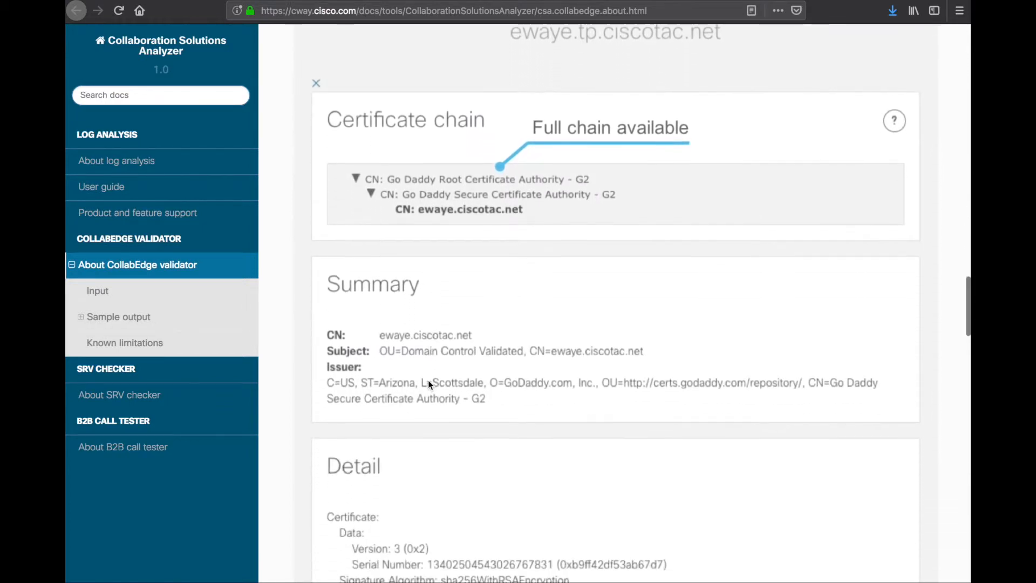
scroll(down, 3)
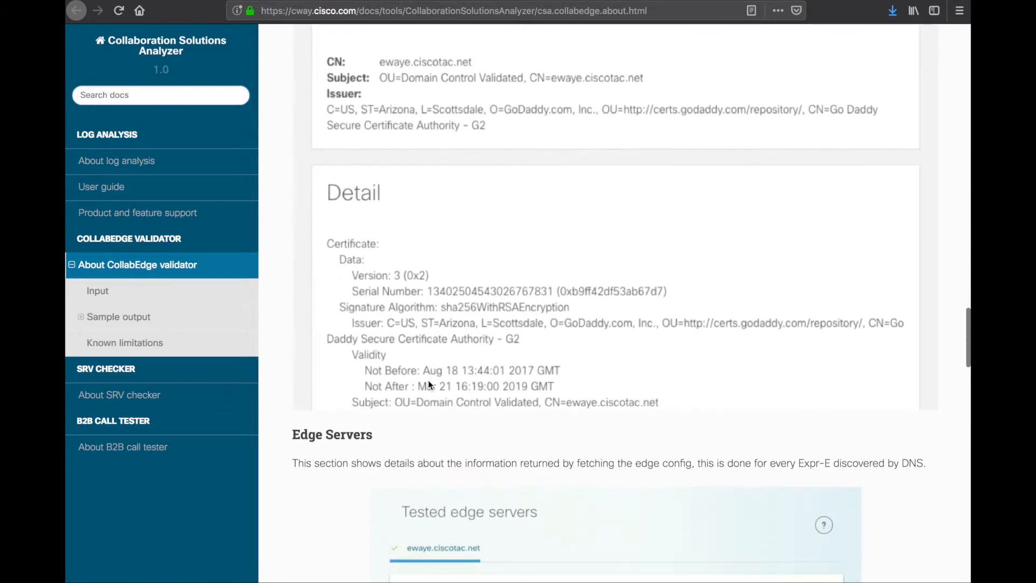
scroll(down, 3)
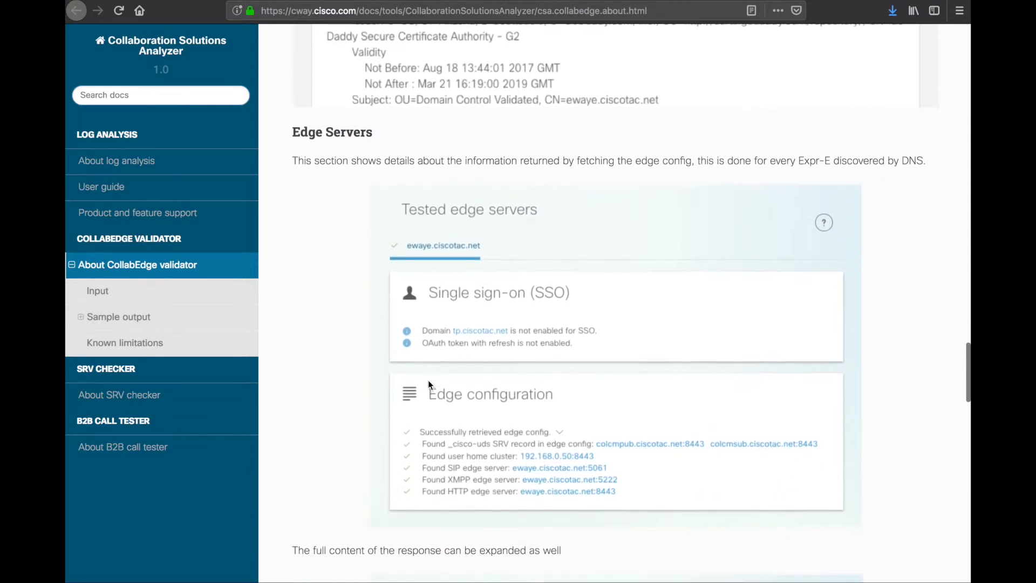
scroll(down, 3)
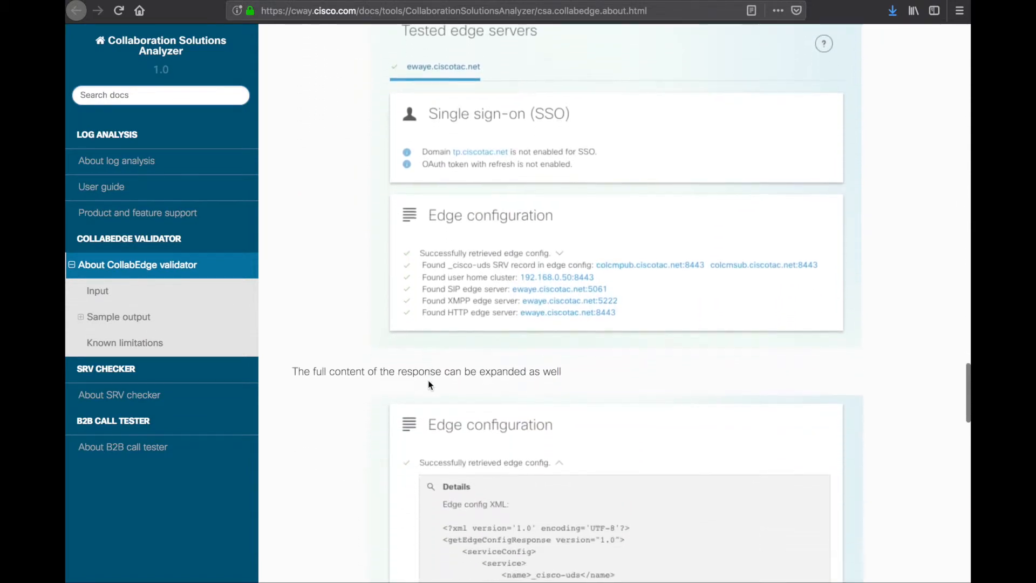
scroll(down, 3)
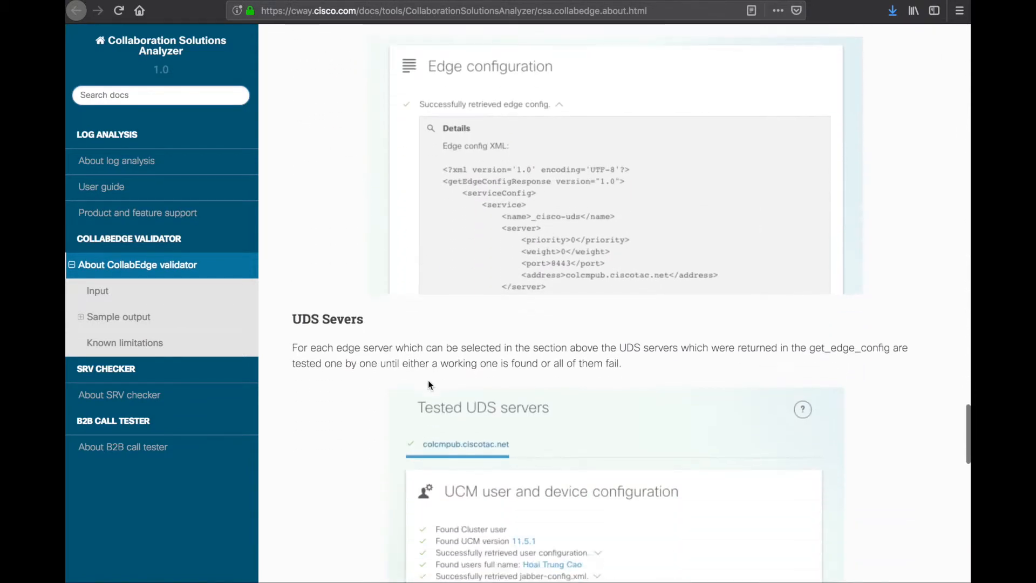
scroll(down, 3)
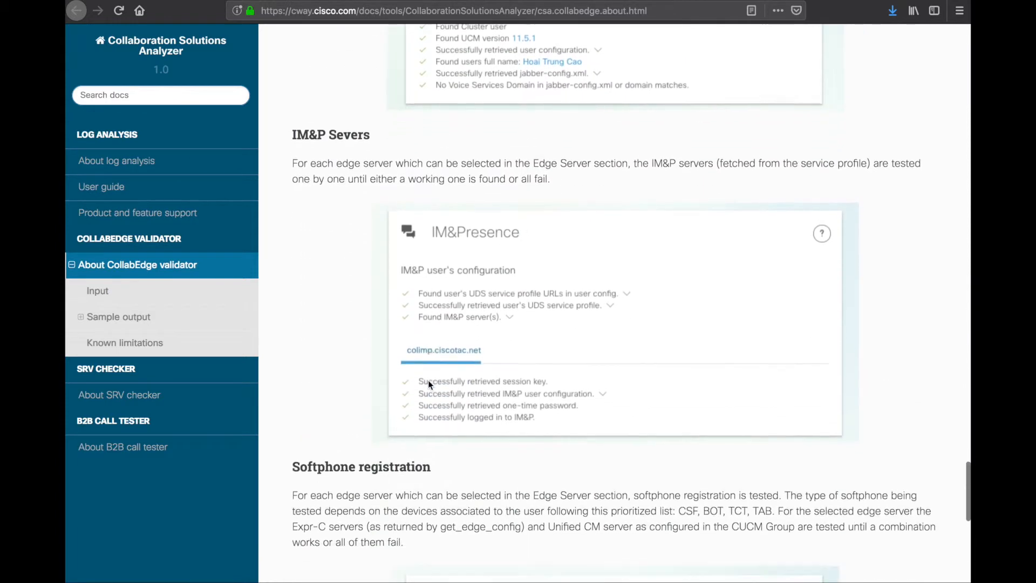
scroll(down, 3)
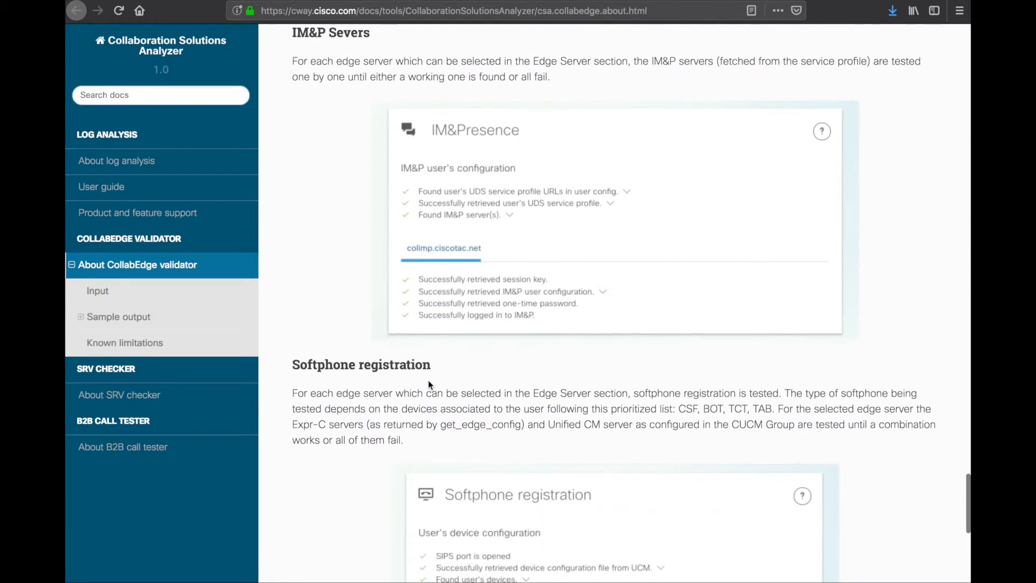
scroll(down, 3)
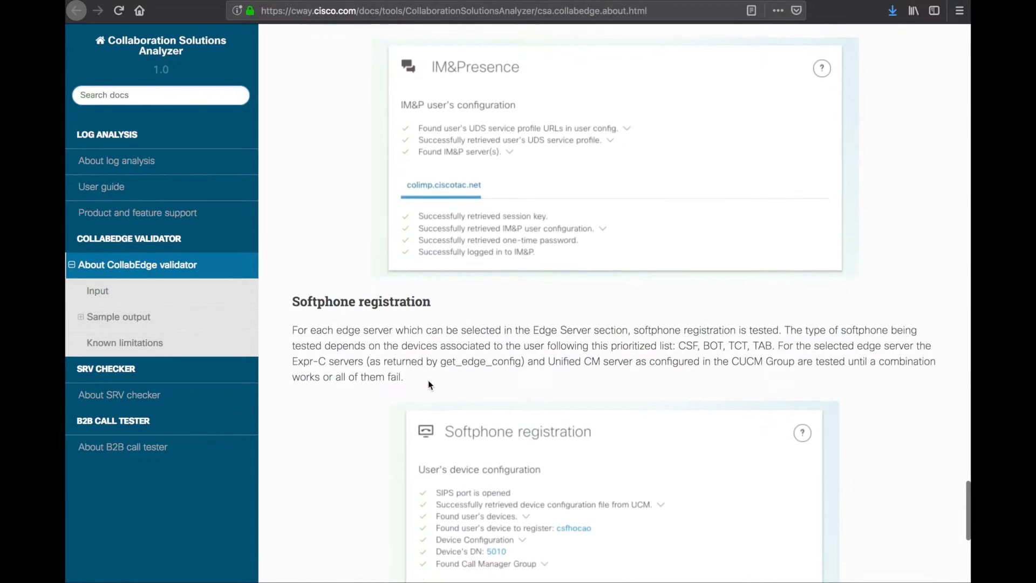
scroll(down, 3)
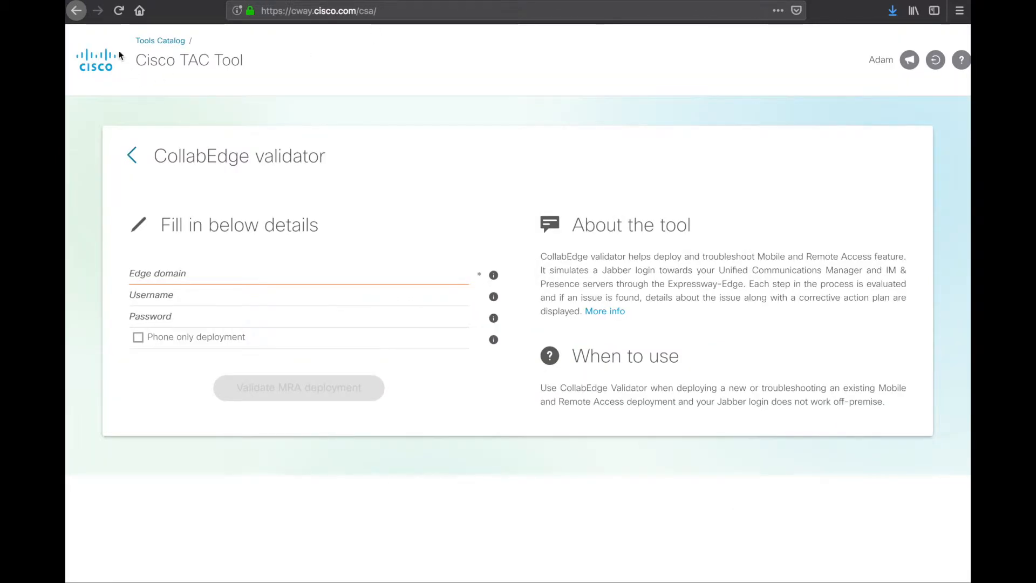
Open the SRV checker from Tools home and discover services for domain cisco.com
click(131, 154)
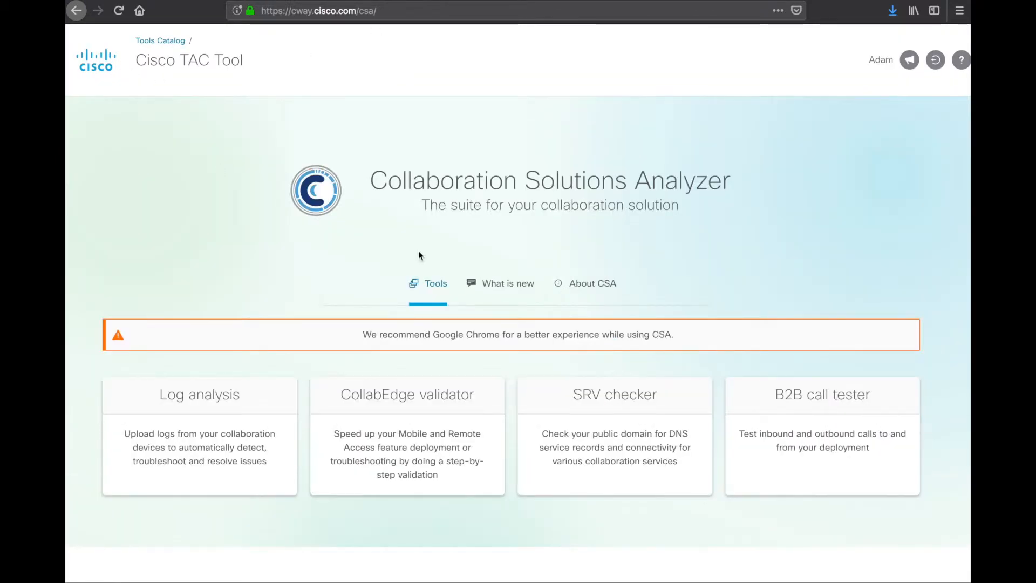
mouse_move(614, 402)
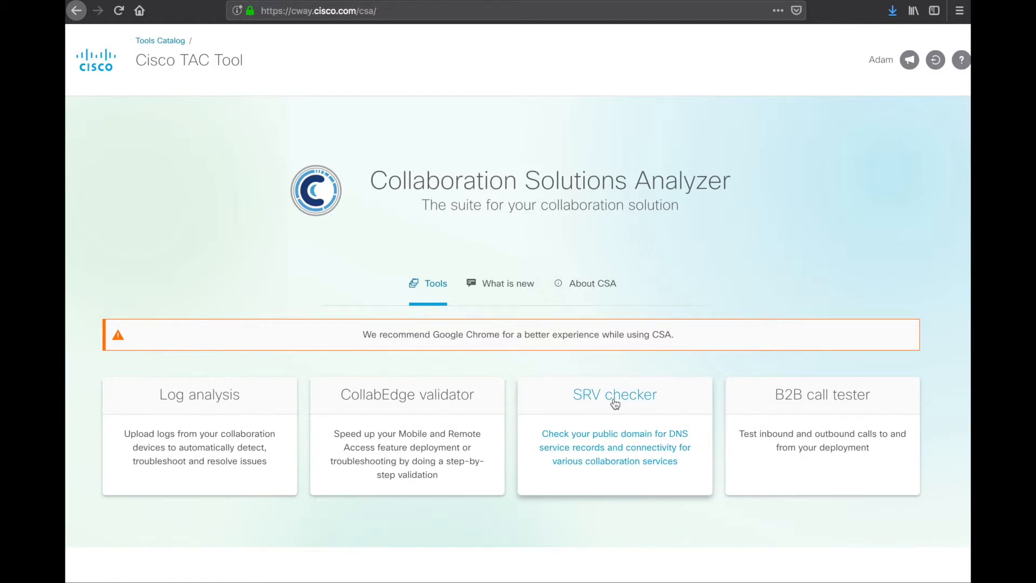
mouse_move(595, 406)
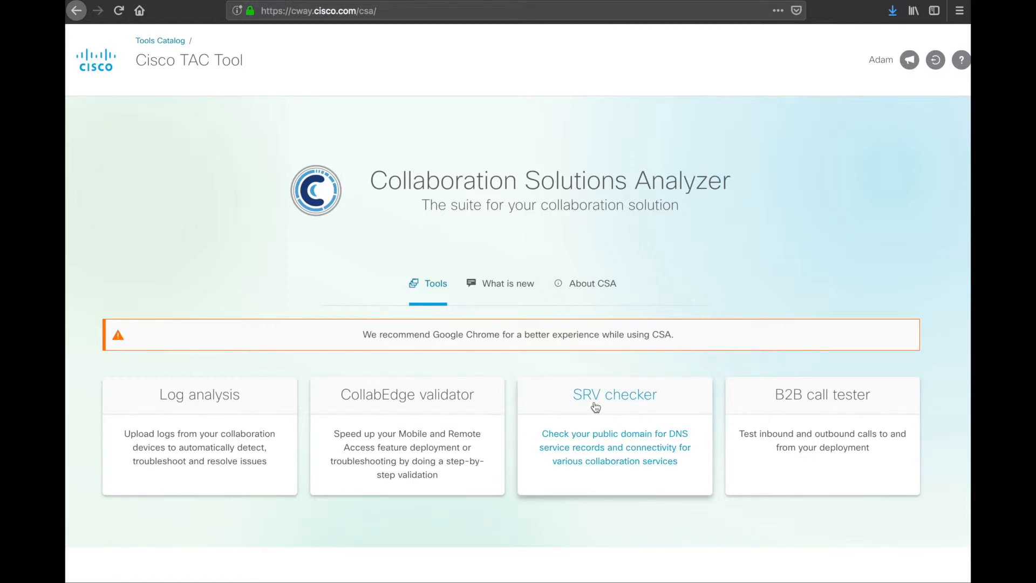
click(614, 395)
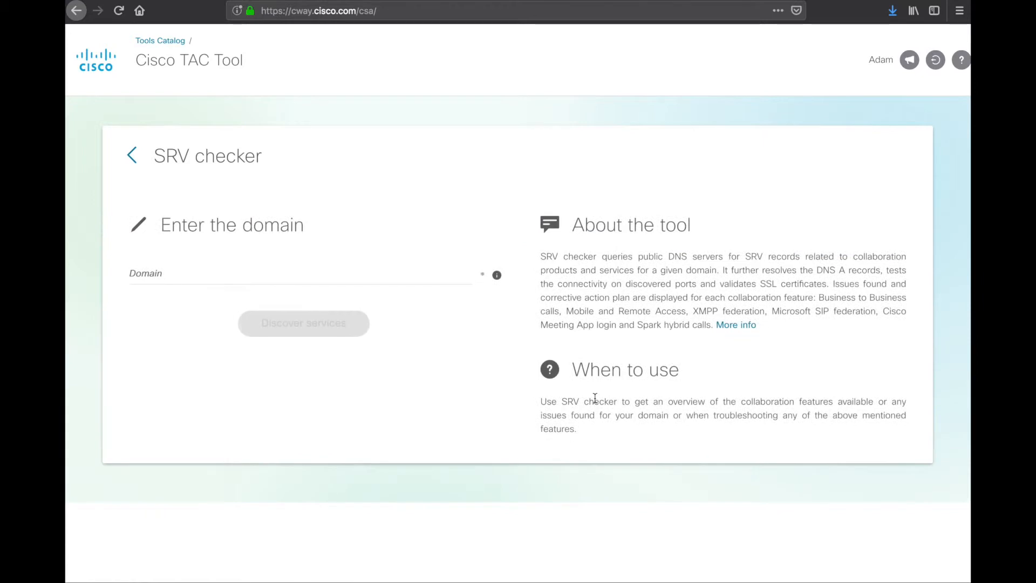
click(297, 273)
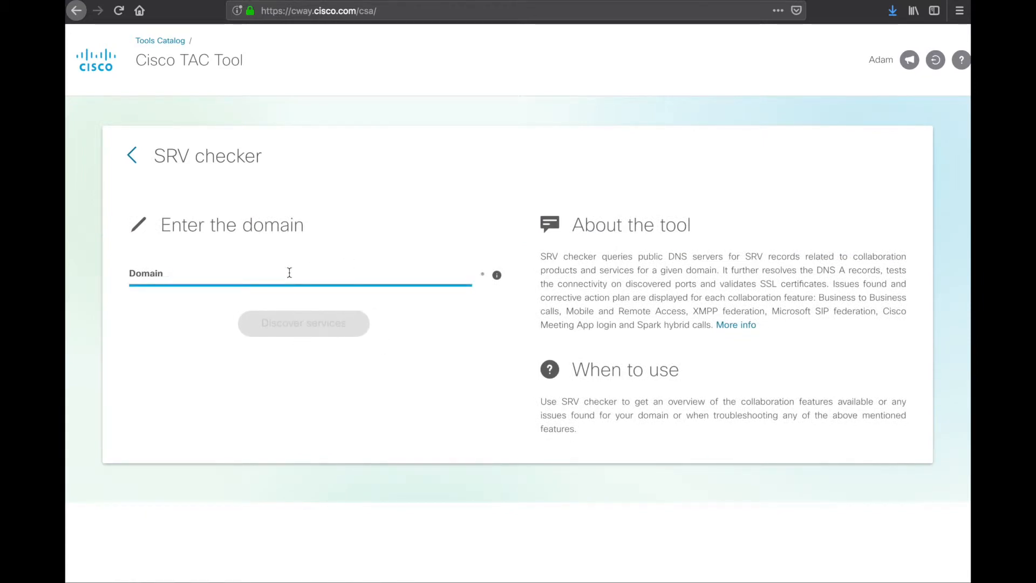
text(cisco.com)
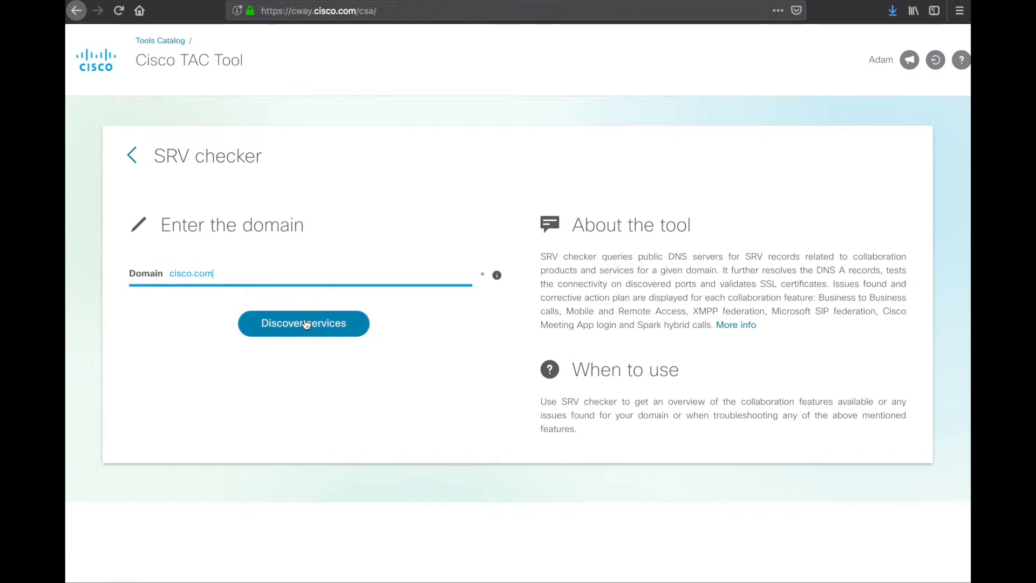
mouse_move(336, 327)
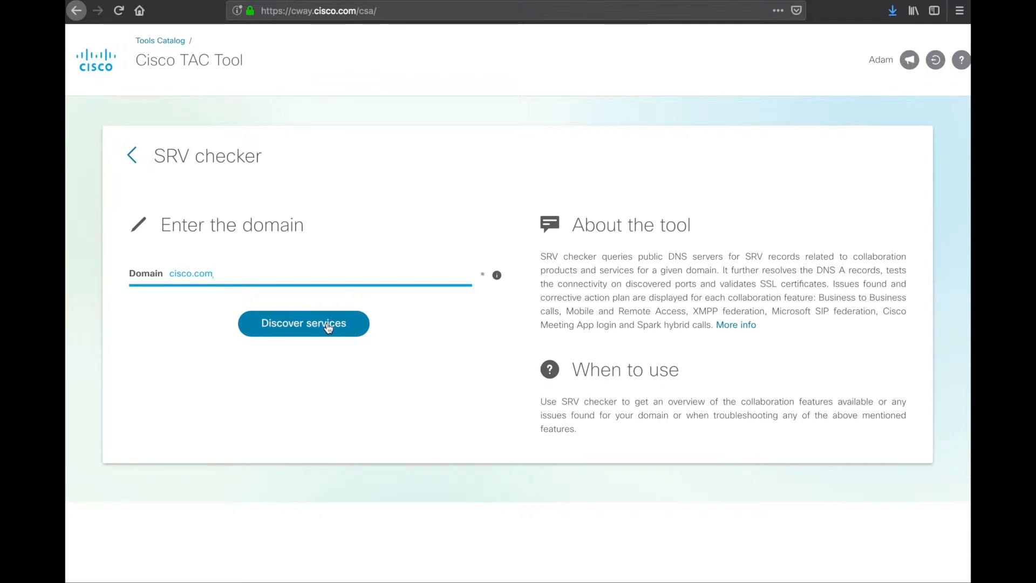
click(303, 323)
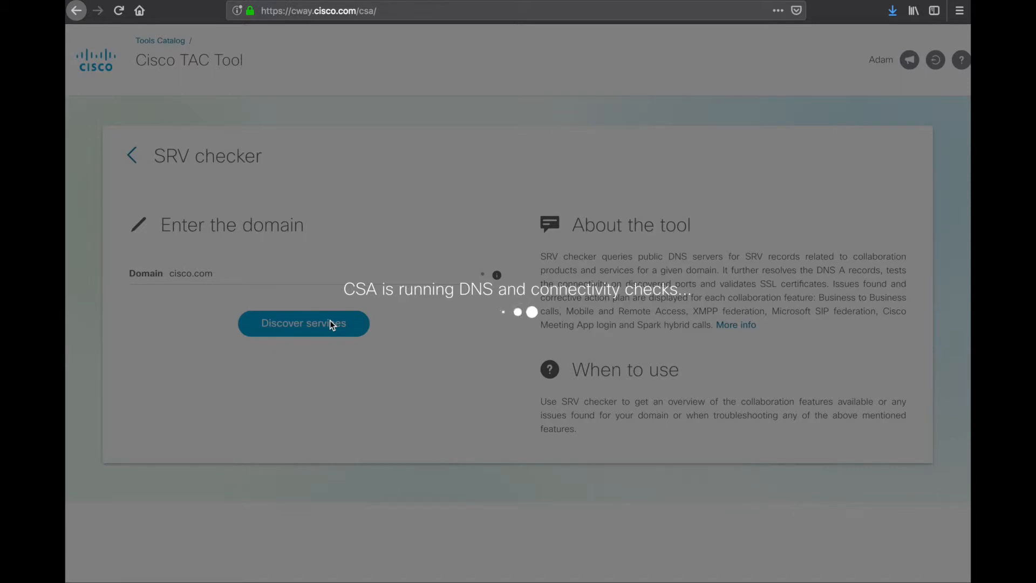
click(303, 323)
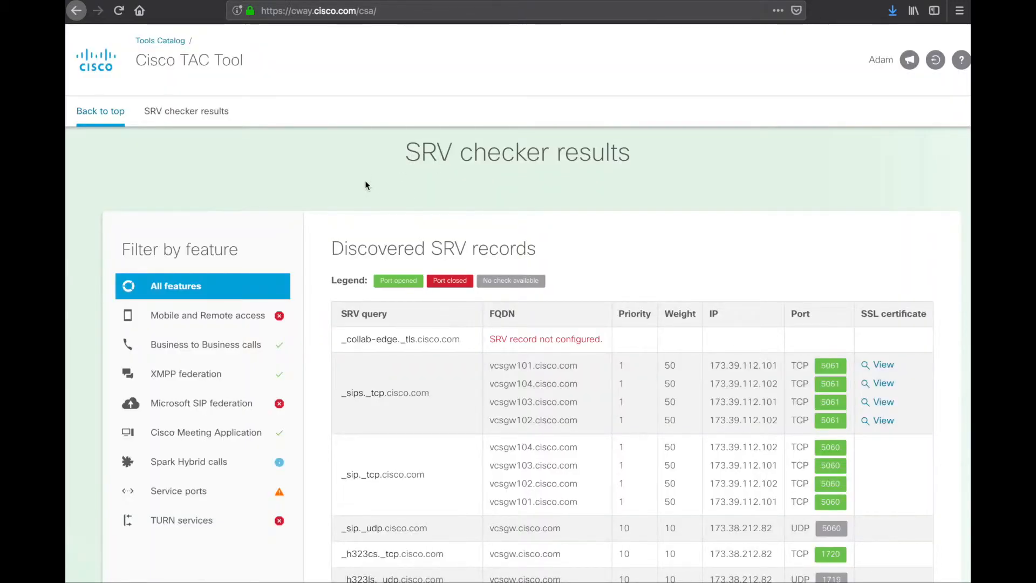
scroll(up, 3)
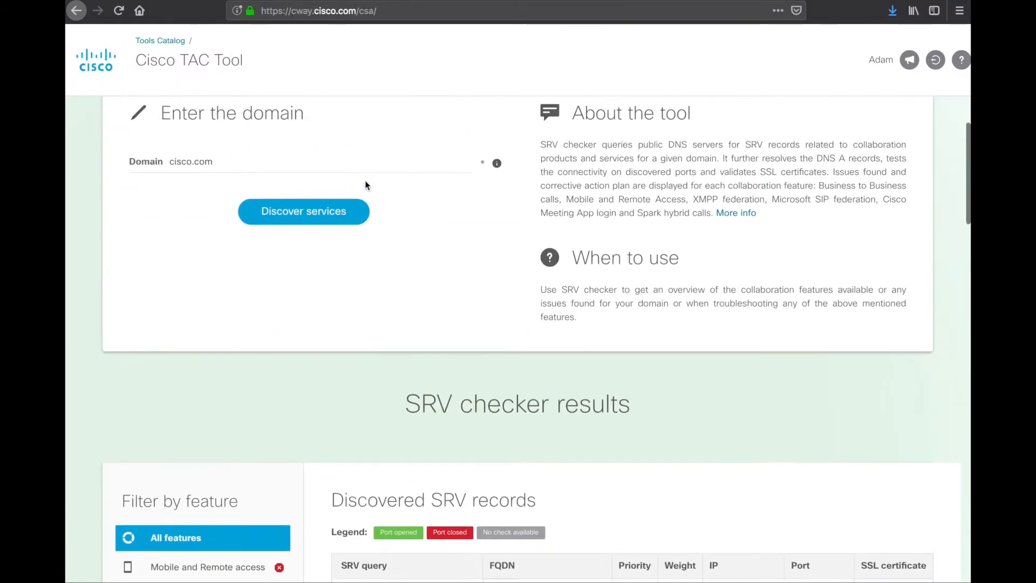
scroll(down, 3)
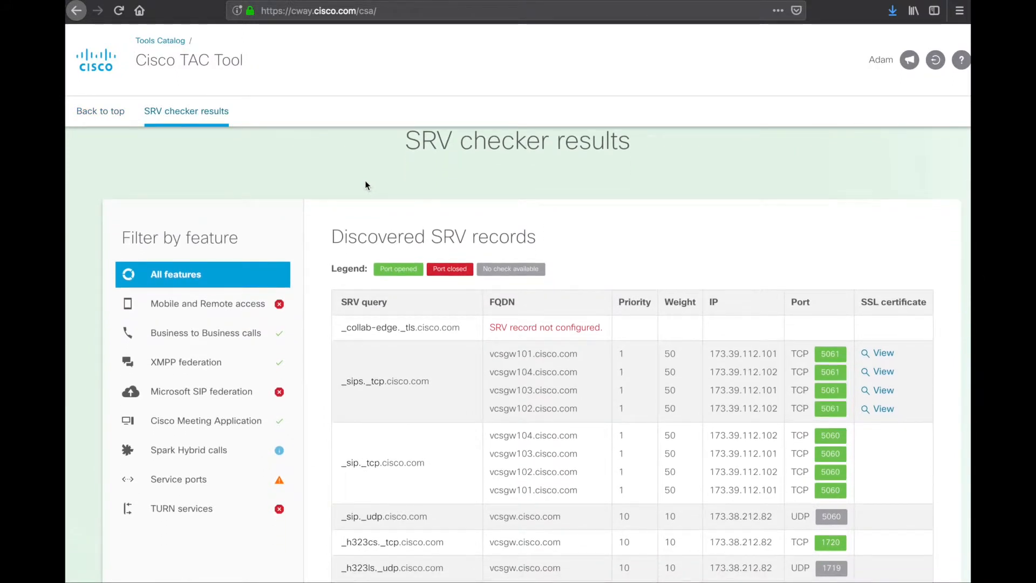
scroll(down, 3)
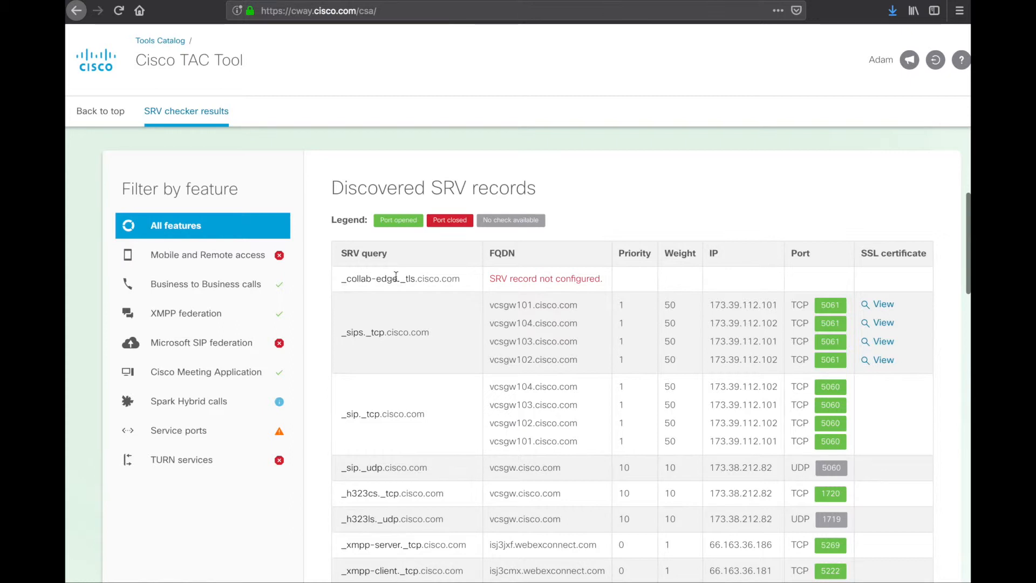
mouse_move(545, 282)
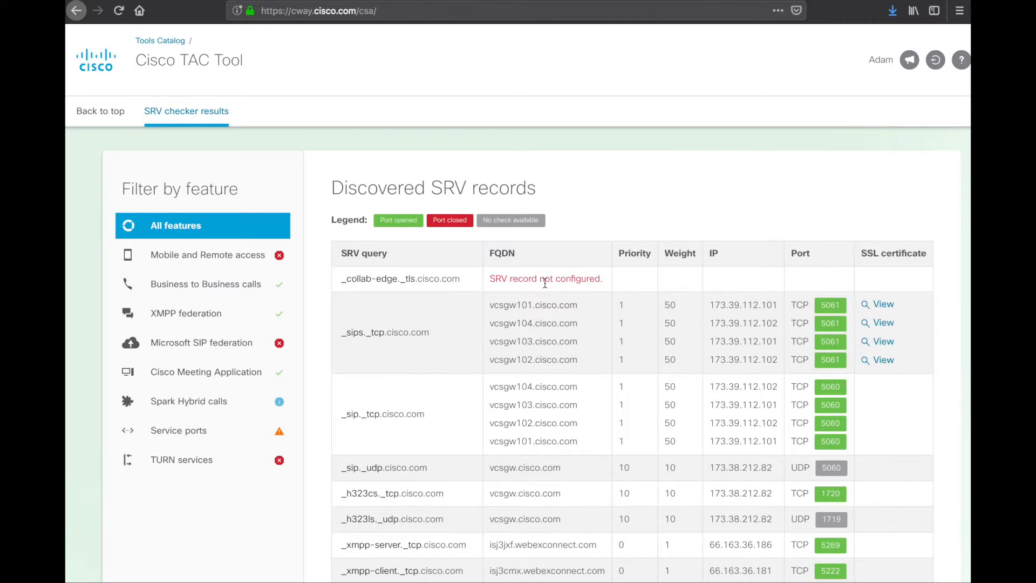
scroll(down, 3)
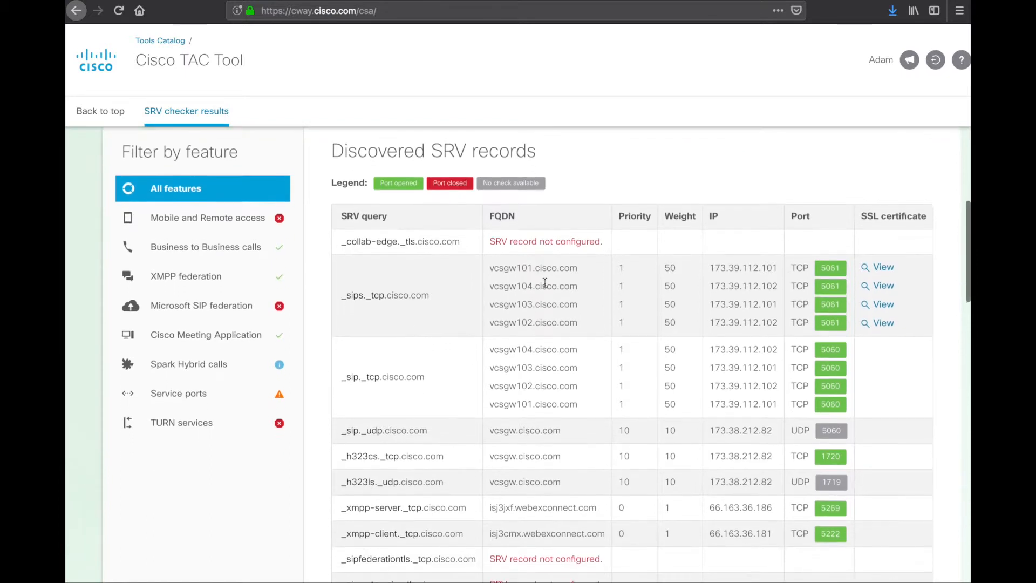
scroll(down, 3)
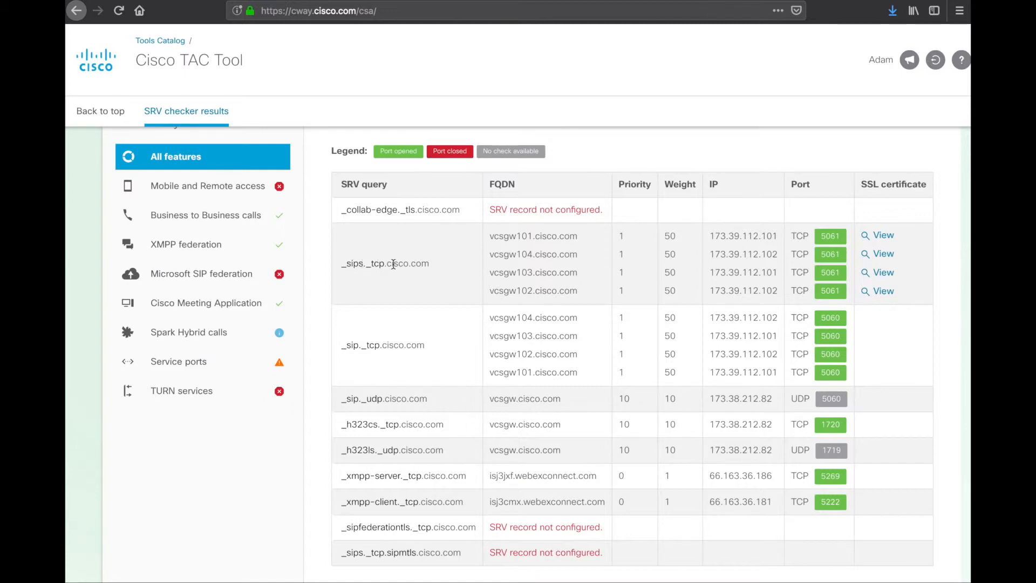
mouse_move(448, 337)
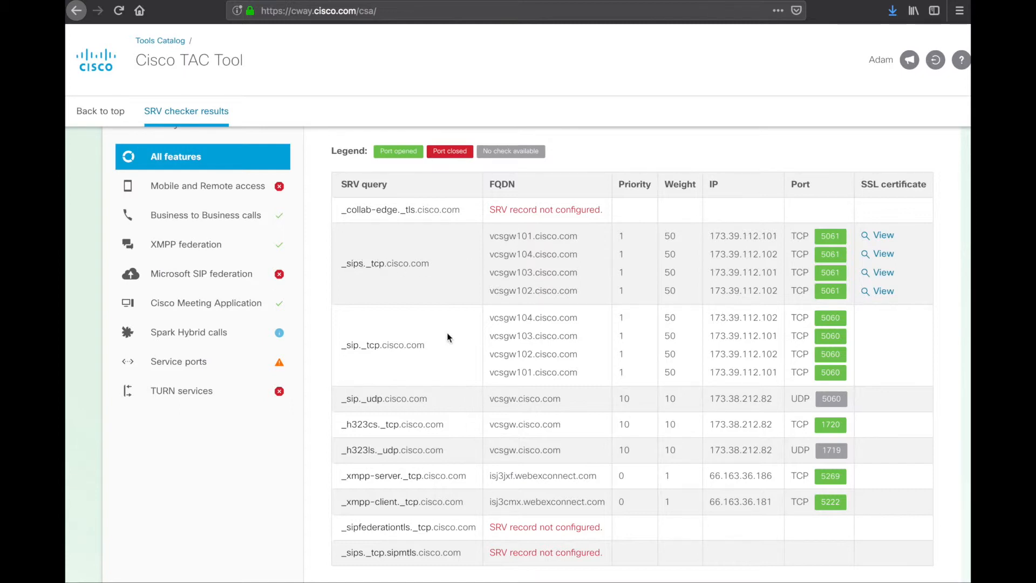
mouse_move(566, 281)
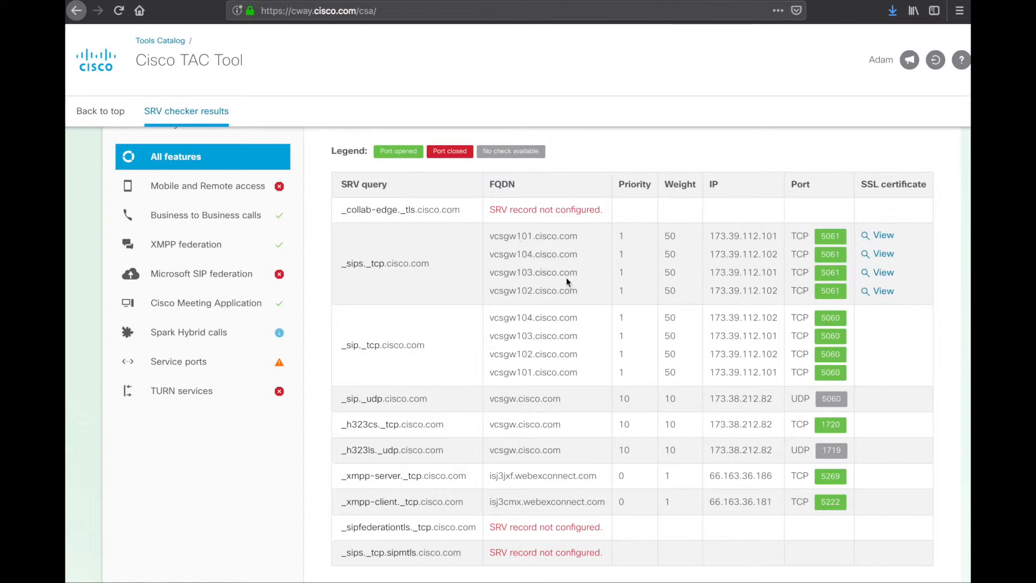
mouse_move(508, 240)
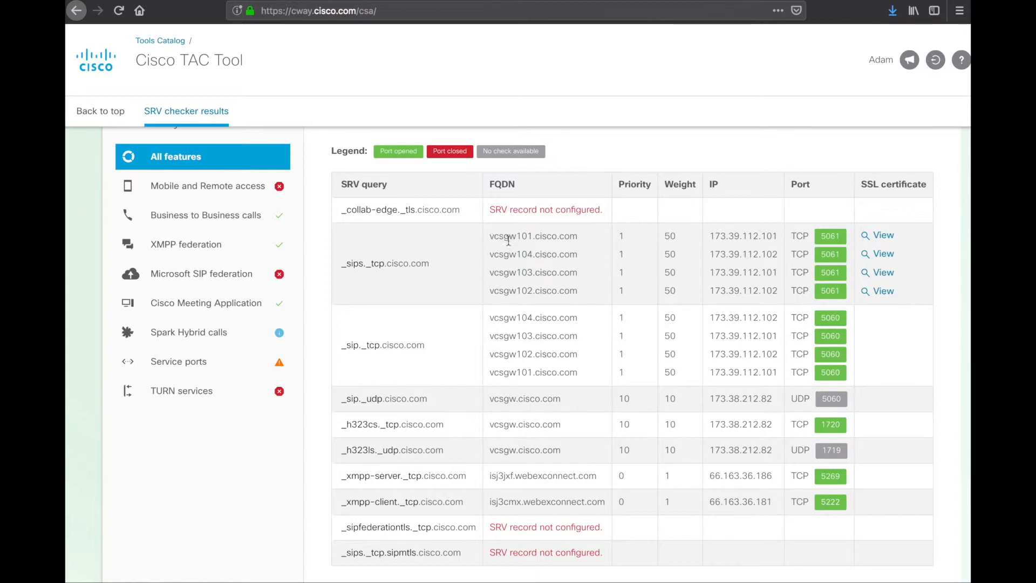
mouse_move(423, 344)
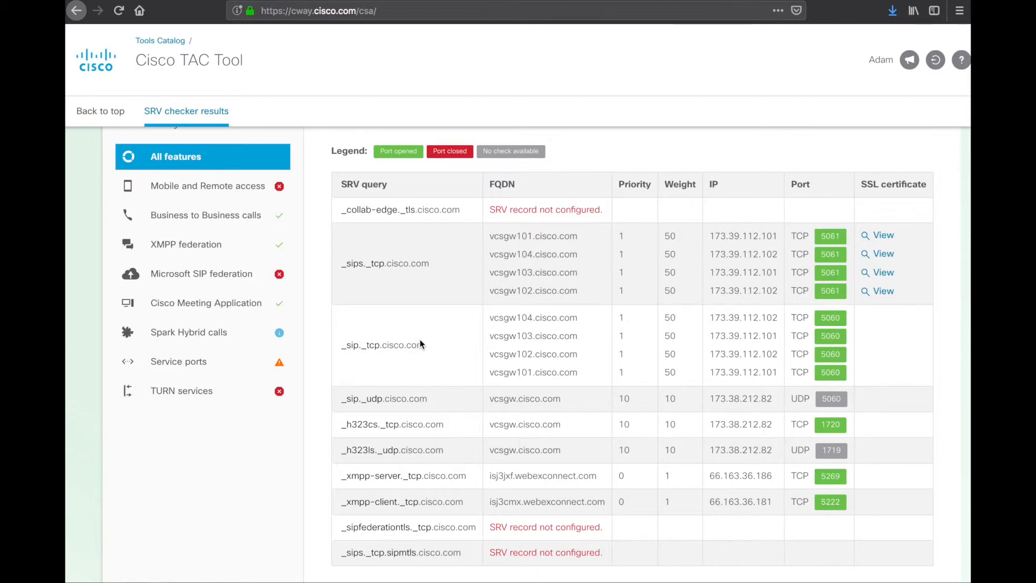
mouse_move(542, 366)
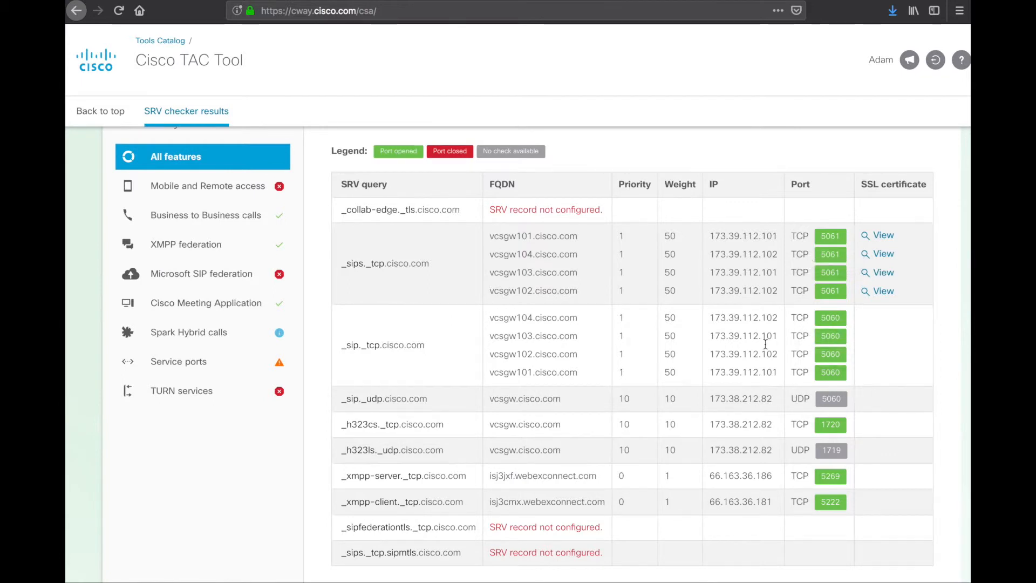
mouse_move(487, 377)
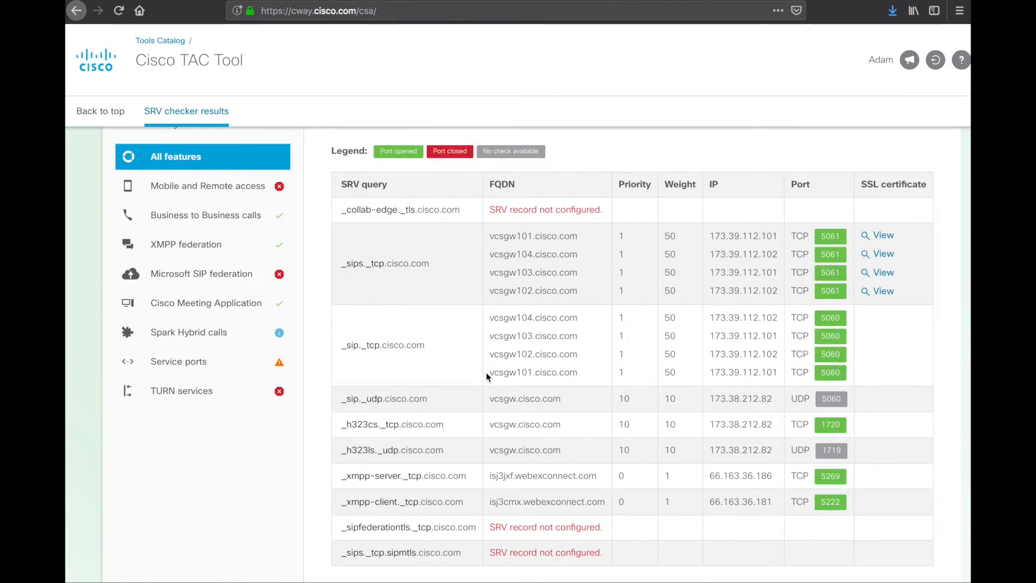
scroll(down, 3)
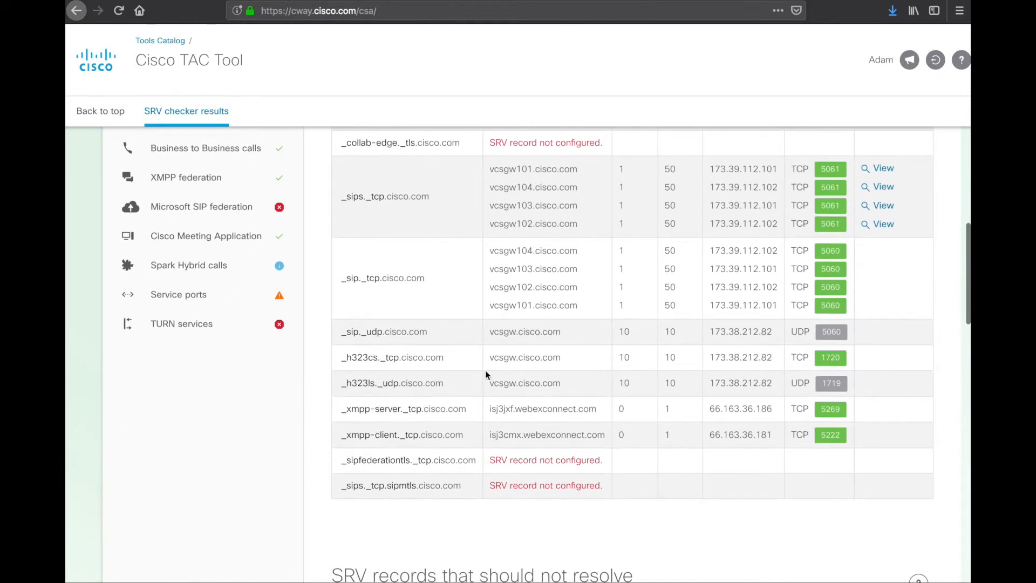
mouse_move(378, 367)
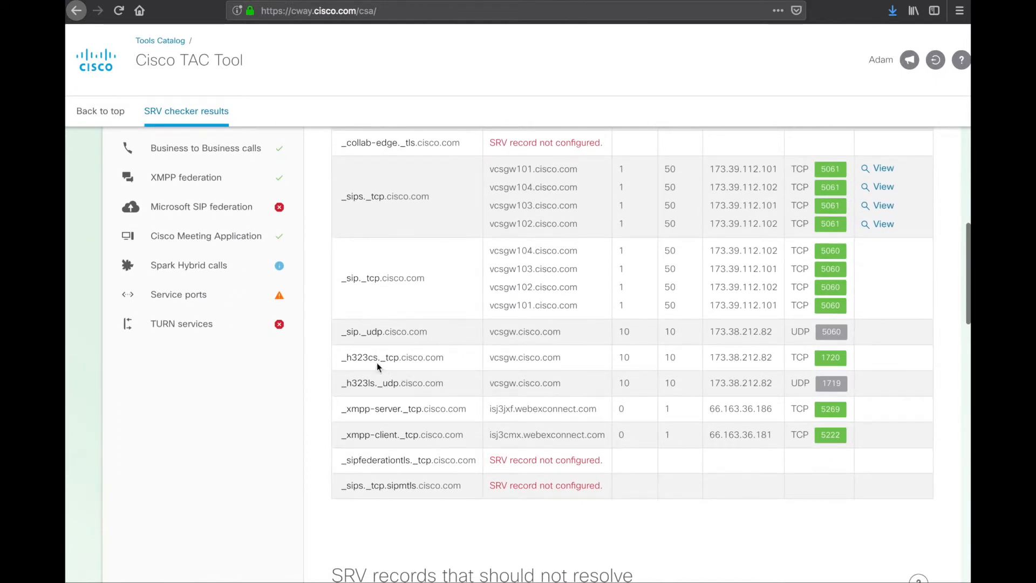
mouse_move(352, 404)
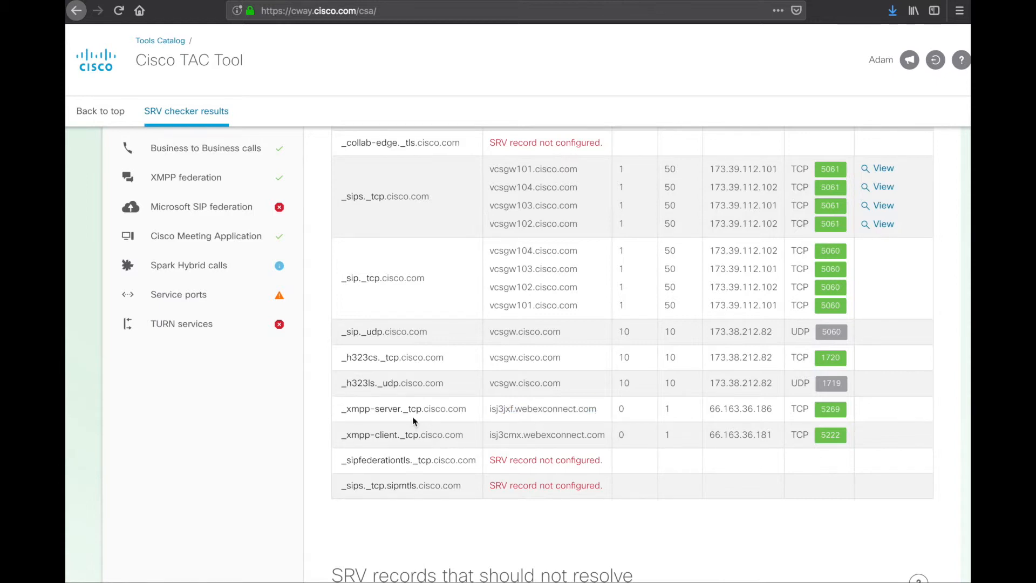
scroll(down, 3)
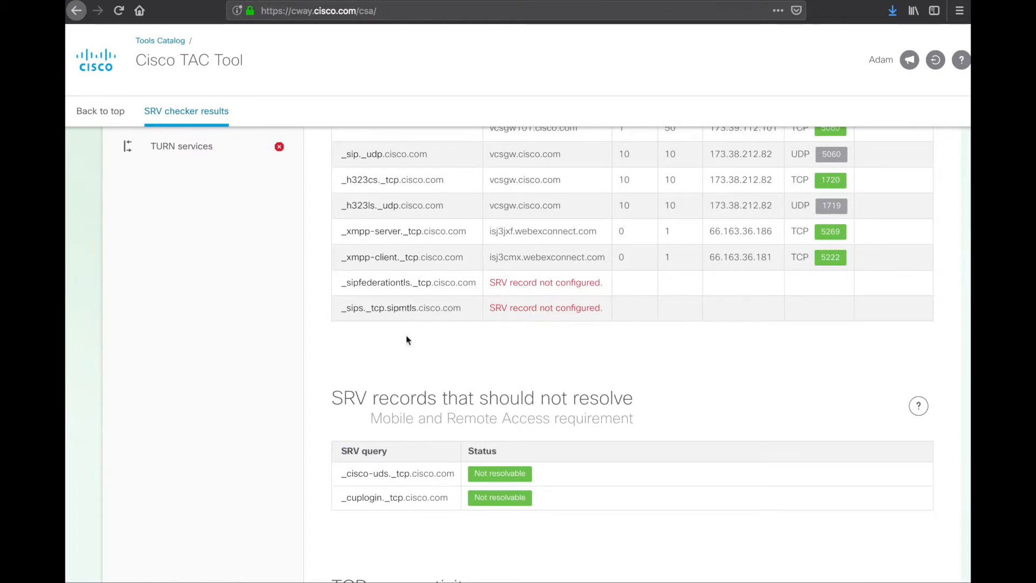
scroll(down, 3)
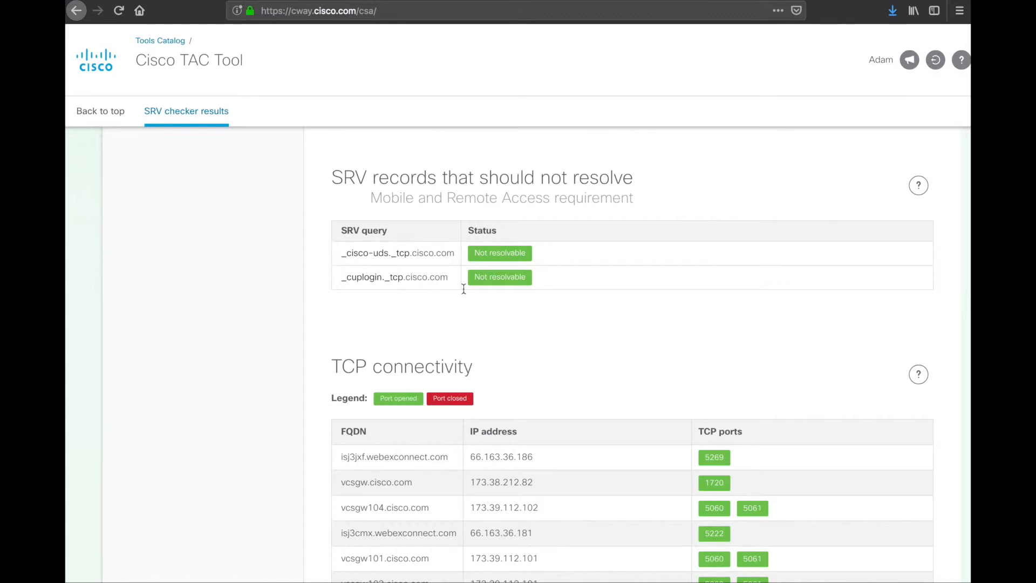
scroll(down, 3)
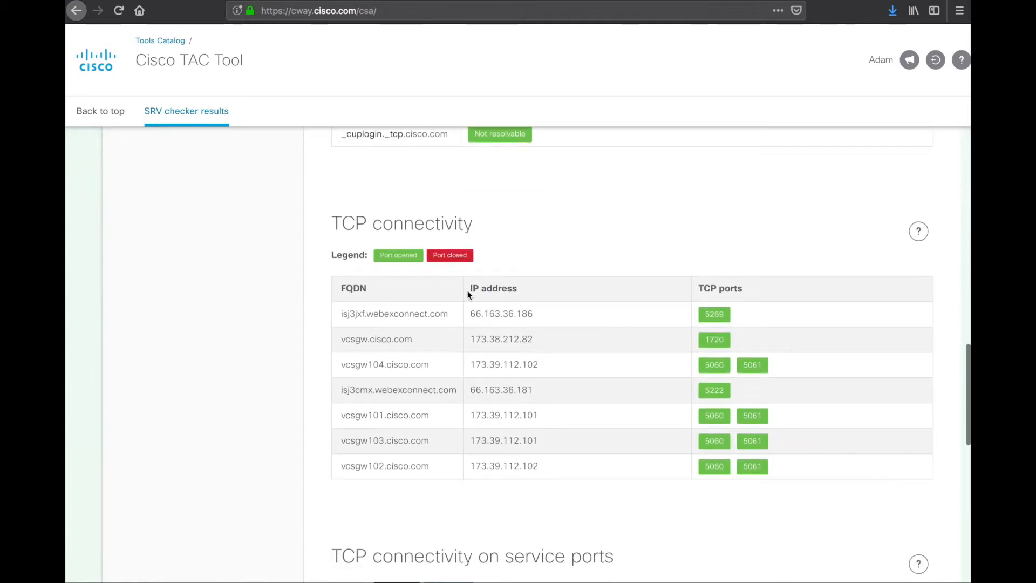
scroll(down, 3)
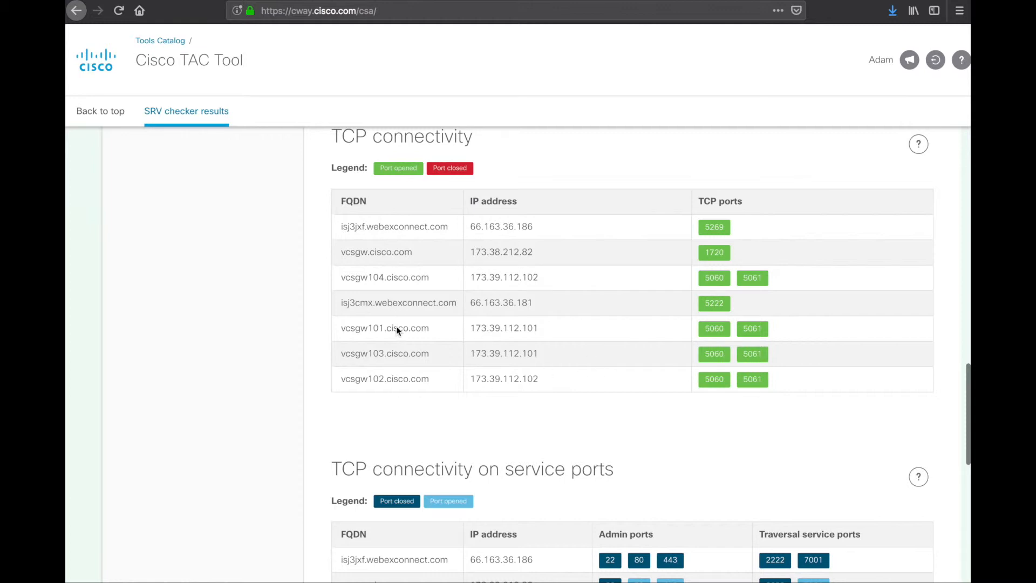
scroll(down, 3)
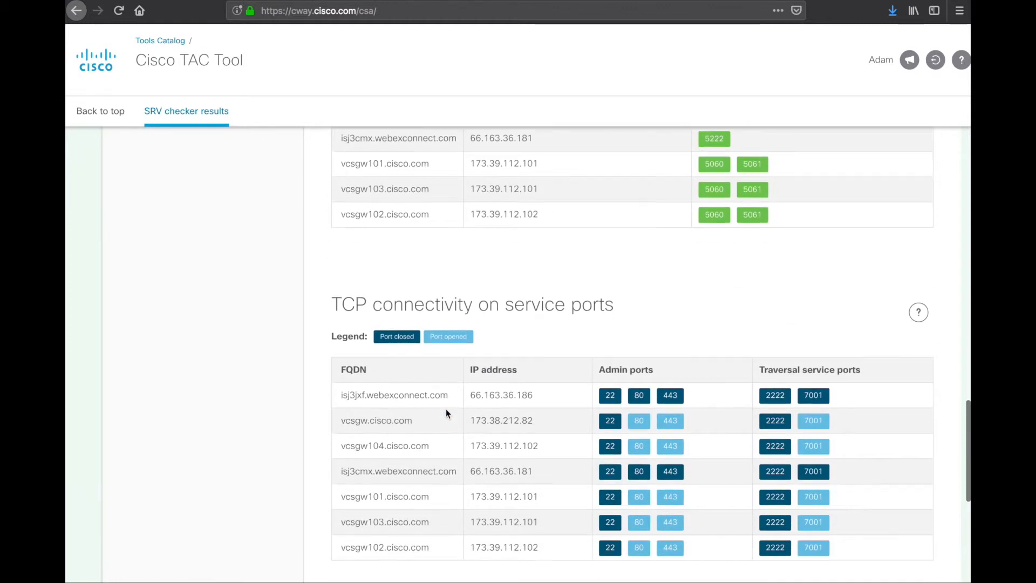
scroll(down, 3)
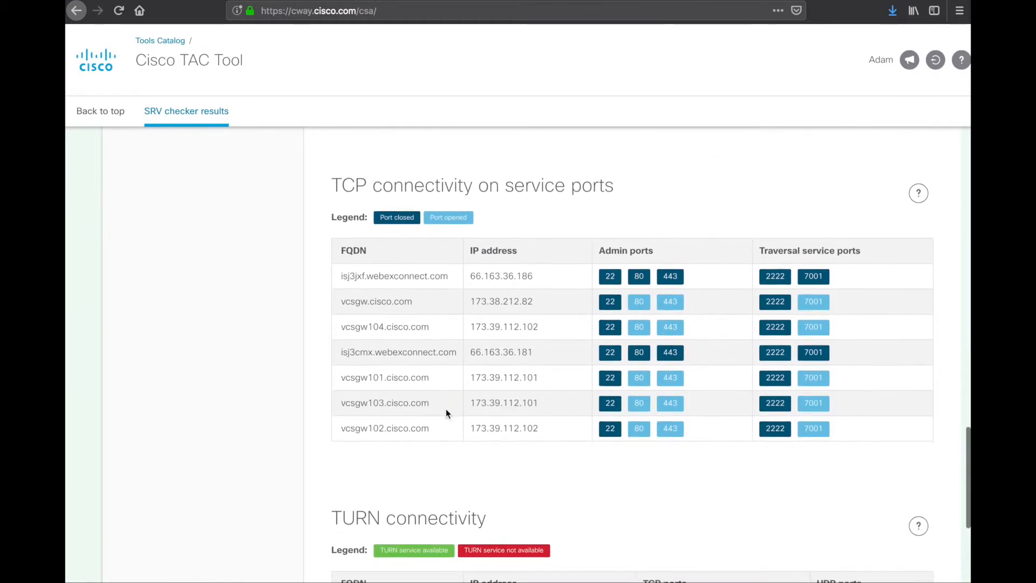
scroll(down, 3)
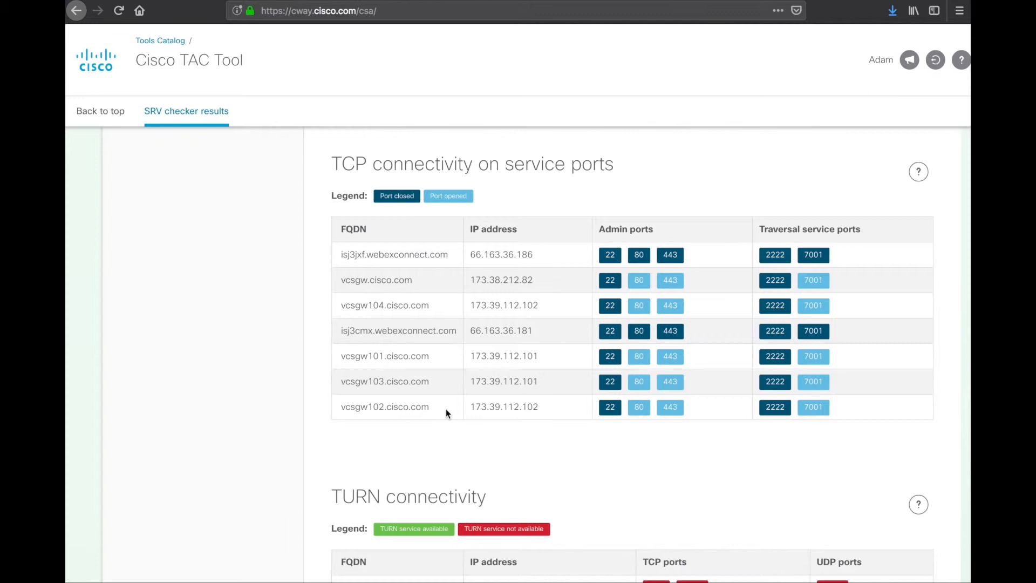
mouse_move(609, 280)
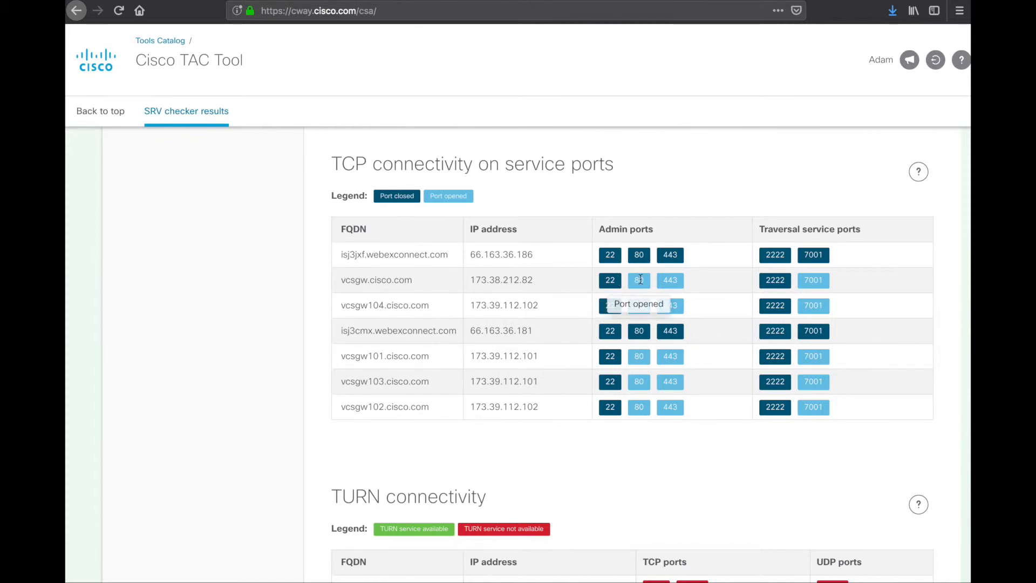
mouse_move(619, 294)
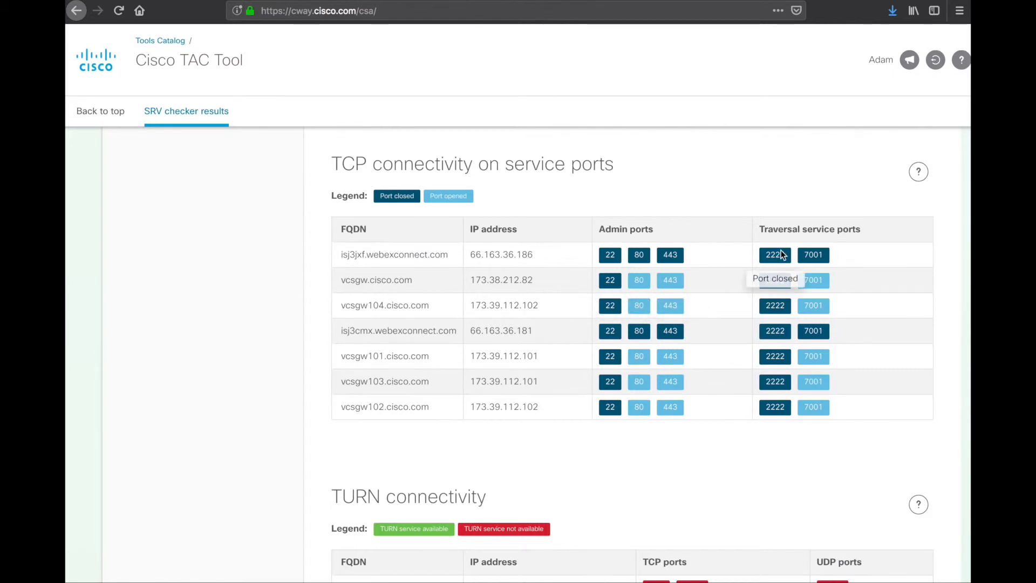
mouse_move(727, 194)
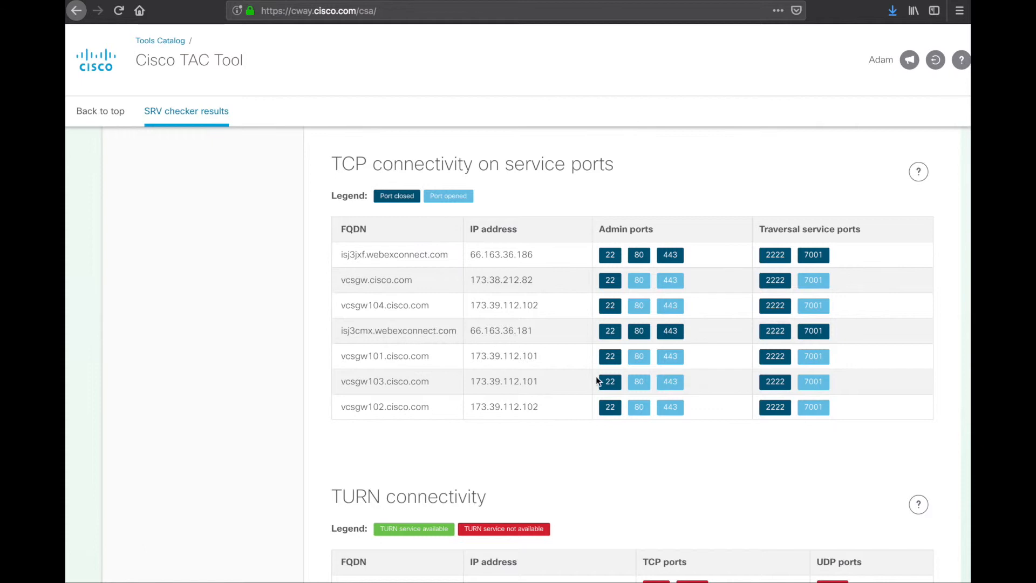
mouse_move(428, 353)
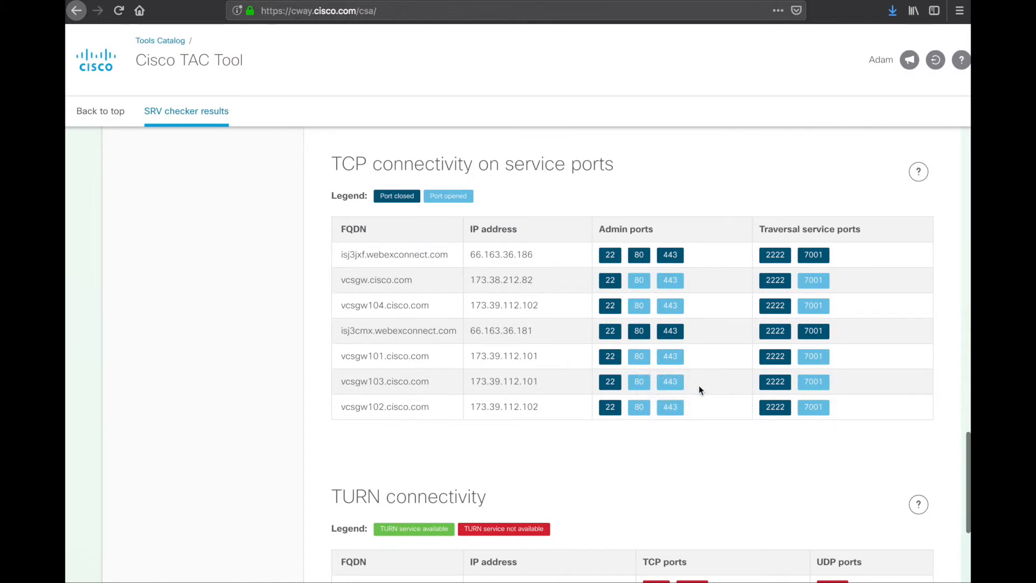
scroll(down, 3)
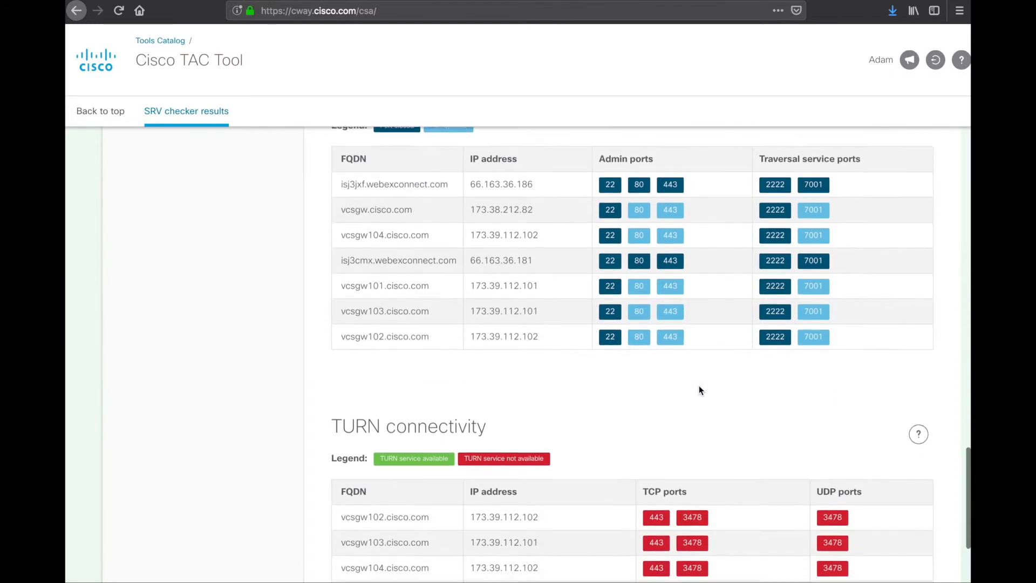
scroll(down, 3)
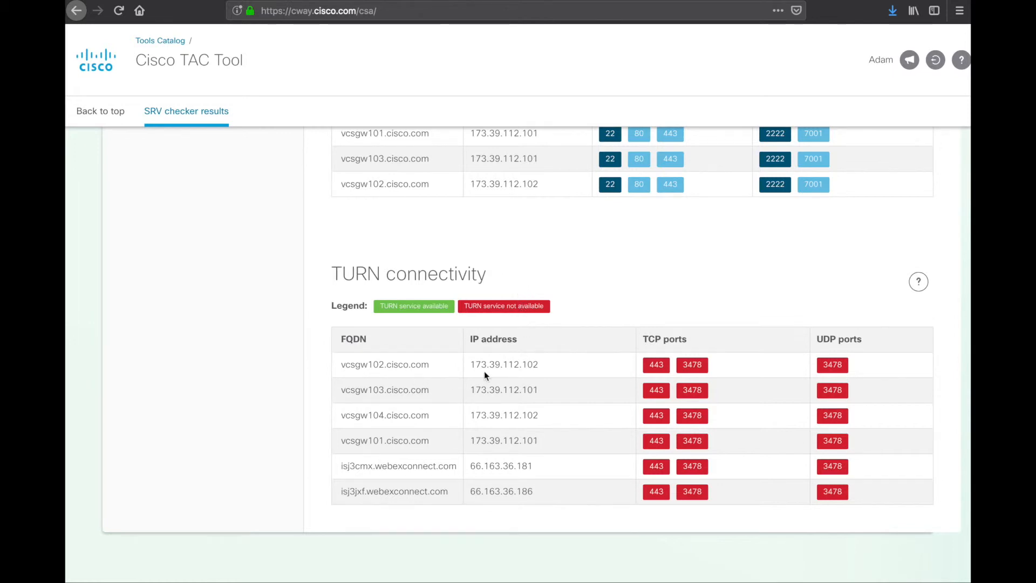
mouse_move(917, 282)
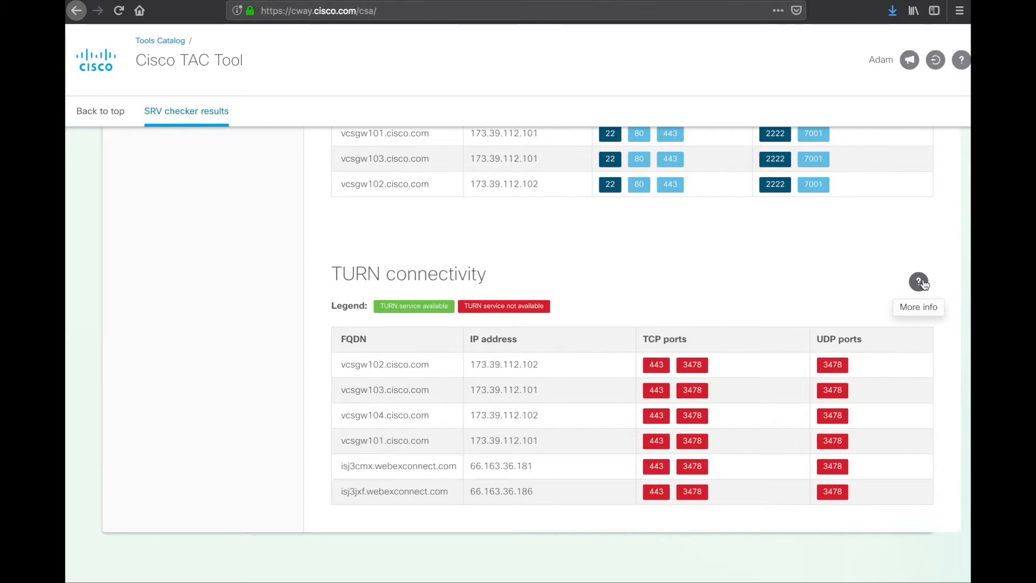
scroll(down, 3)
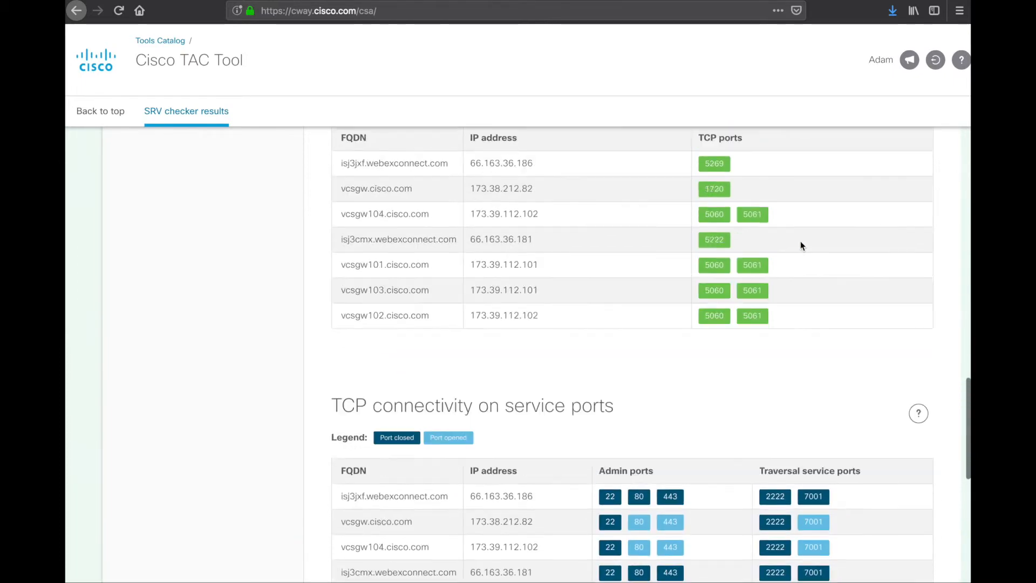
scroll(up, 3)
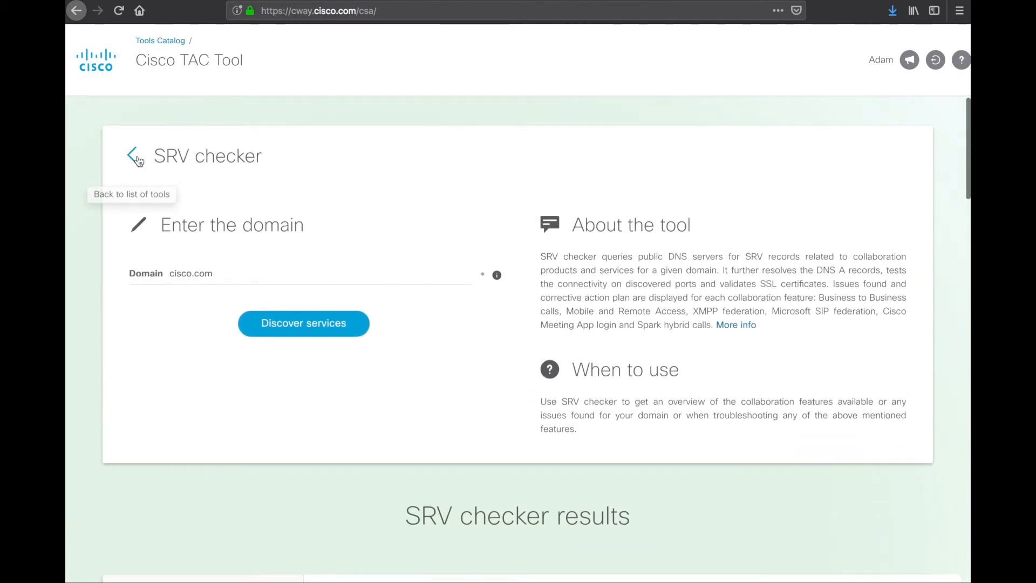
Return from the SRV checker to the list of tools
click(134, 155)
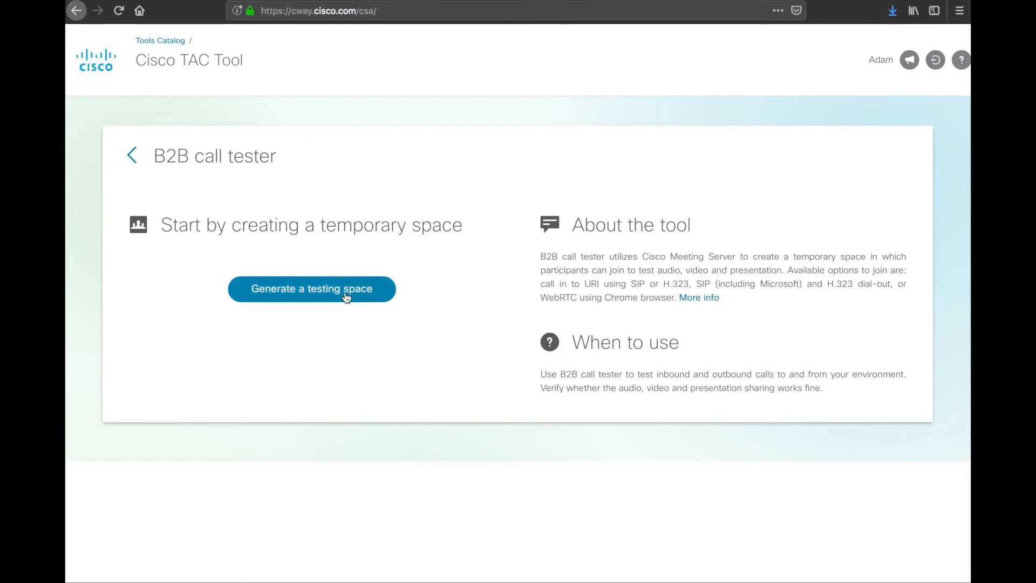
mouse_move(327, 292)
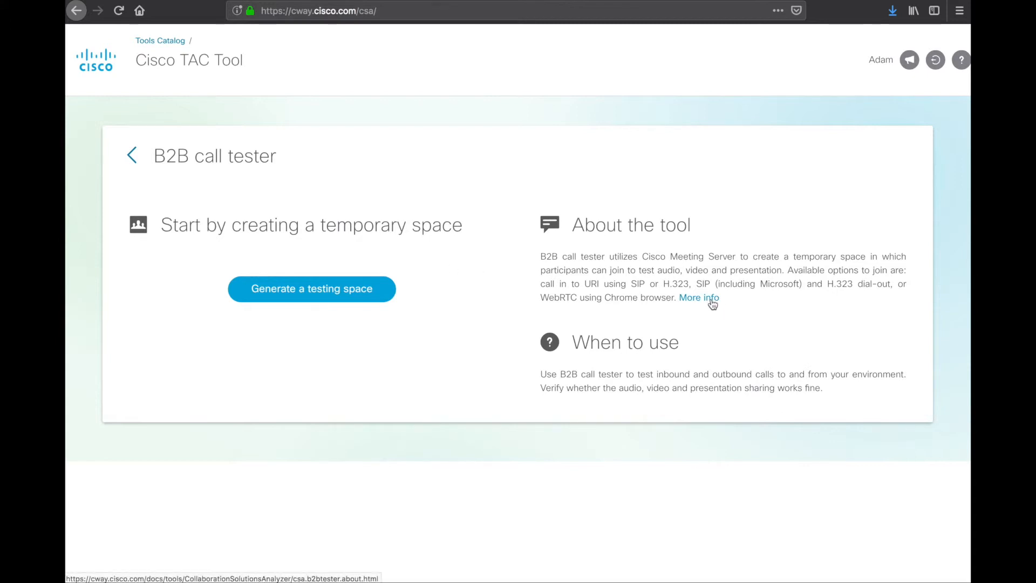
click(698, 298)
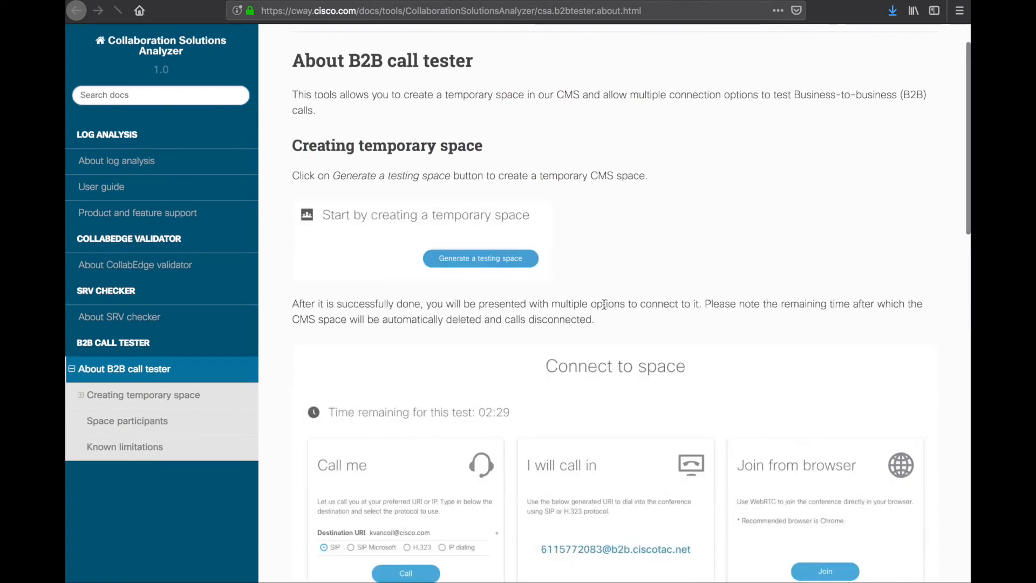
scroll(down, 3)
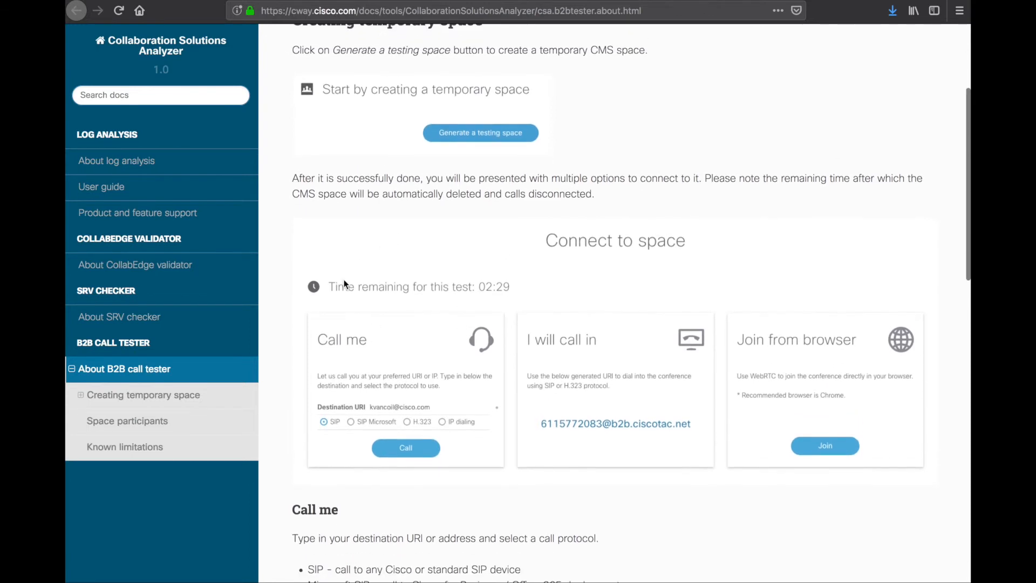
scroll(down, 3)
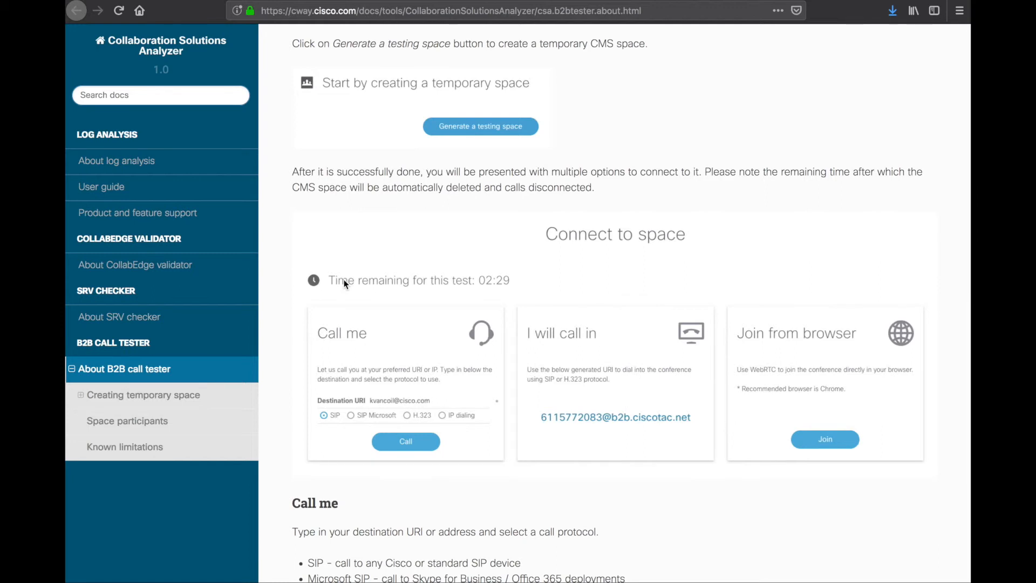
mouse_move(330, 346)
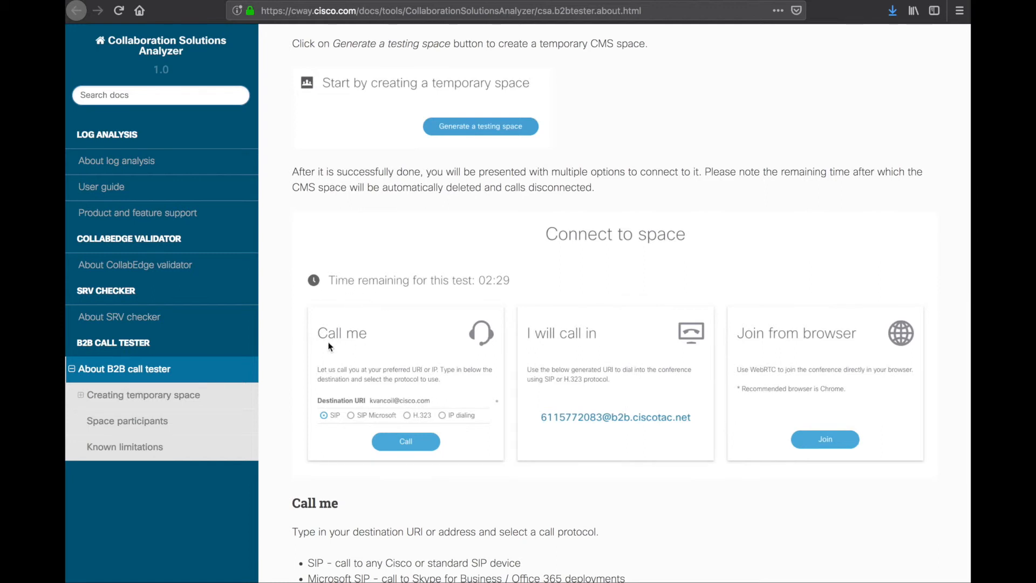
mouse_move(355, 369)
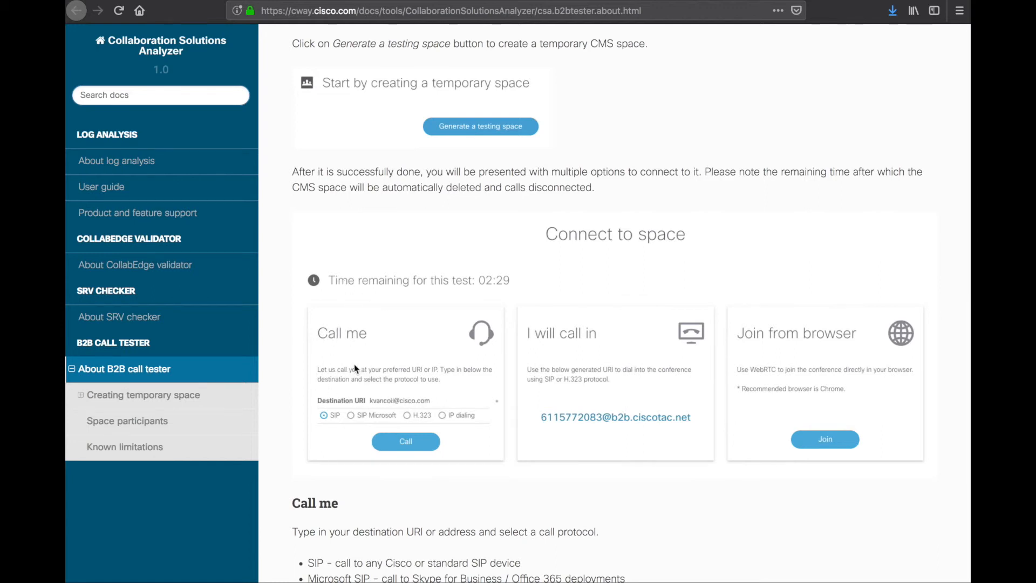
mouse_move(376, 405)
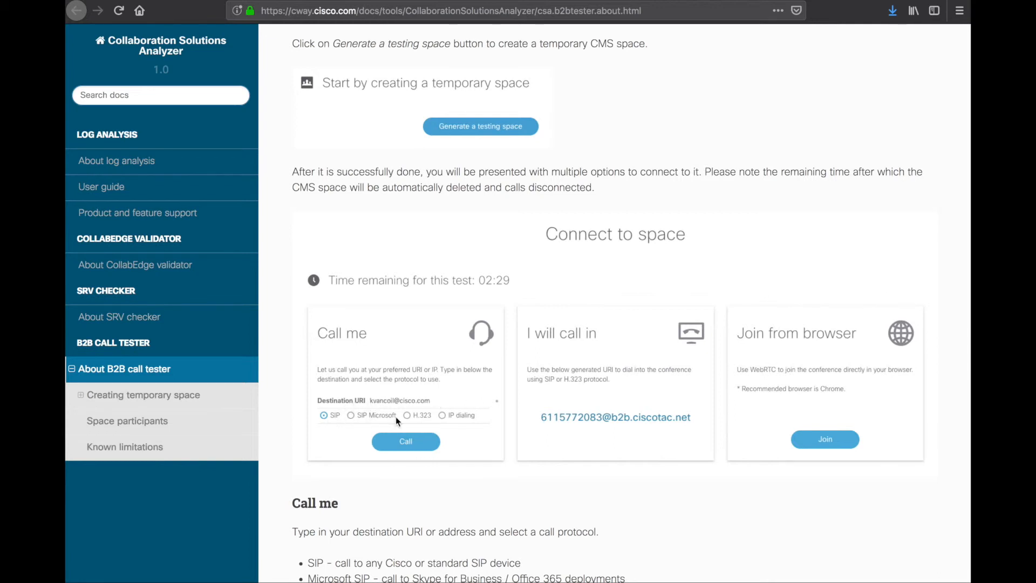
mouse_move(425, 429)
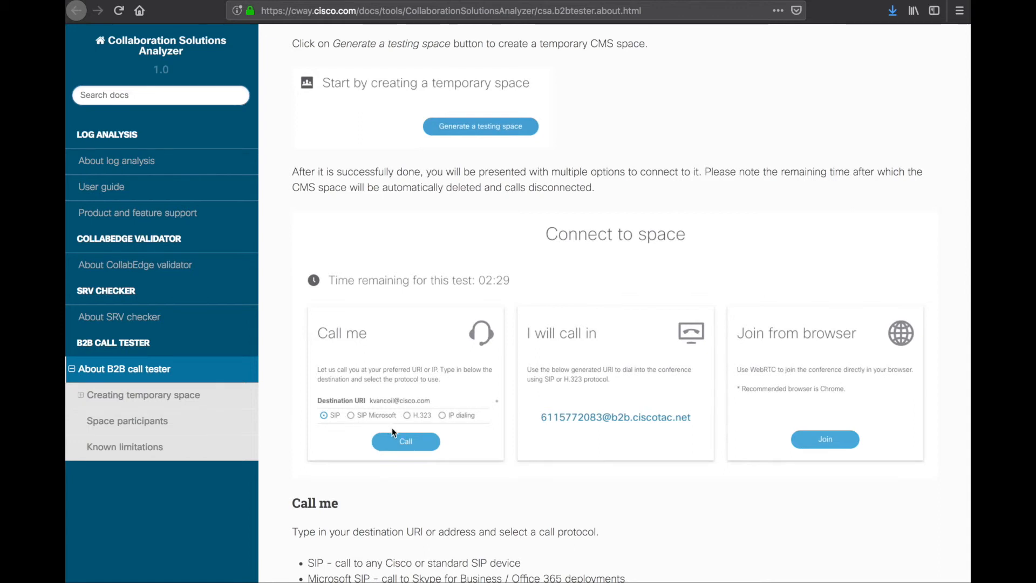
mouse_move(568, 420)
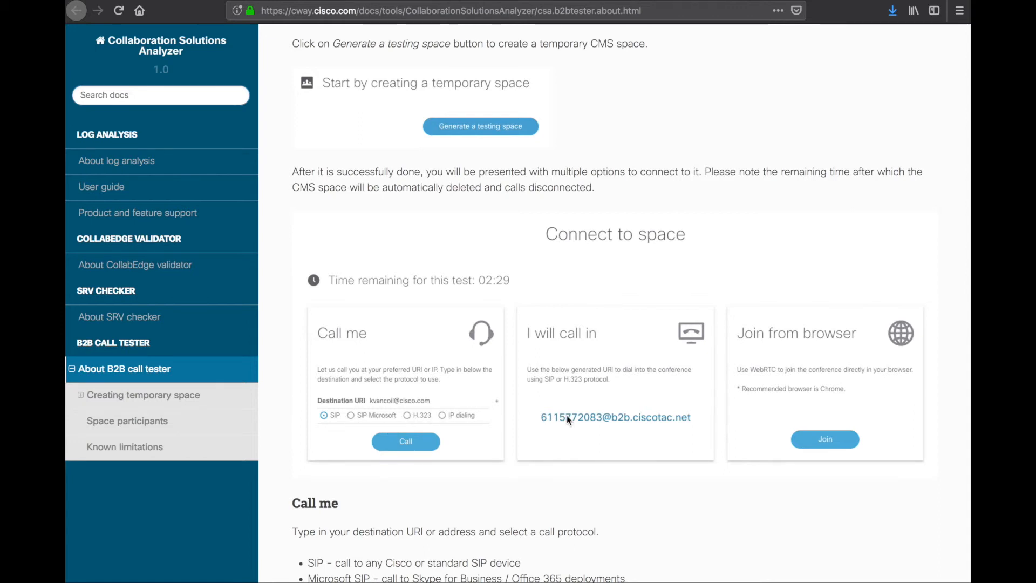
mouse_move(540, 342)
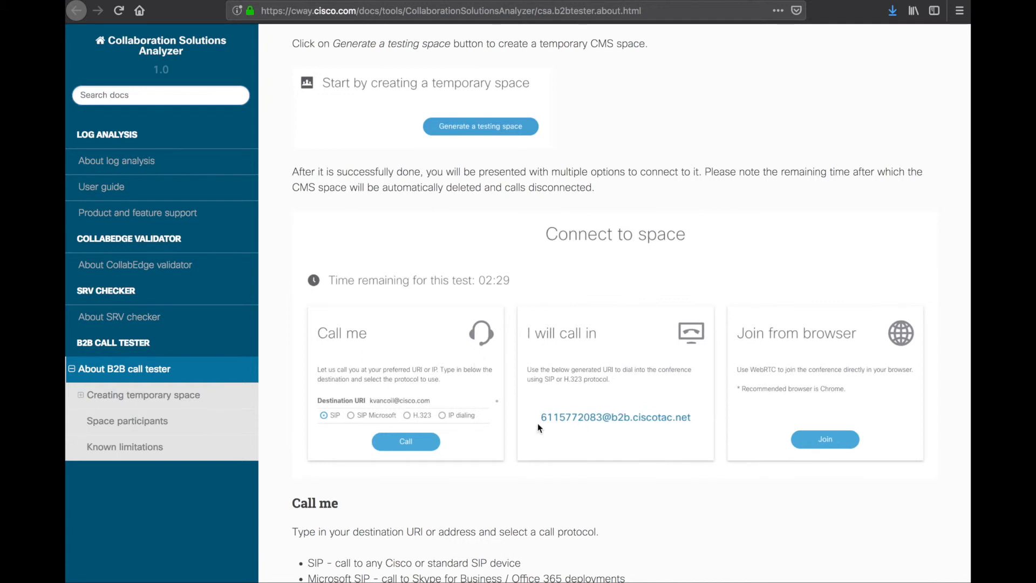
mouse_move(645, 431)
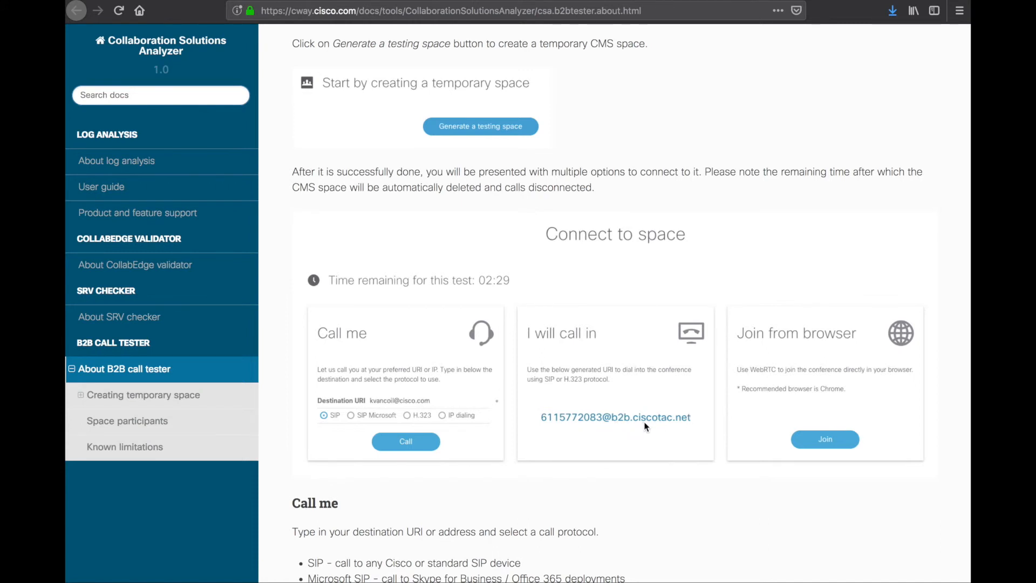
mouse_move(758, 377)
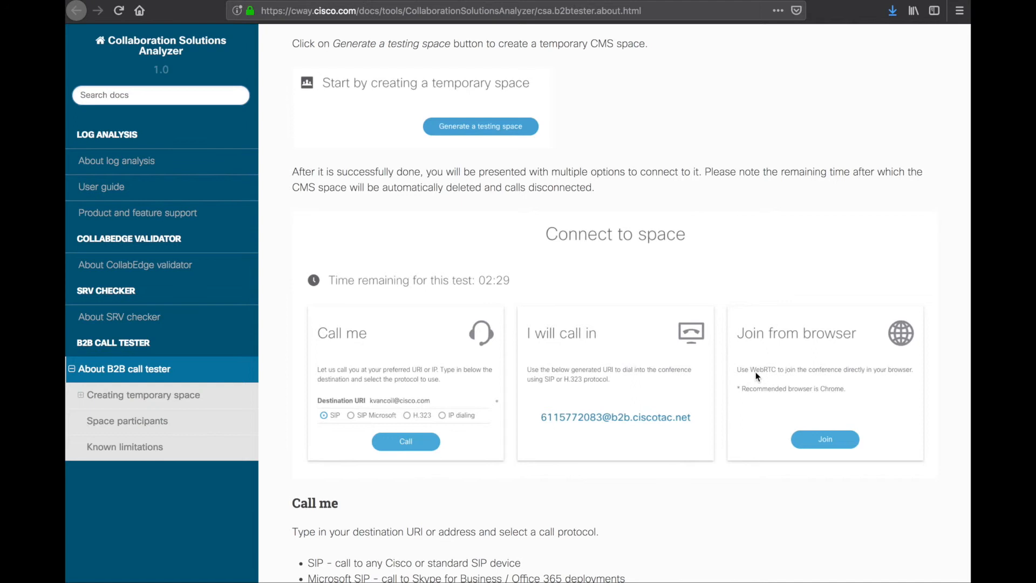
scroll(down, 3)
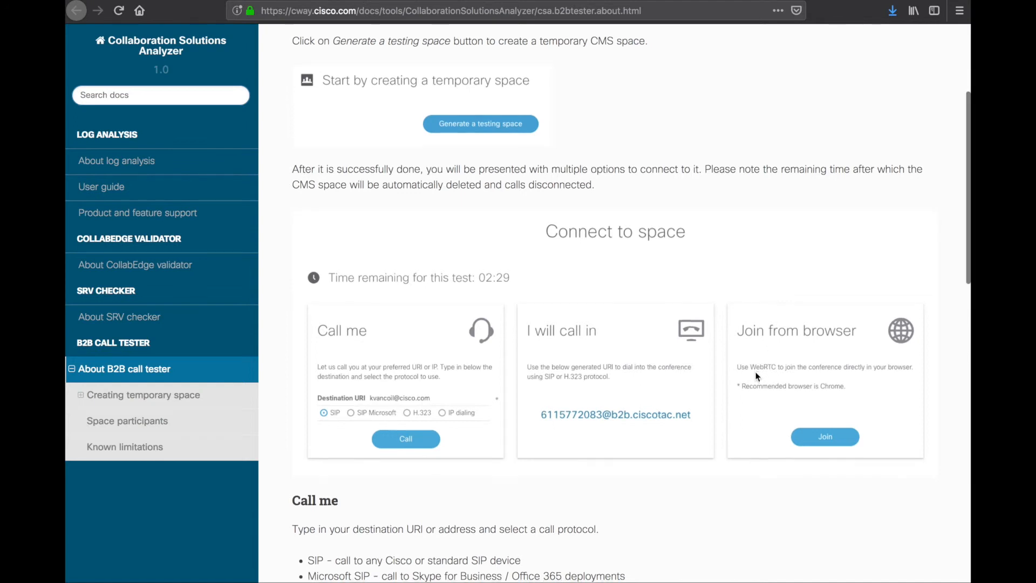
scroll(down, 3)
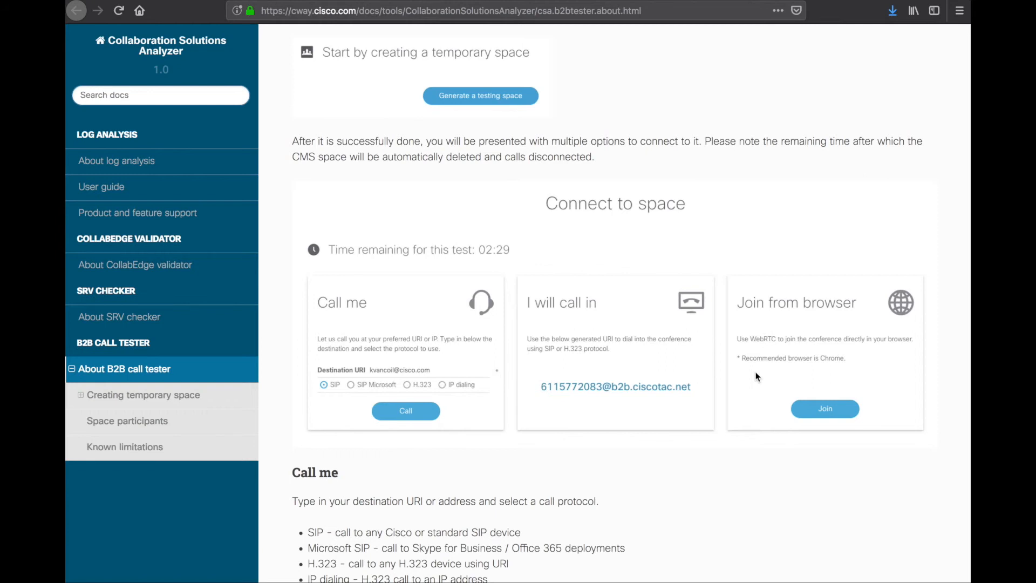
scroll(down, 3)
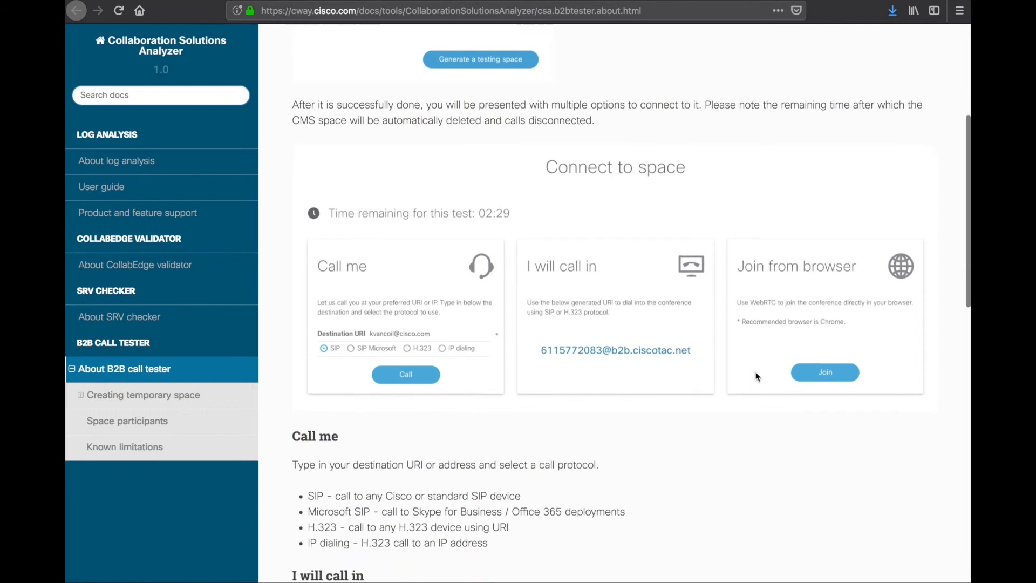
Read the Space participants and Known limitations sections, then go back to the B2B call tester page
scroll(down, 3)
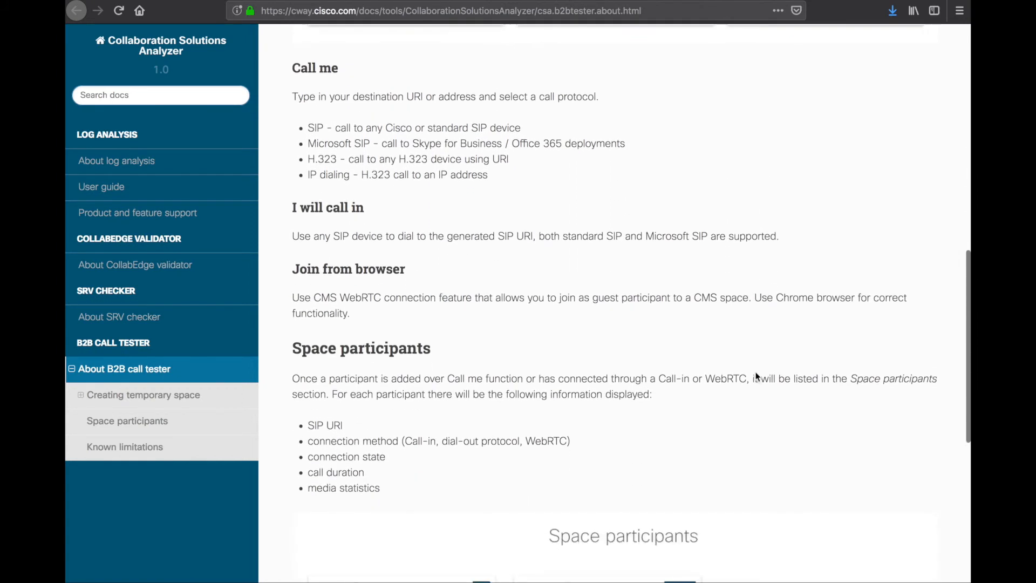
scroll(down, 3)
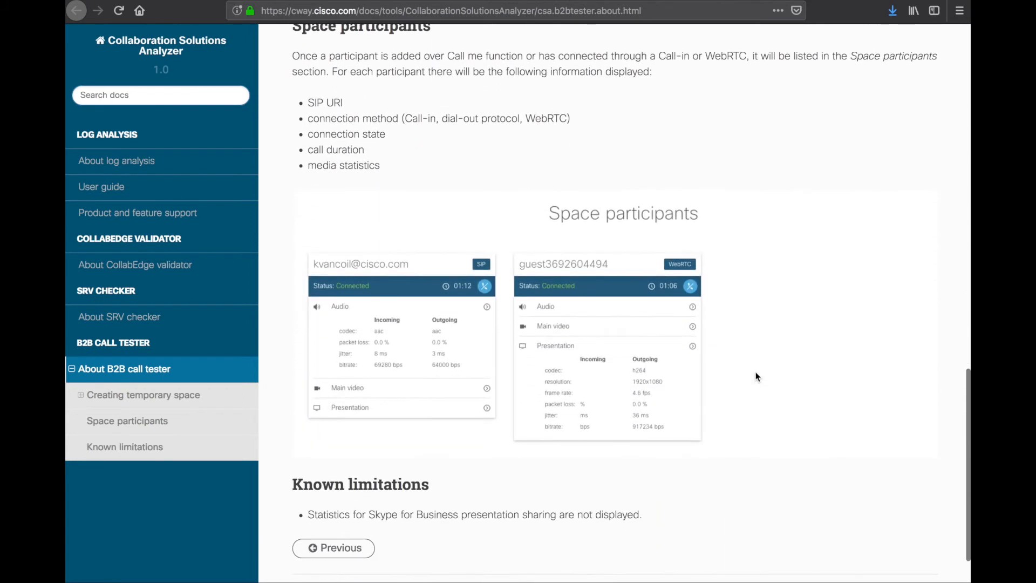
scroll(down, 3)
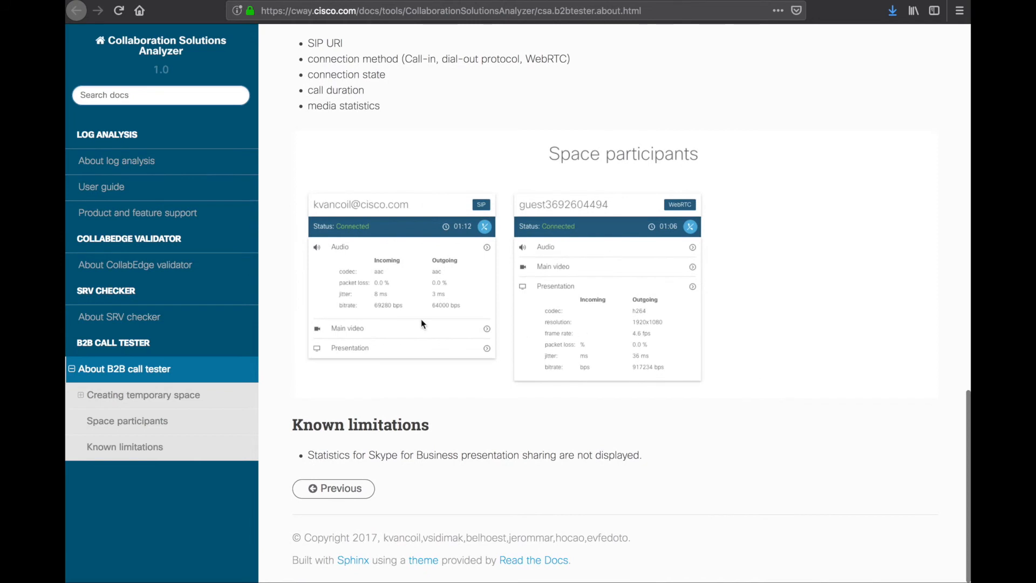
mouse_move(357, 283)
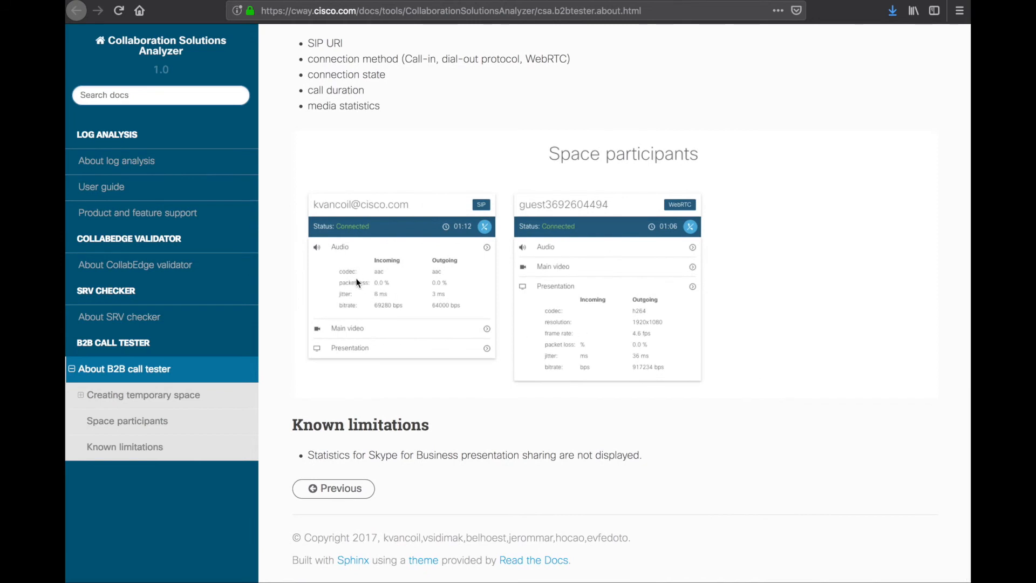
mouse_move(391, 296)
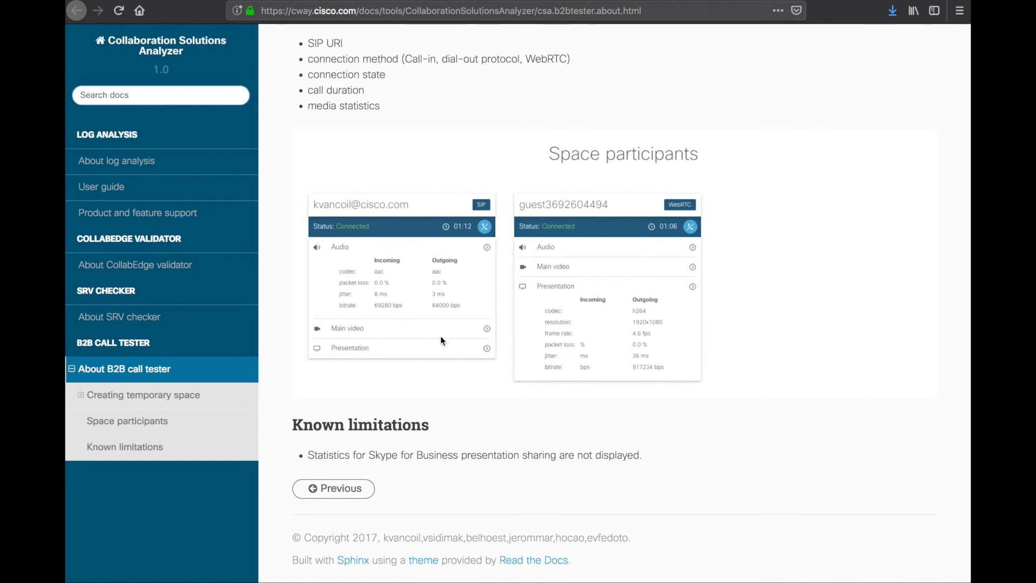
mouse_move(575, 320)
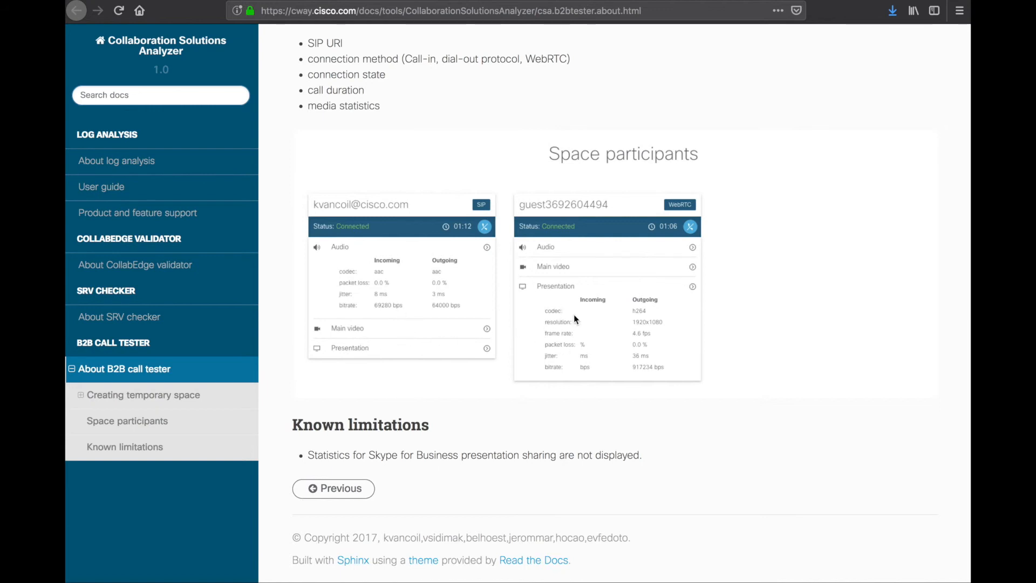
mouse_move(584, 319)
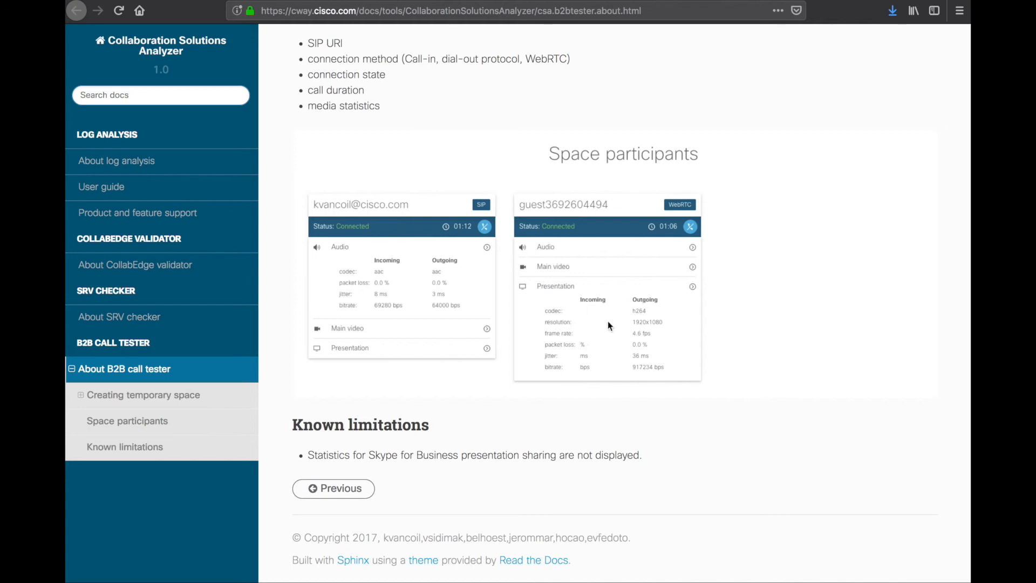
mouse_move(669, 328)
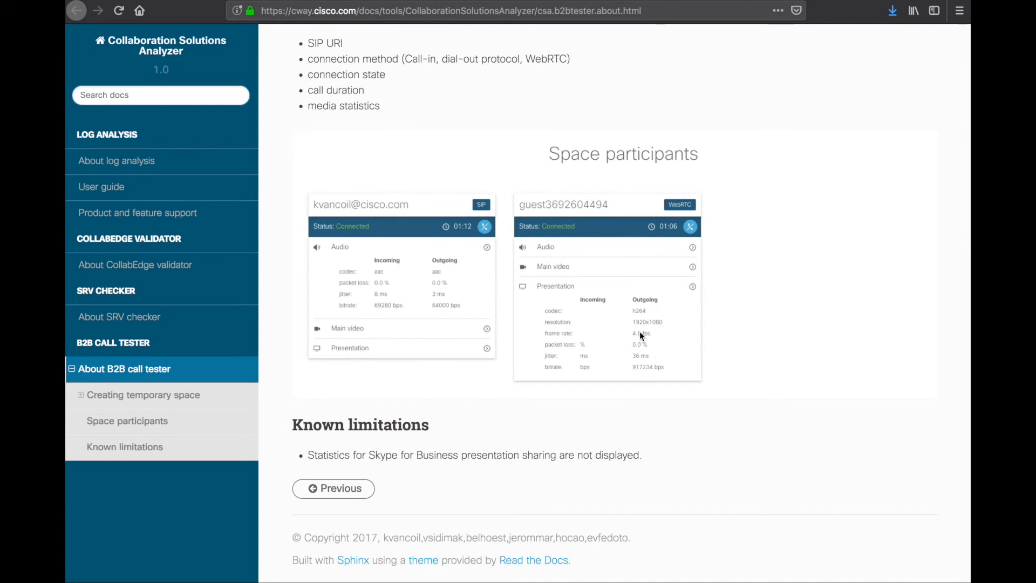
mouse_move(691, 346)
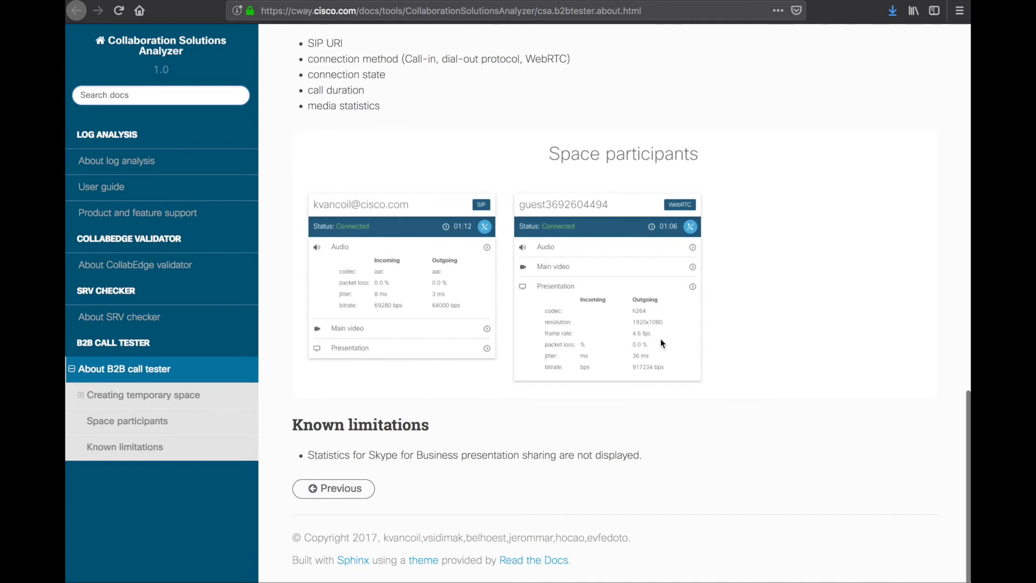
mouse_move(380, 475)
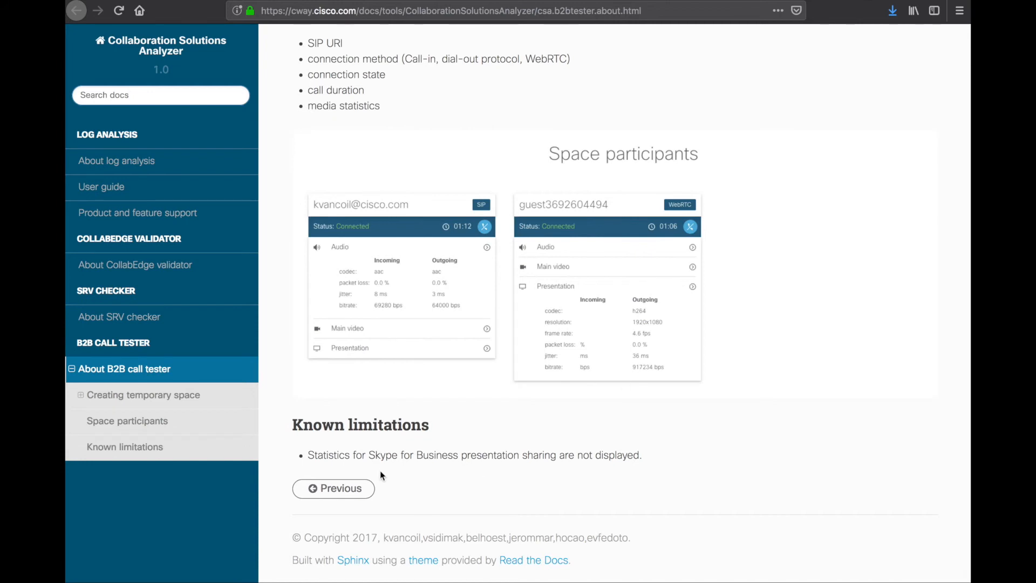
drag(308, 455, 557, 455)
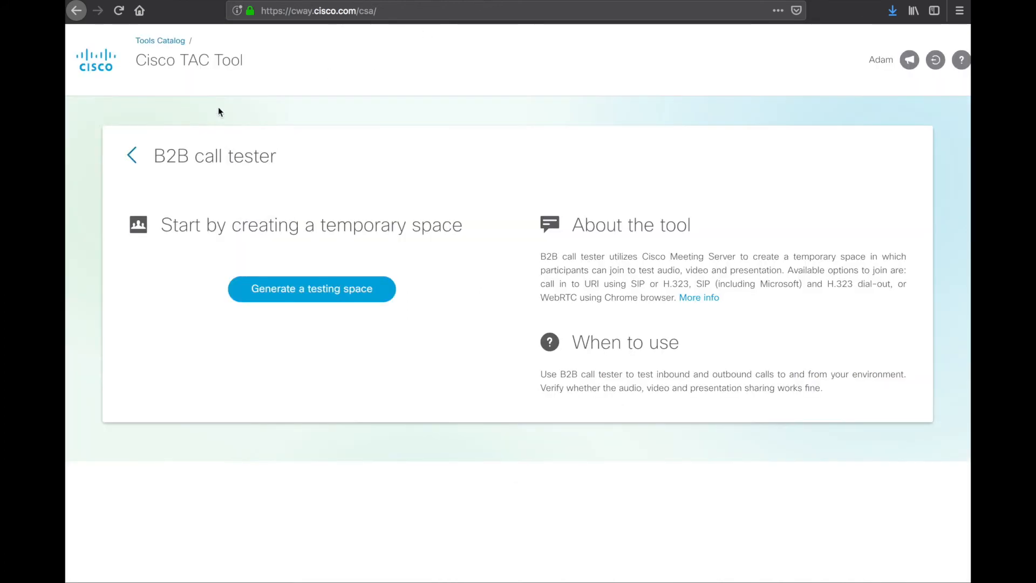
mouse_move(132, 155)
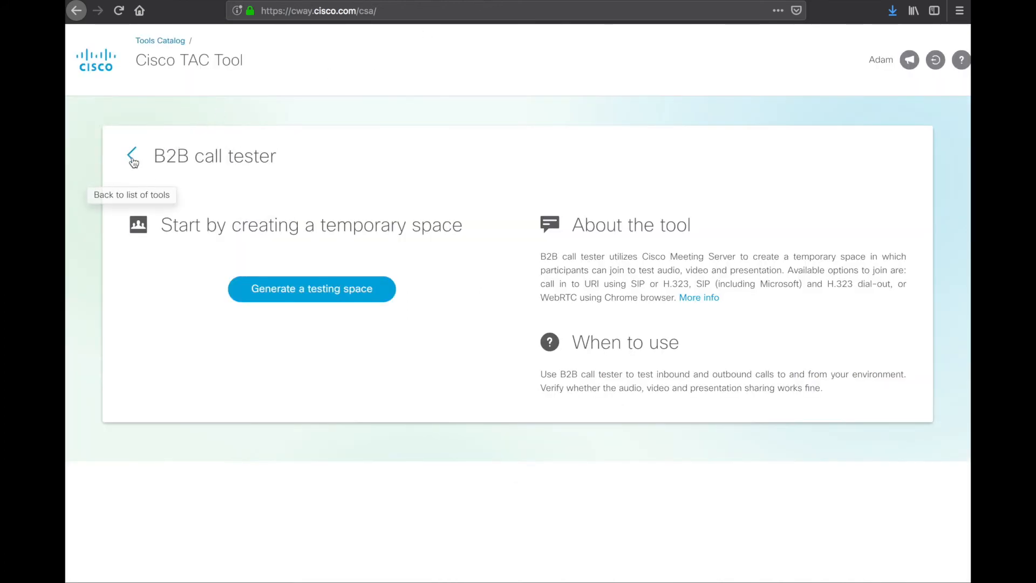
Return from the B2B call tester to the home page listing all four tools
click(131, 156)
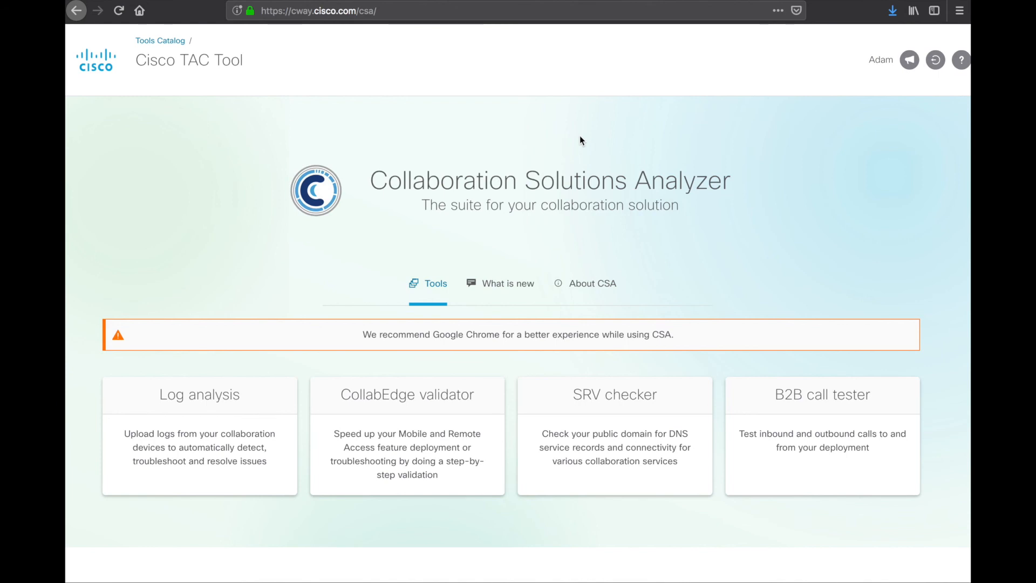
mouse_move(499, 149)
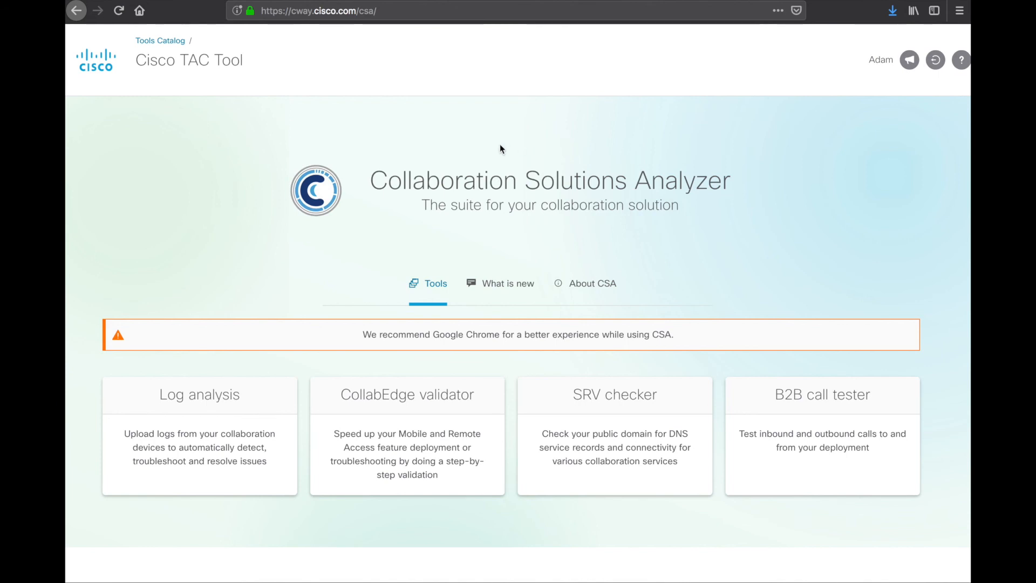